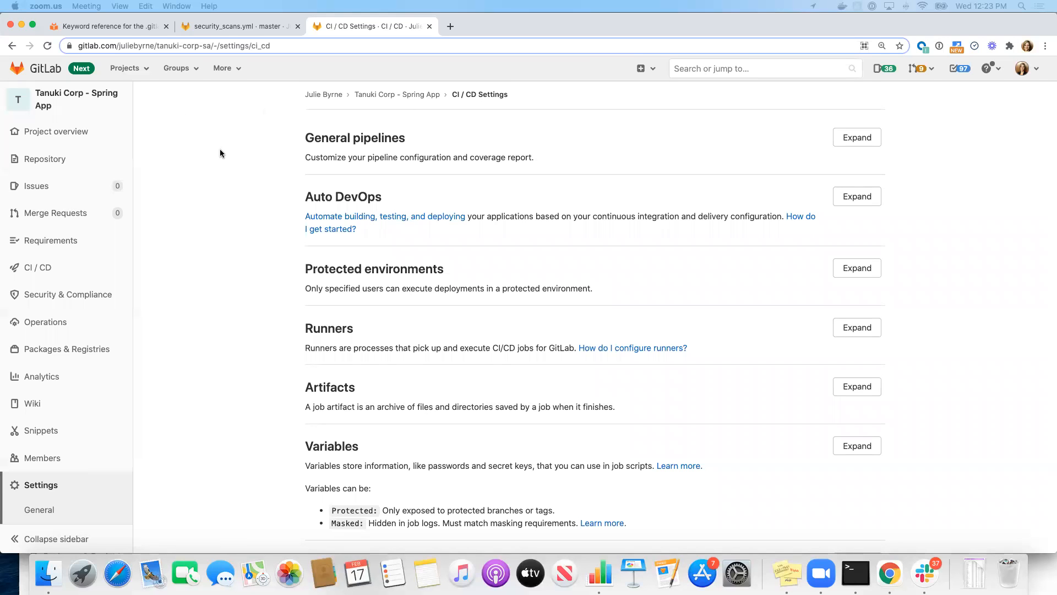
Go to the Tanuki Corp - Spring App project overview from the sidebar
click(76, 99)
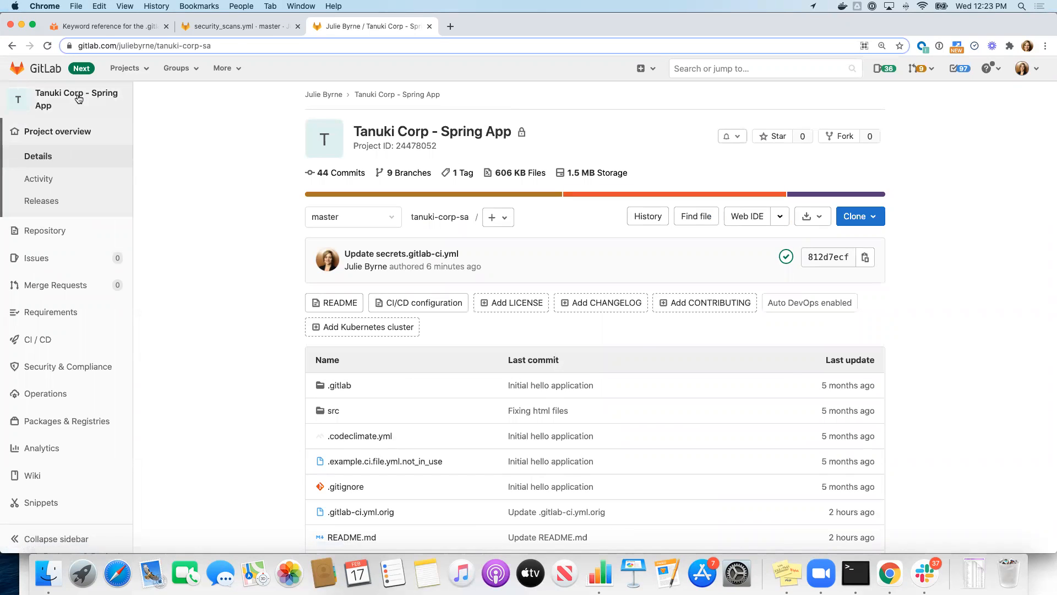
mouse_move(76, 99)
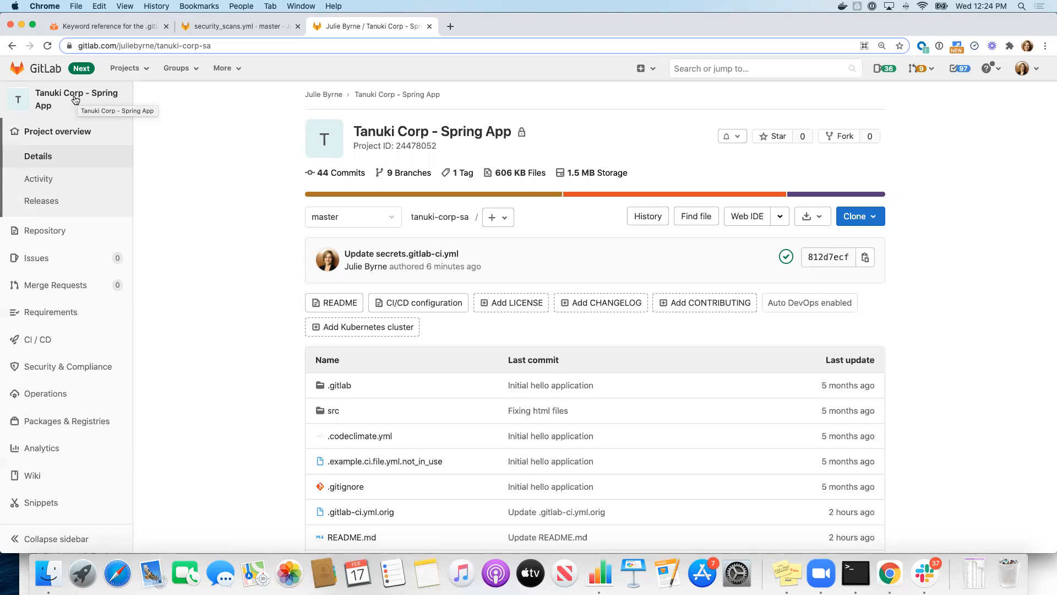
mouse_move(228, 139)
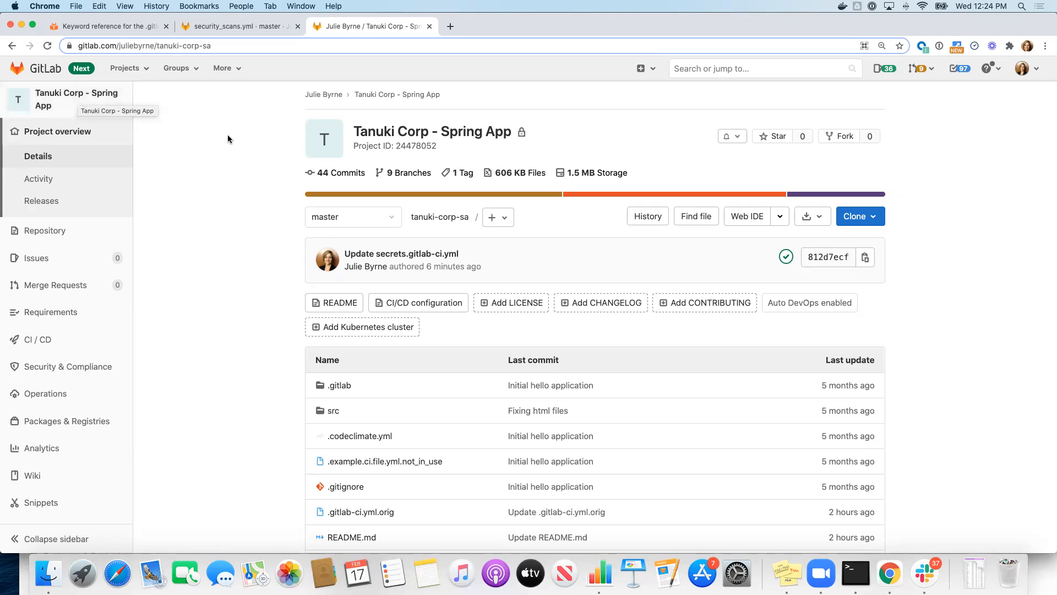
mouse_move(273, 263)
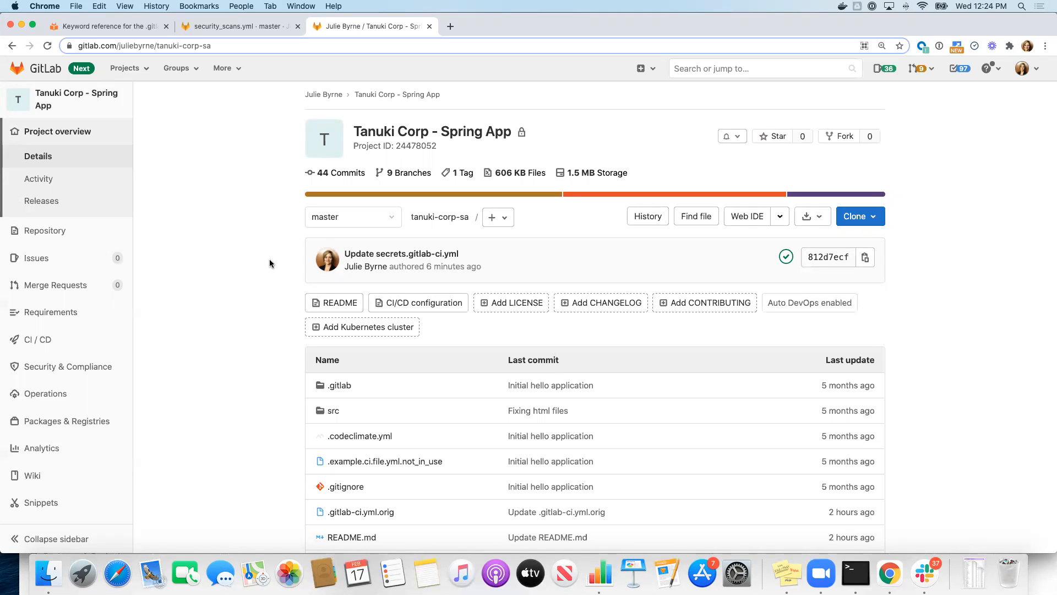
mouse_move(235, 189)
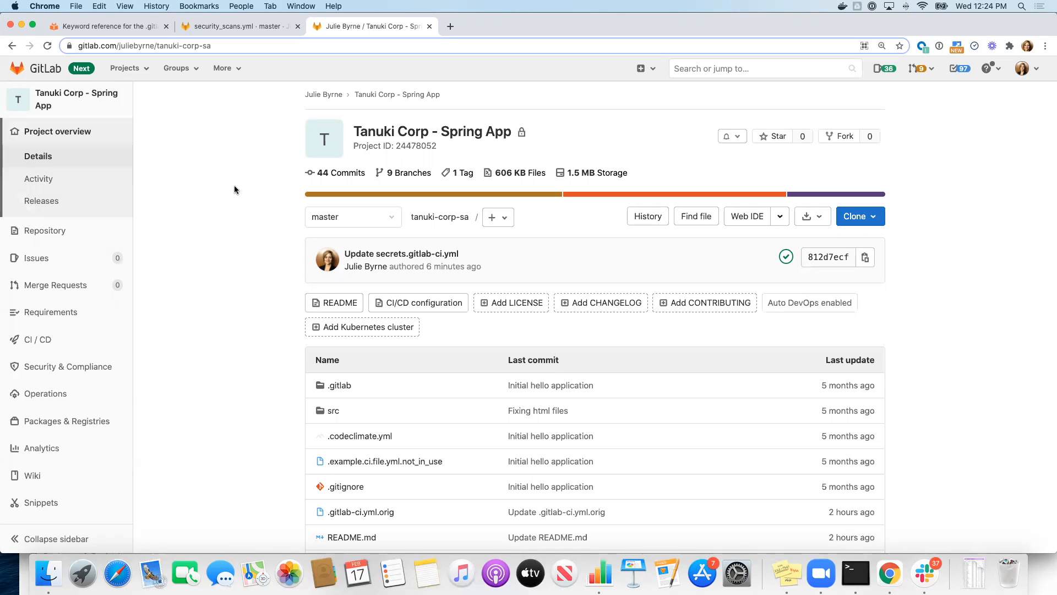
mouse_move(346, 486)
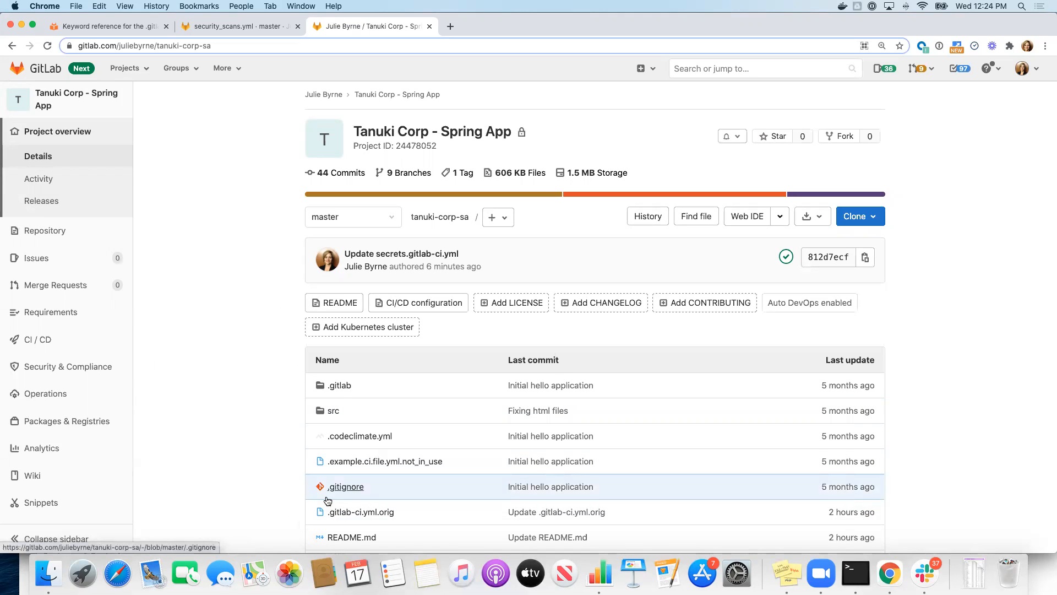
mouse_move(809, 303)
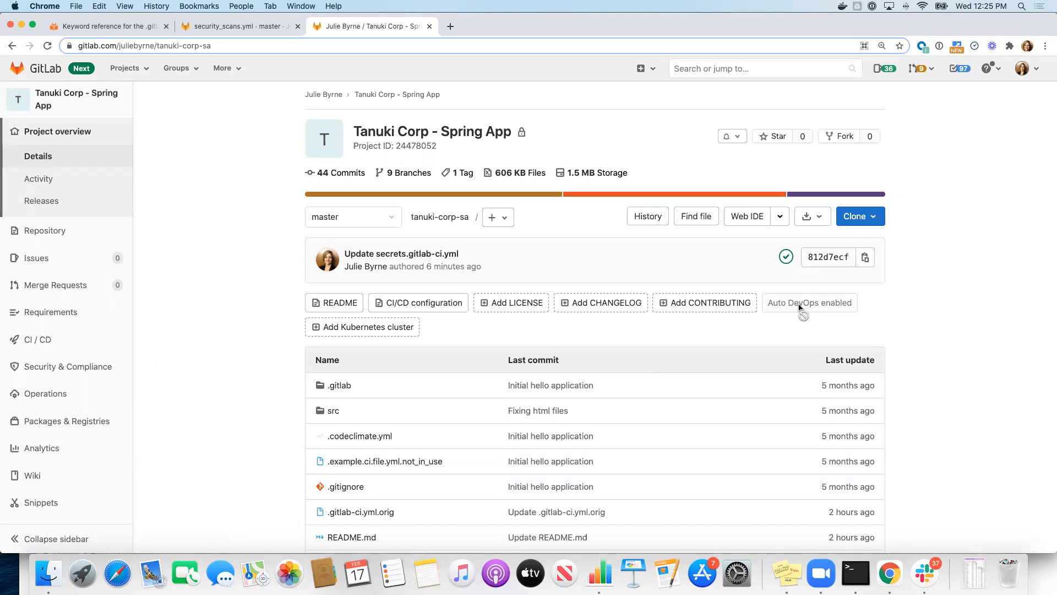
mouse_move(808, 317)
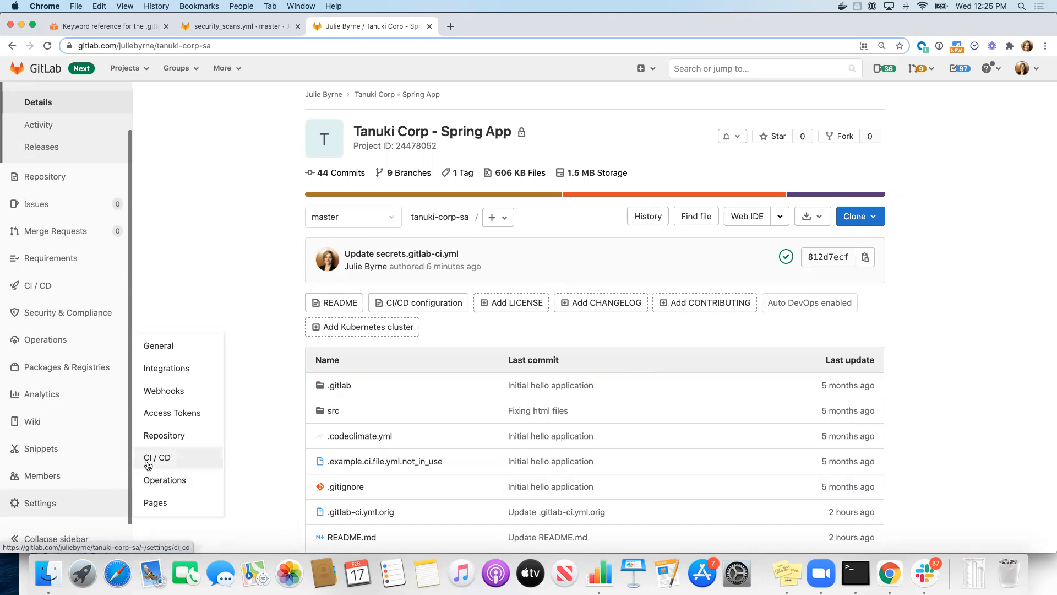
Show the Spring App CI/CD settings with the Auto DevOps section expanded
click(156, 457)
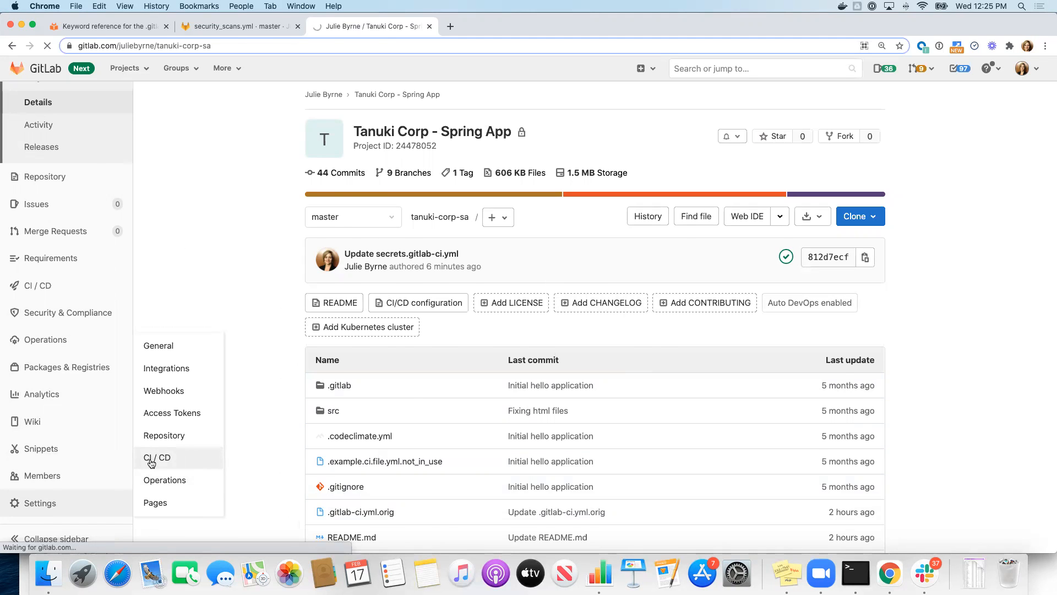
click(156, 457)
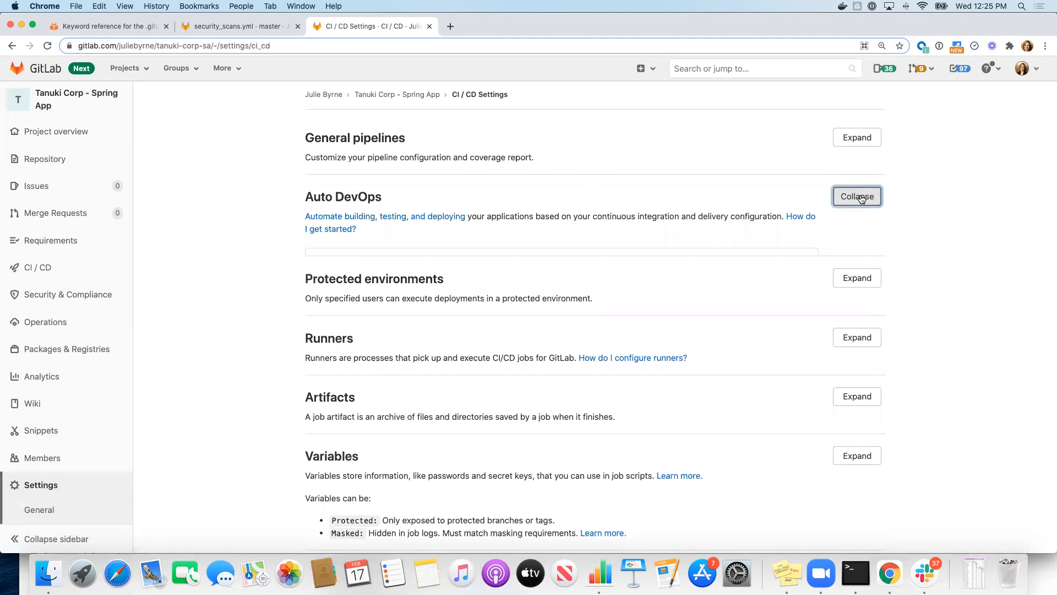
click(857, 196)
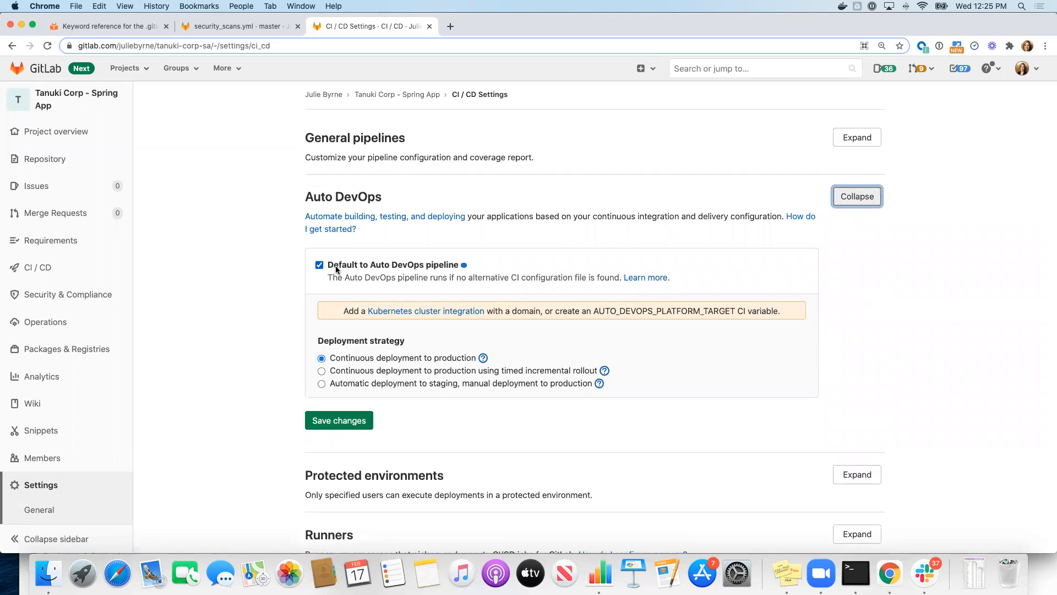
mouse_move(338, 420)
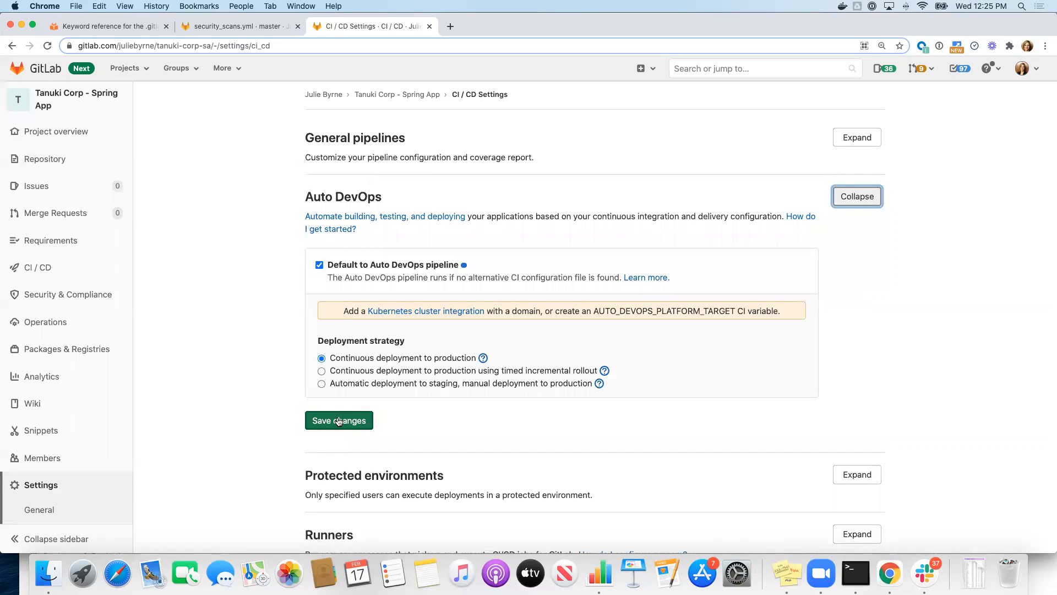
mouse_move(340, 311)
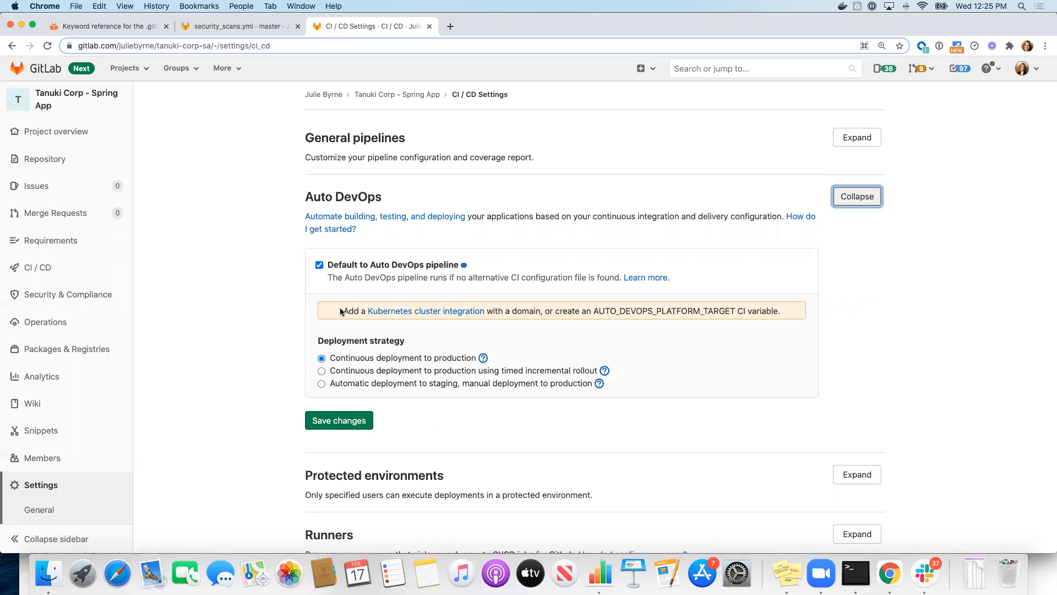
mouse_move(362, 392)
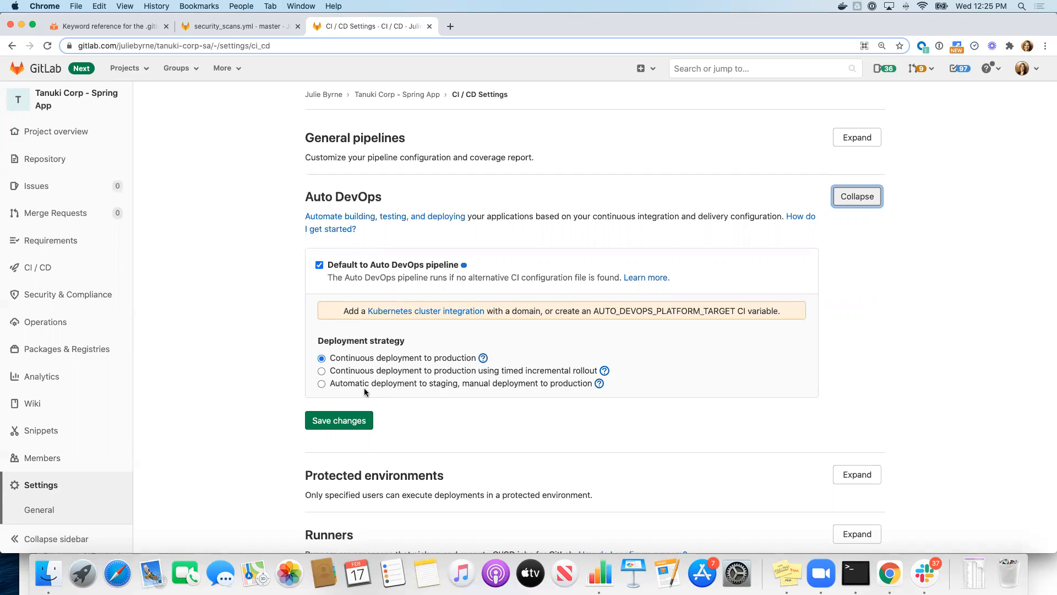
mouse_move(425, 377)
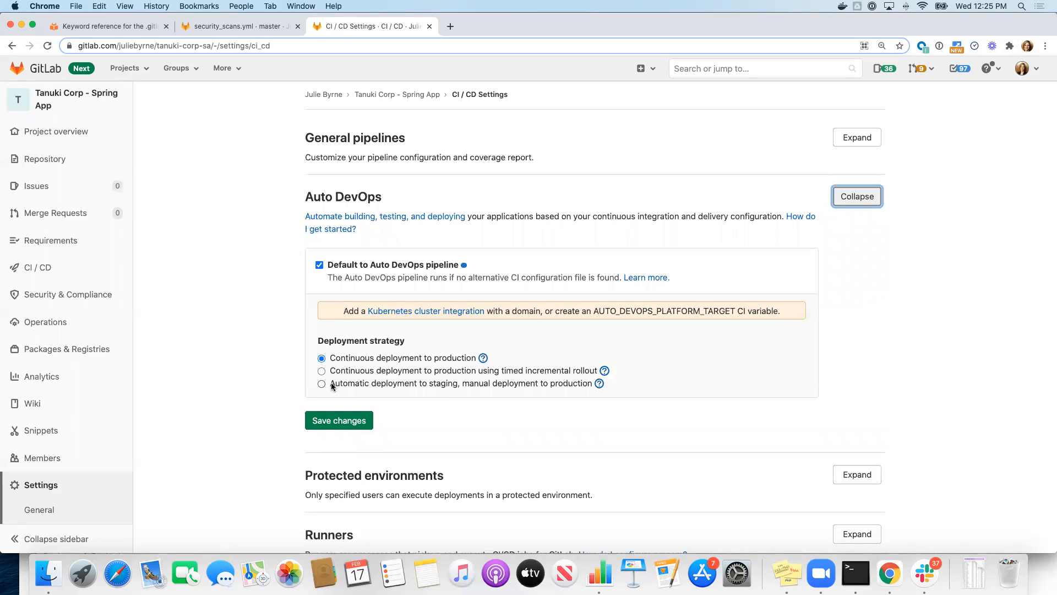
mouse_move(329, 398)
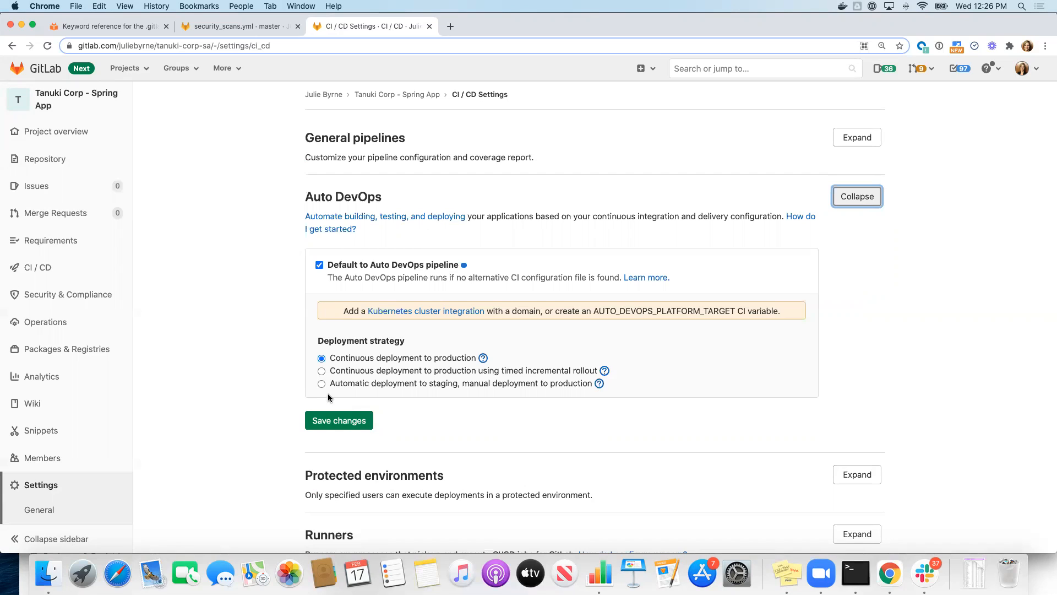
mouse_move(324, 399)
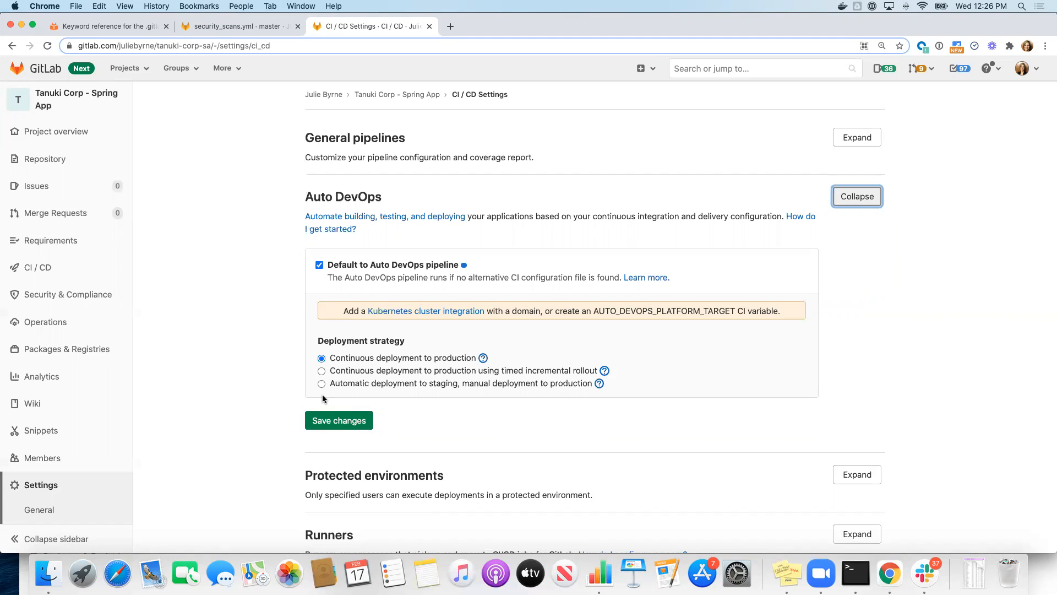
Expand the Variables section to list the disabled-job variables such as SAST_DISABLED
scroll(down, 3)
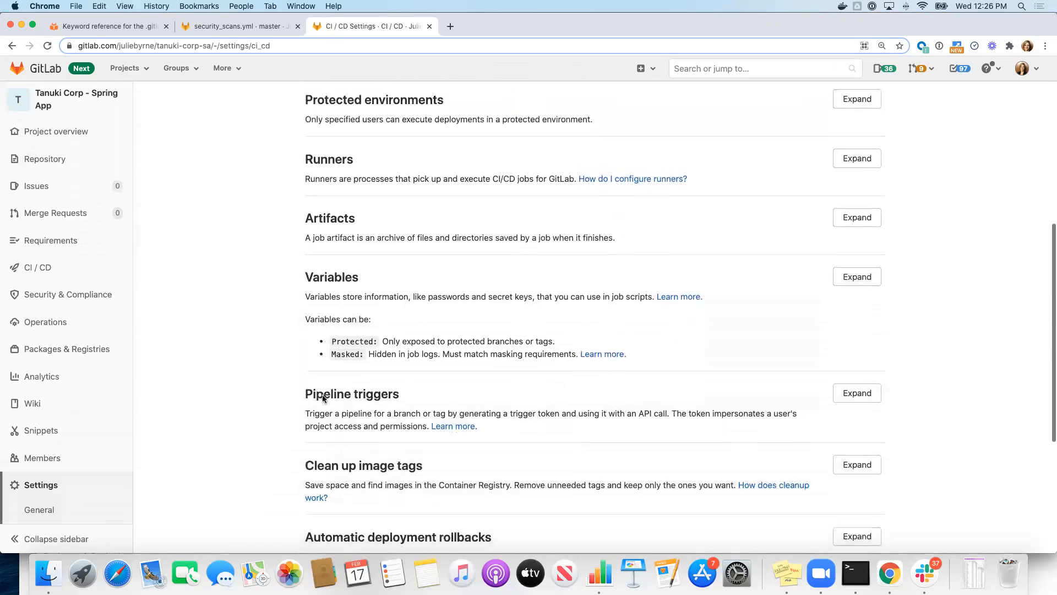
mouse_move(839, 283)
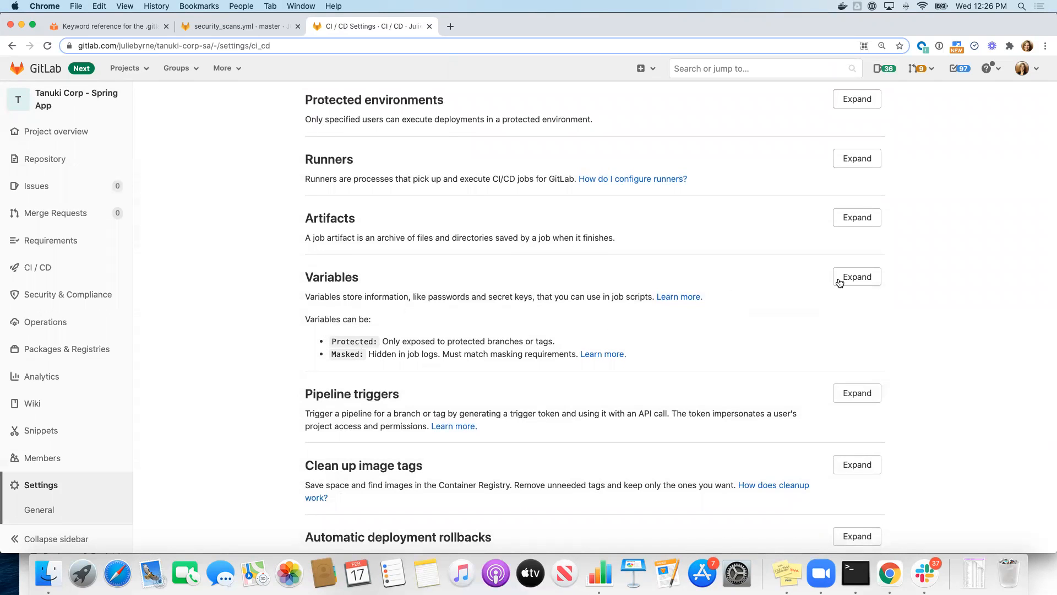
click(857, 277)
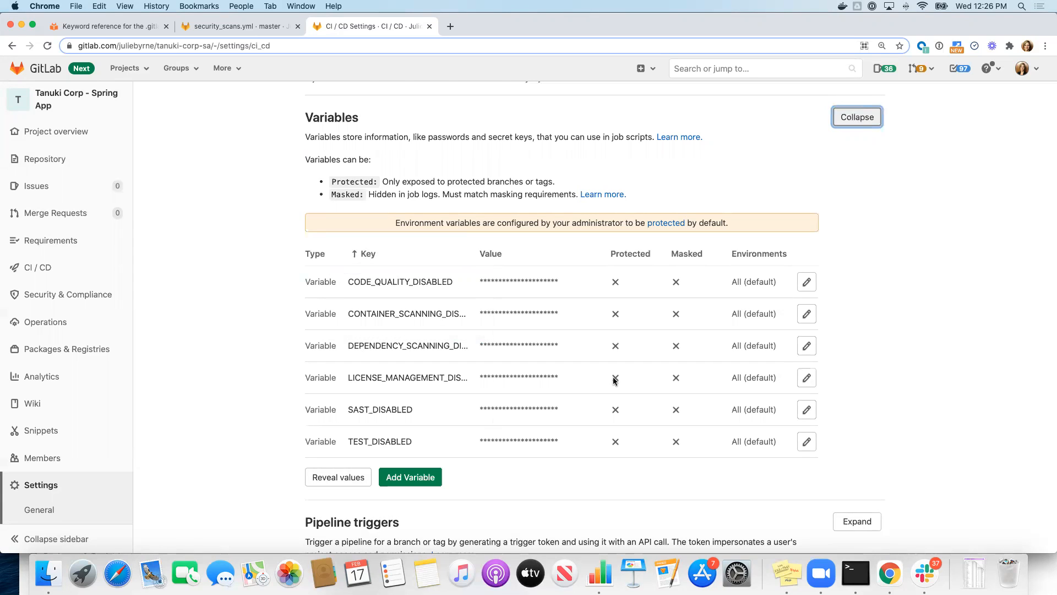
mouse_move(806, 442)
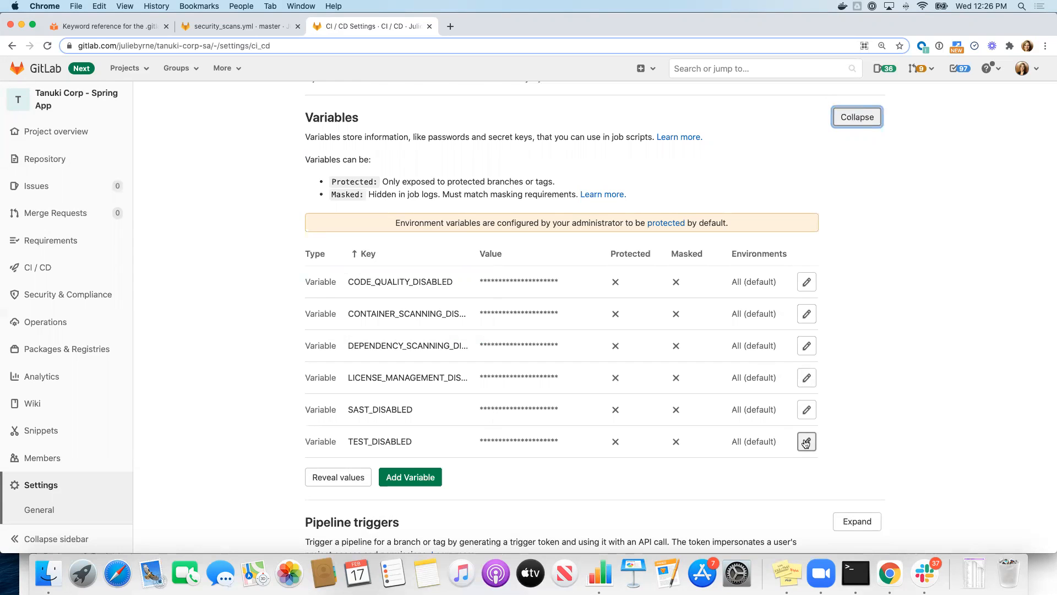
Open the TEST_DISABLED variable (value 1) for editing
click(806, 440)
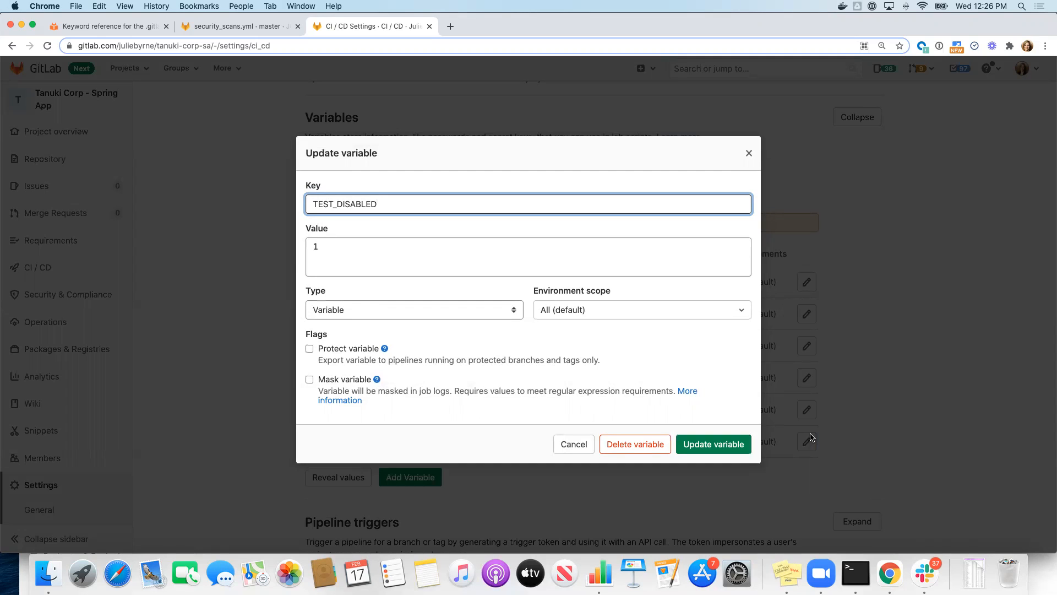
mouse_move(634, 444)
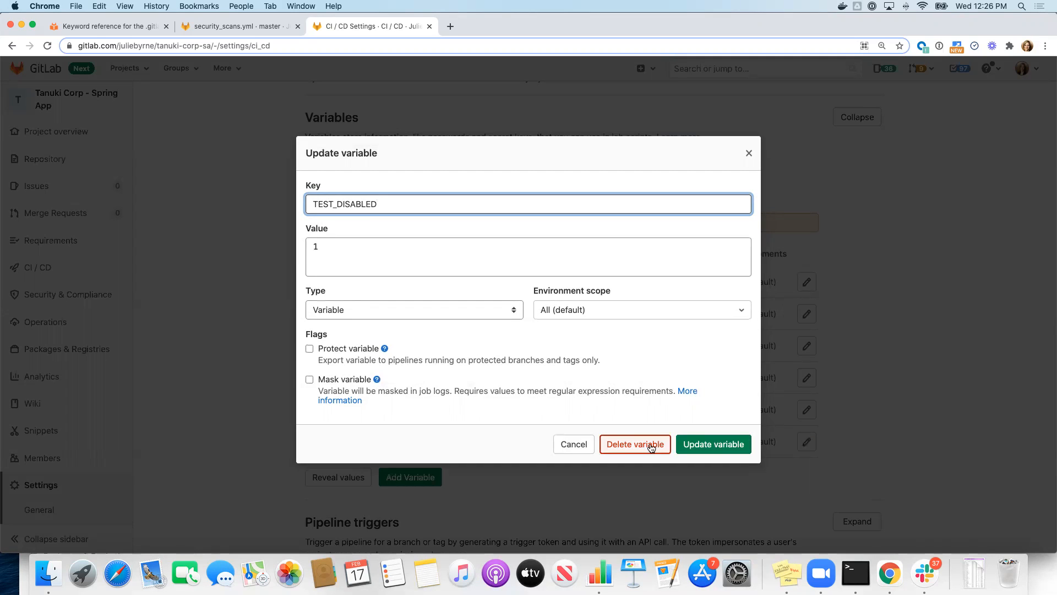
mouse_move(573, 444)
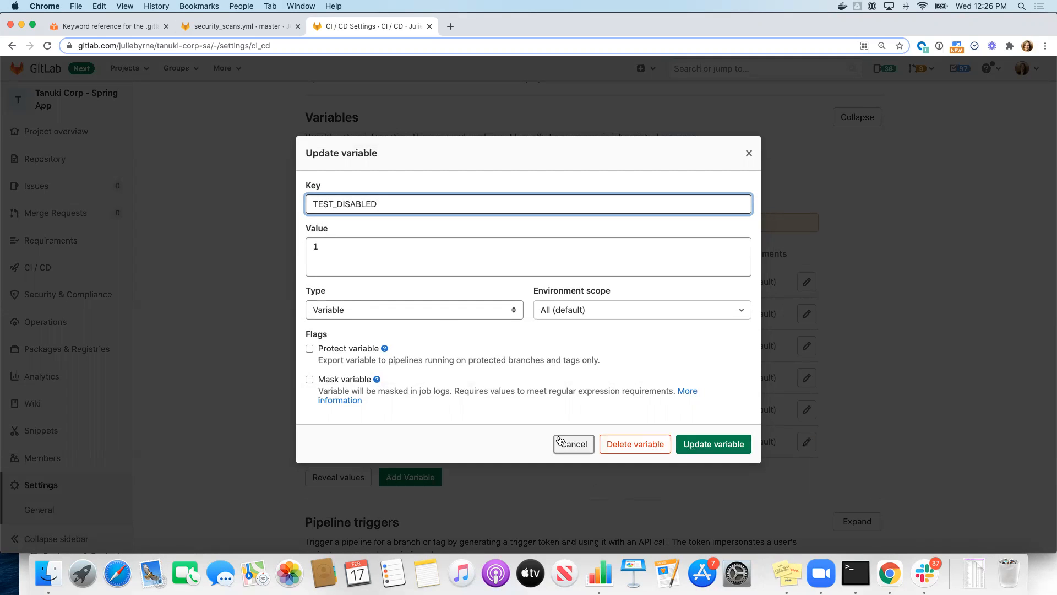
Cancel the Update variable dialog, leaving TEST_DISABLED unchanged
click(572, 444)
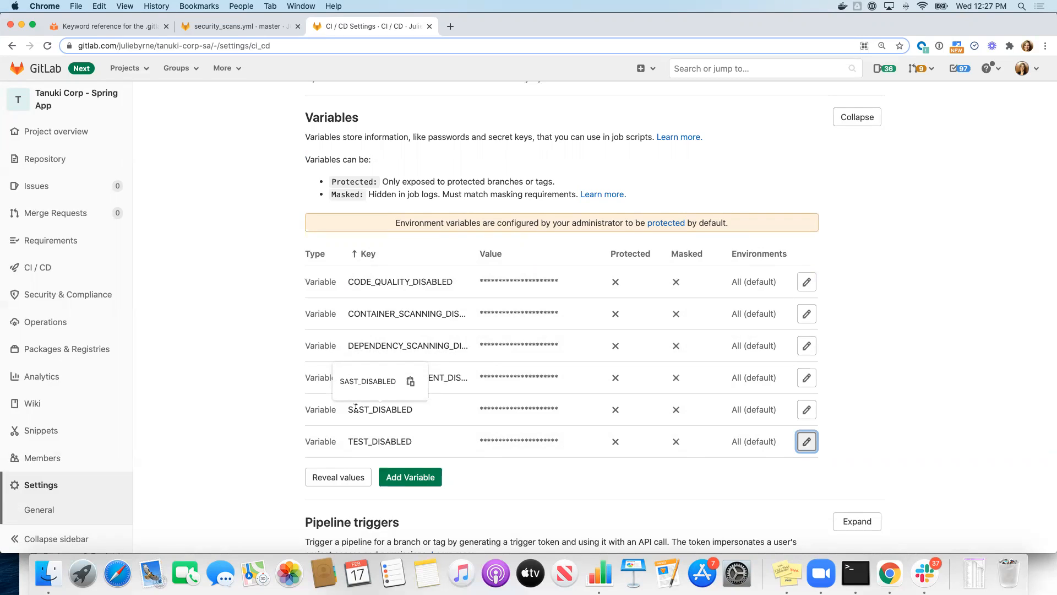
mouse_move(341, 389)
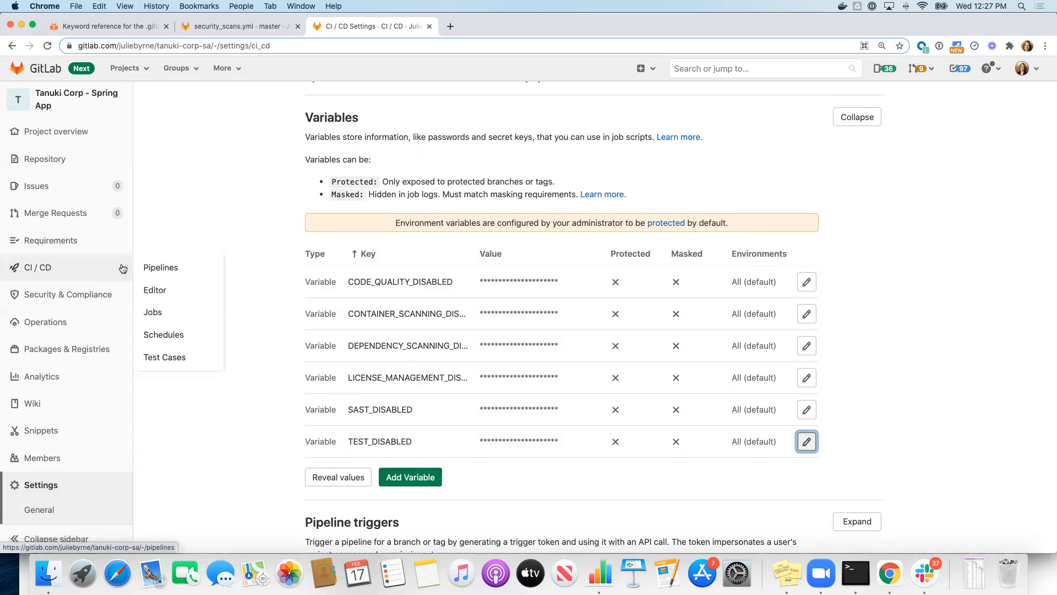
mouse_move(161, 269)
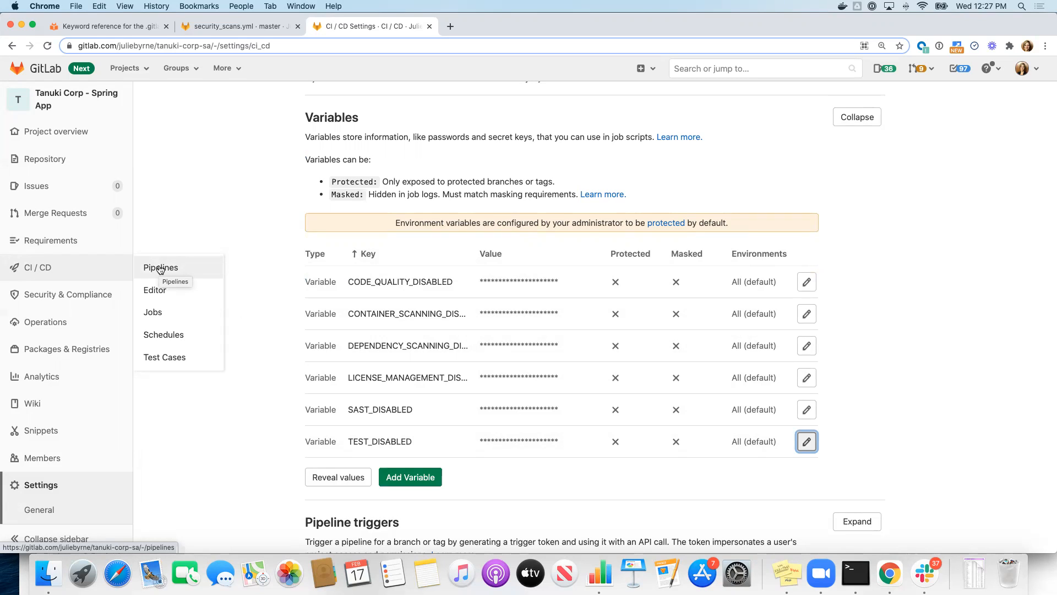
click(161, 268)
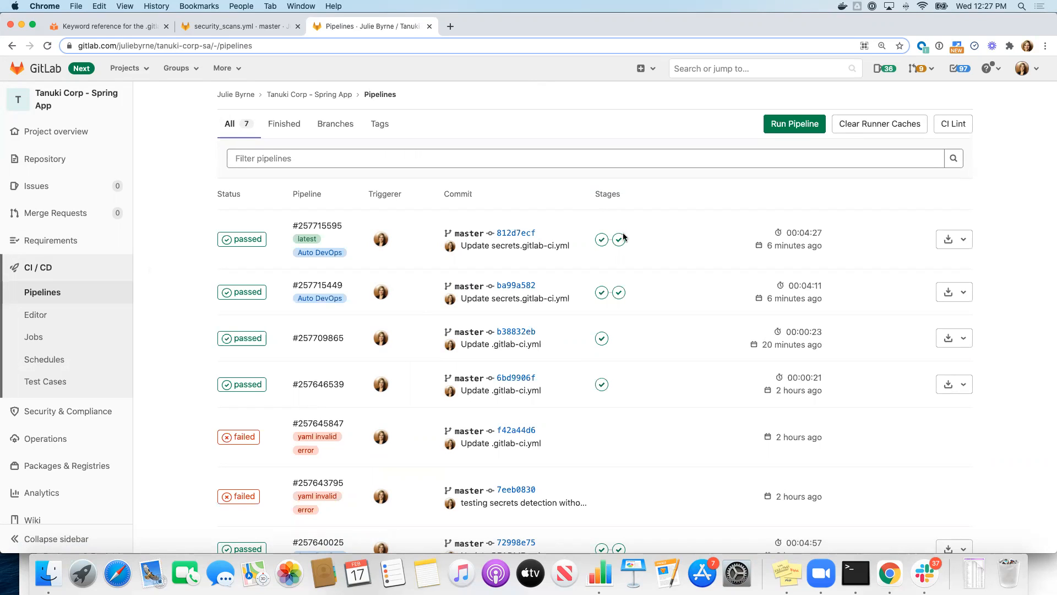
mouse_move(601, 239)
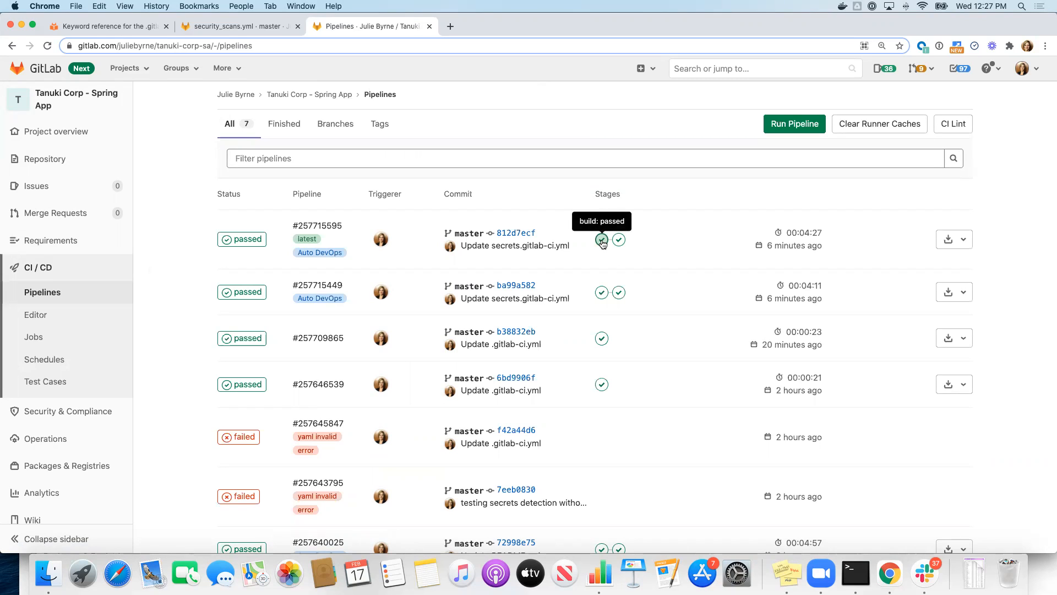
mouse_move(619, 241)
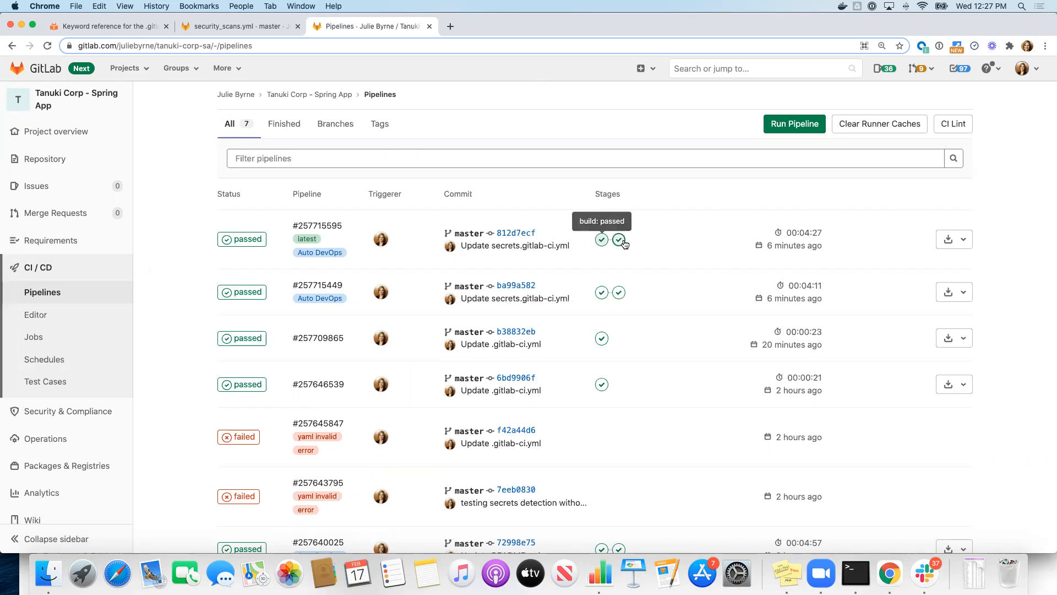
mouse_move(601, 240)
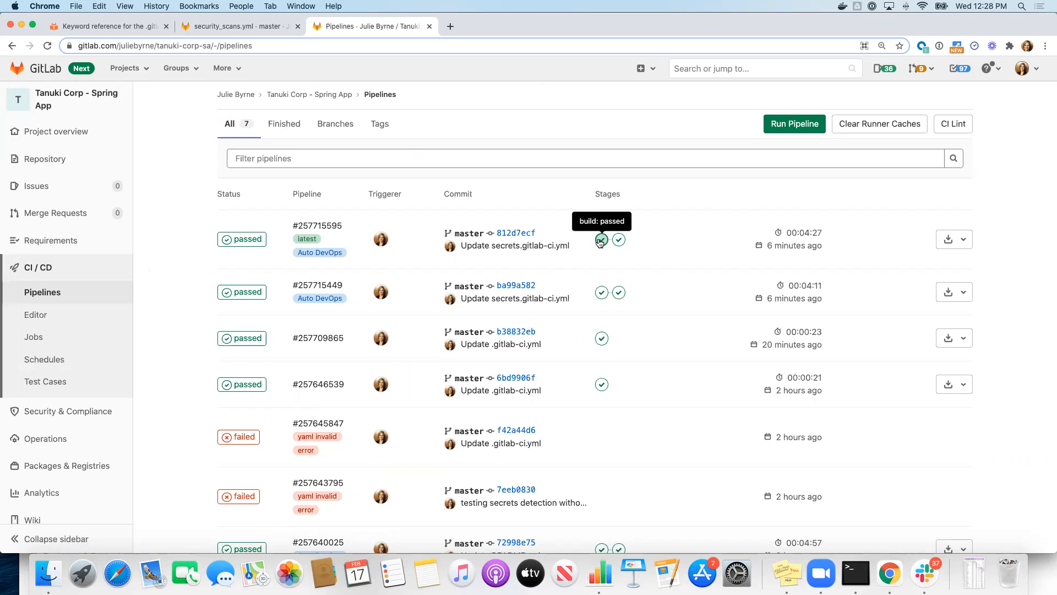
click(601, 239)
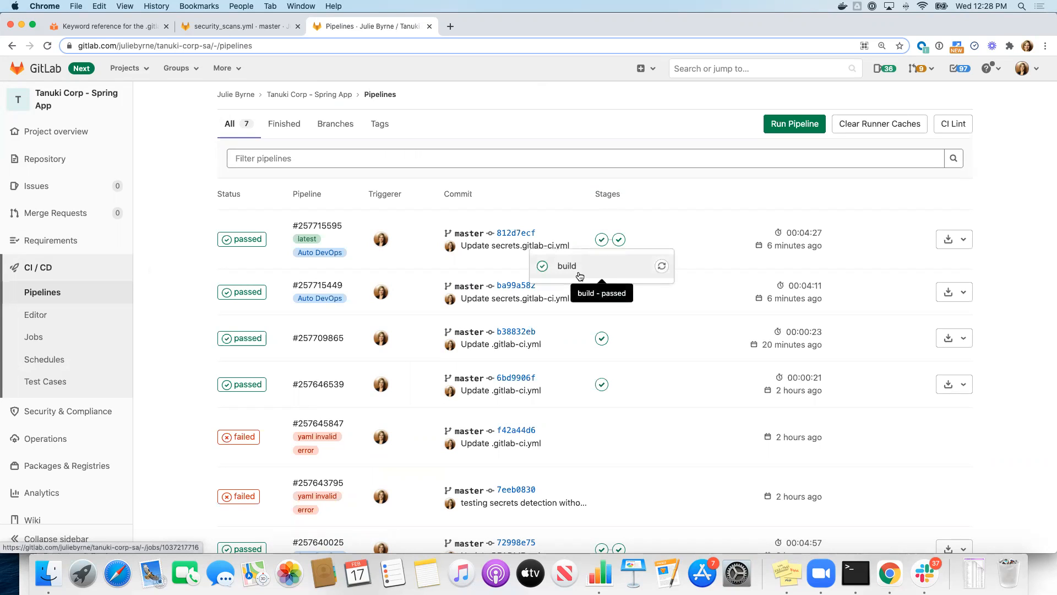
mouse_move(619, 239)
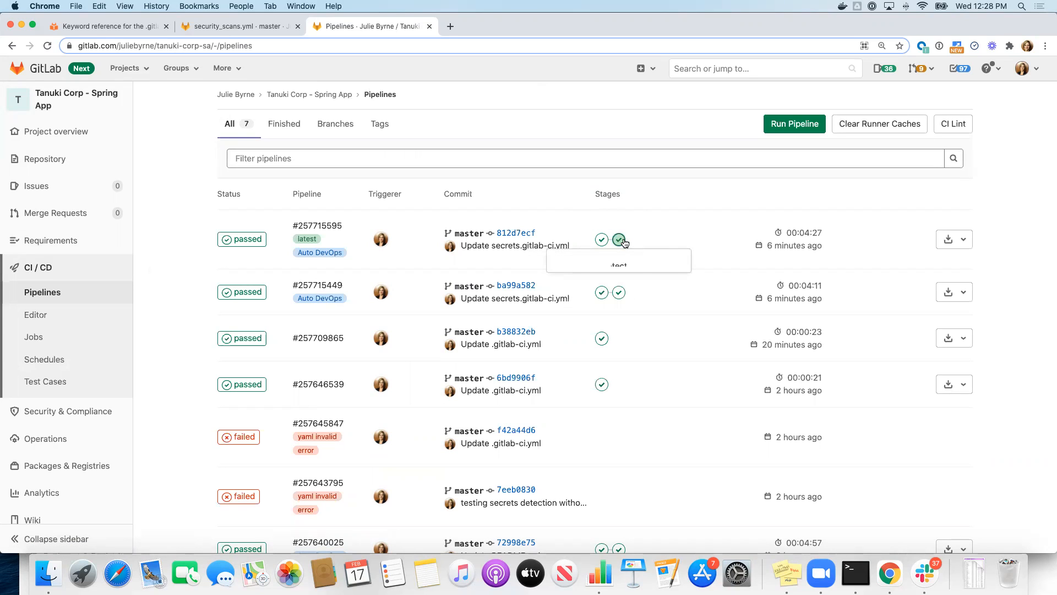
mouse_move(618, 239)
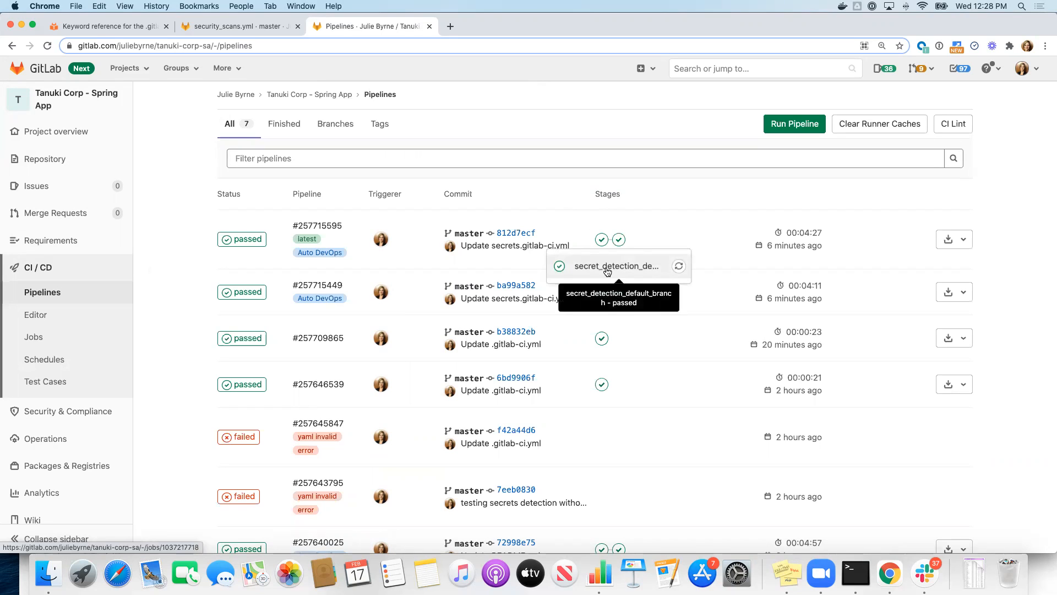
mouse_move(619, 239)
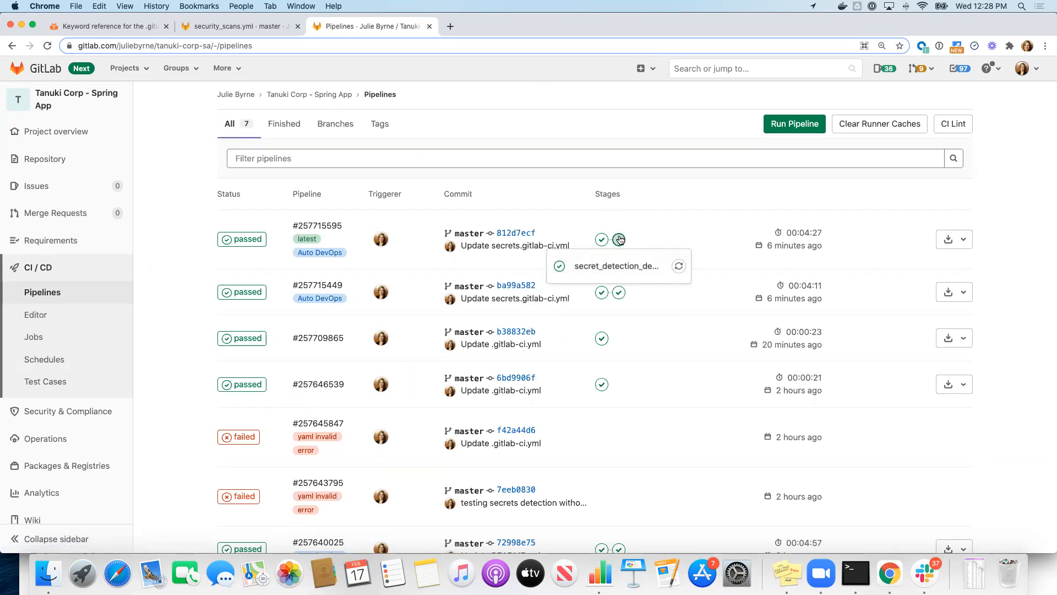
mouse_move(618, 239)
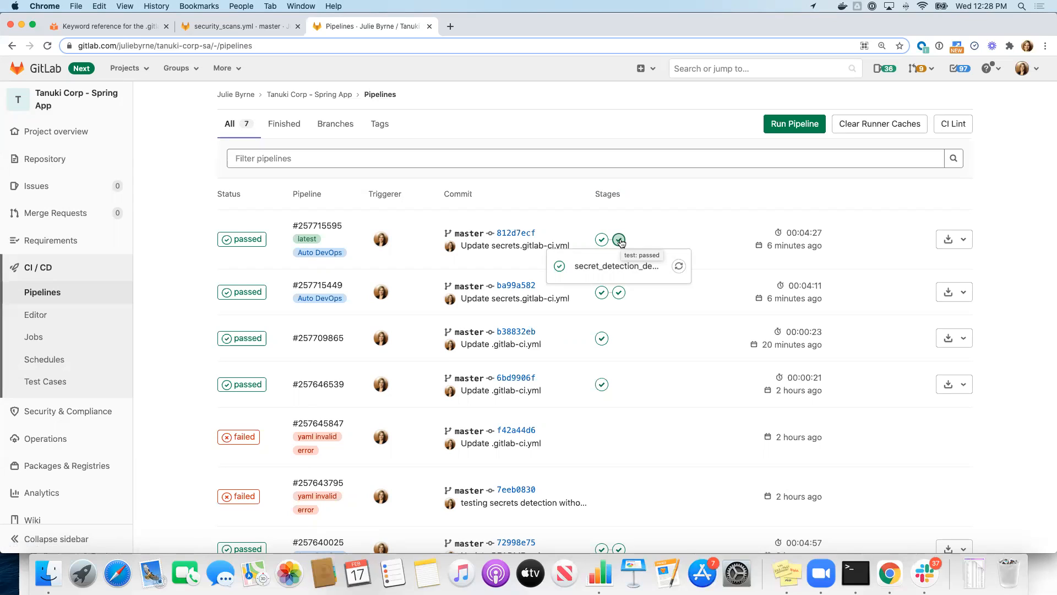
mouse_move(601, 239)
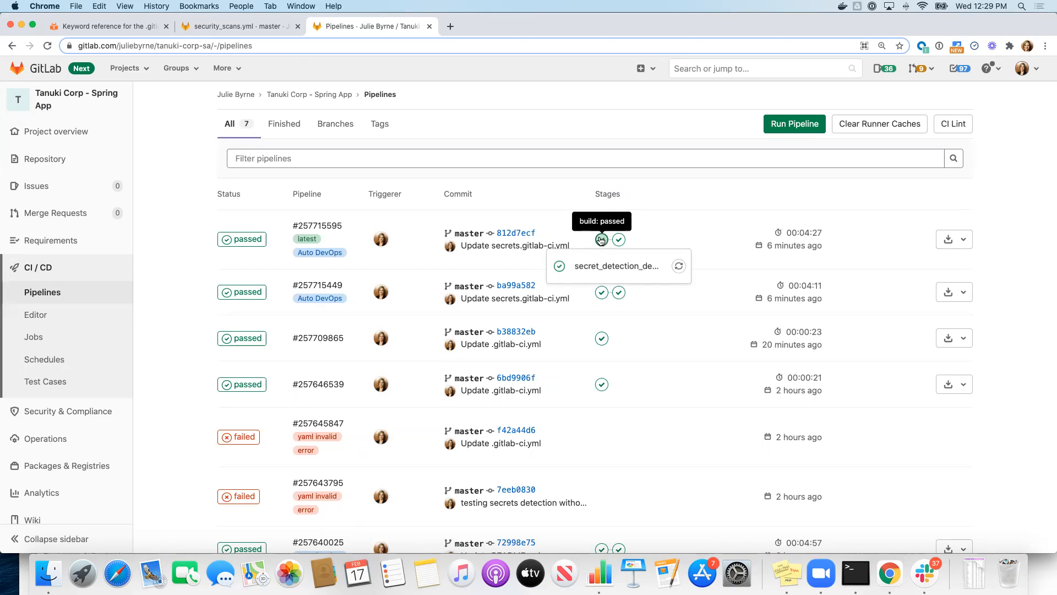
mouse_move(253, 317)
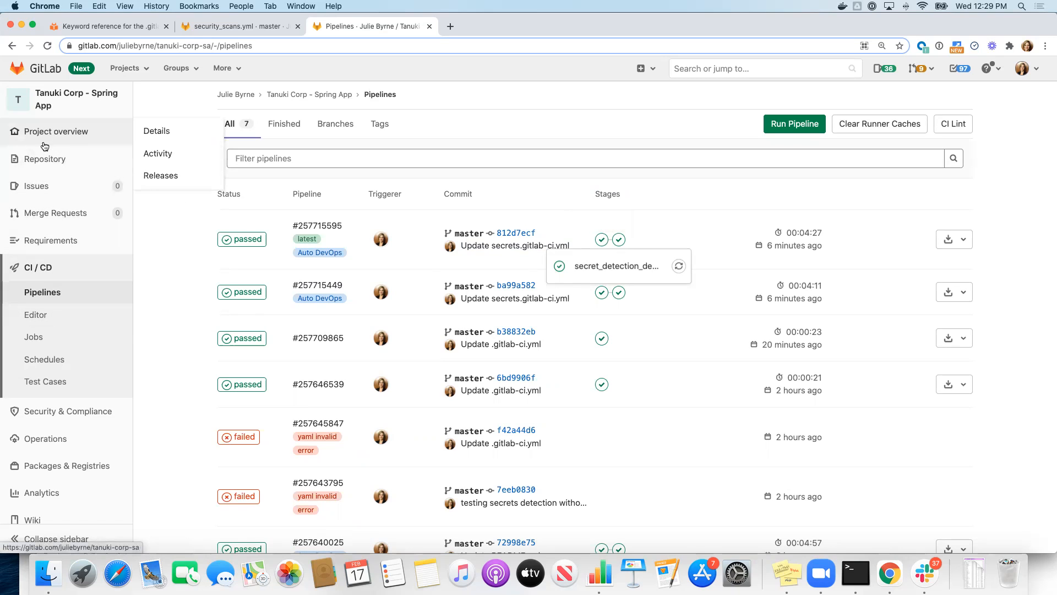
Open the Spring App repository files in the Web IDE on master
click(47, 158)
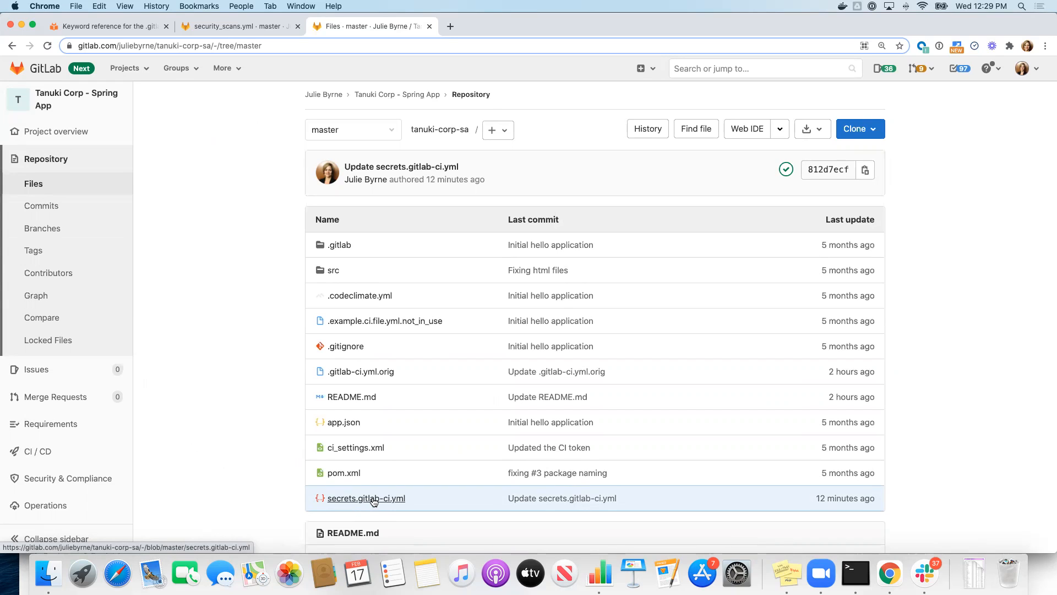
mouse_move(372, 499)
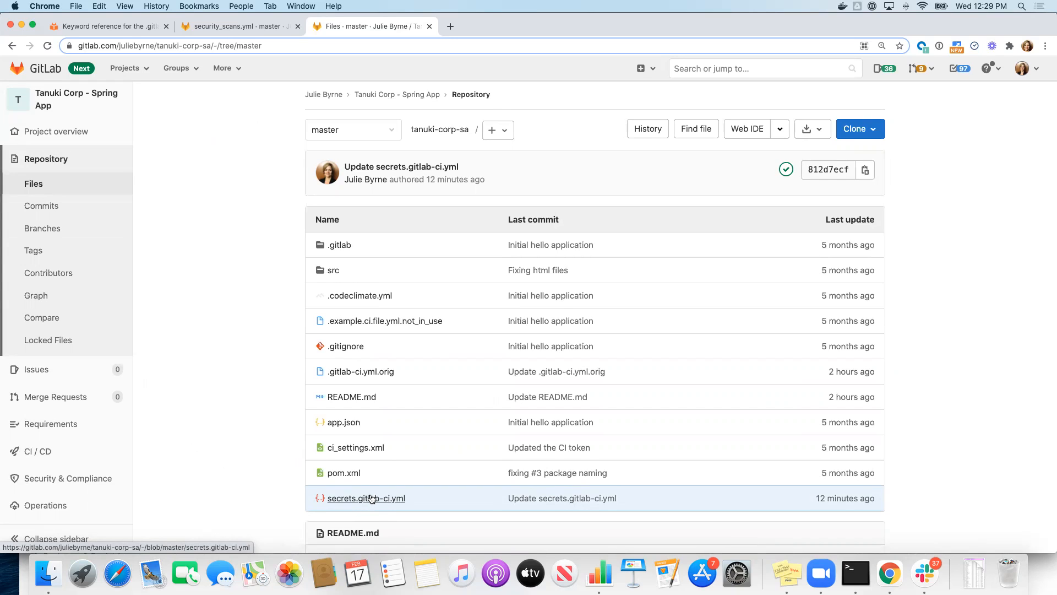
mouse_move(770, 150)
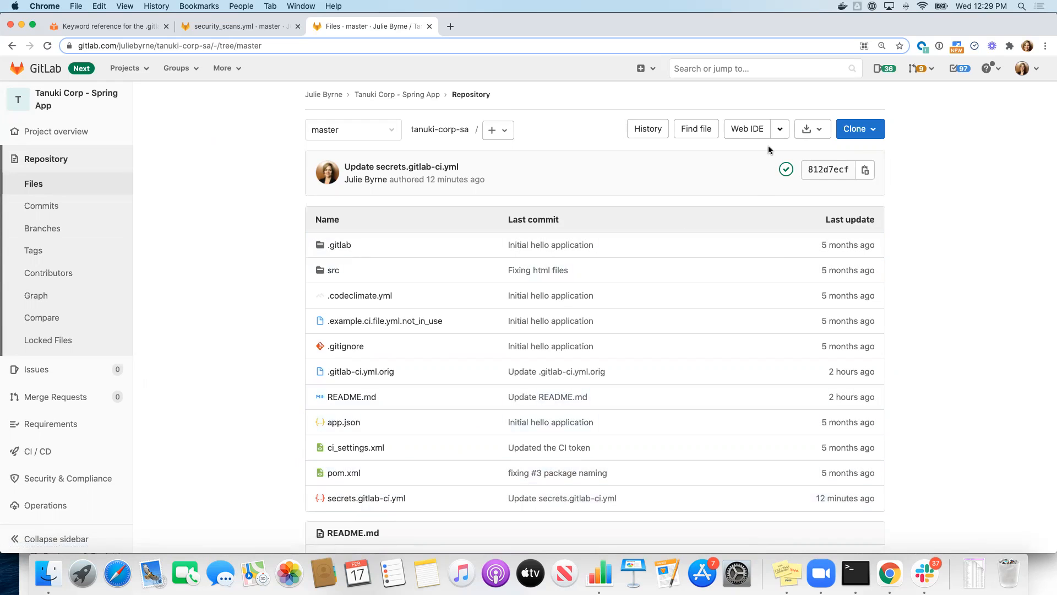
mouse_move(746, 129)
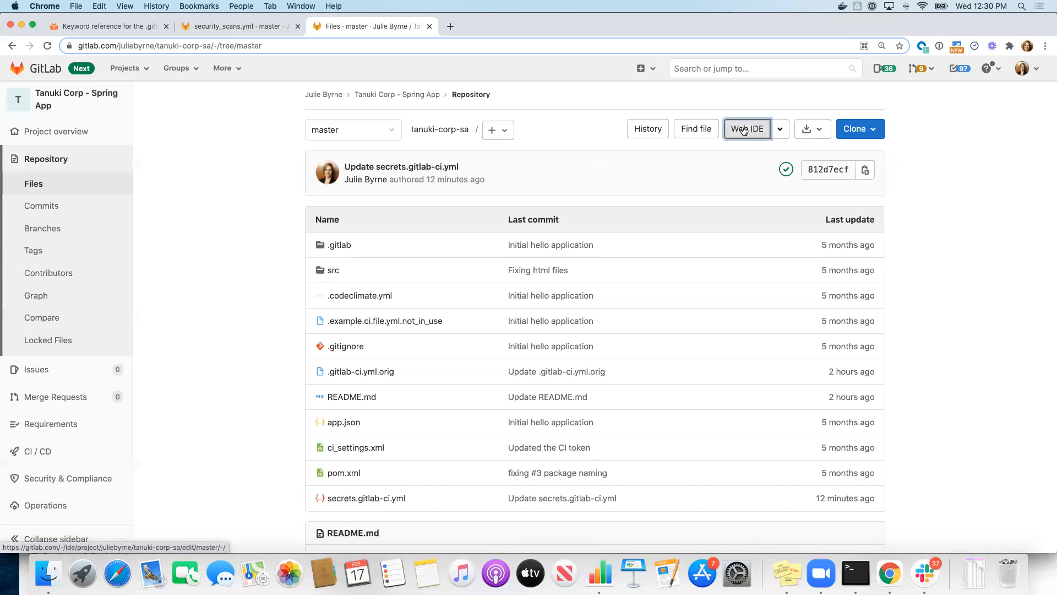
click(747, 129)
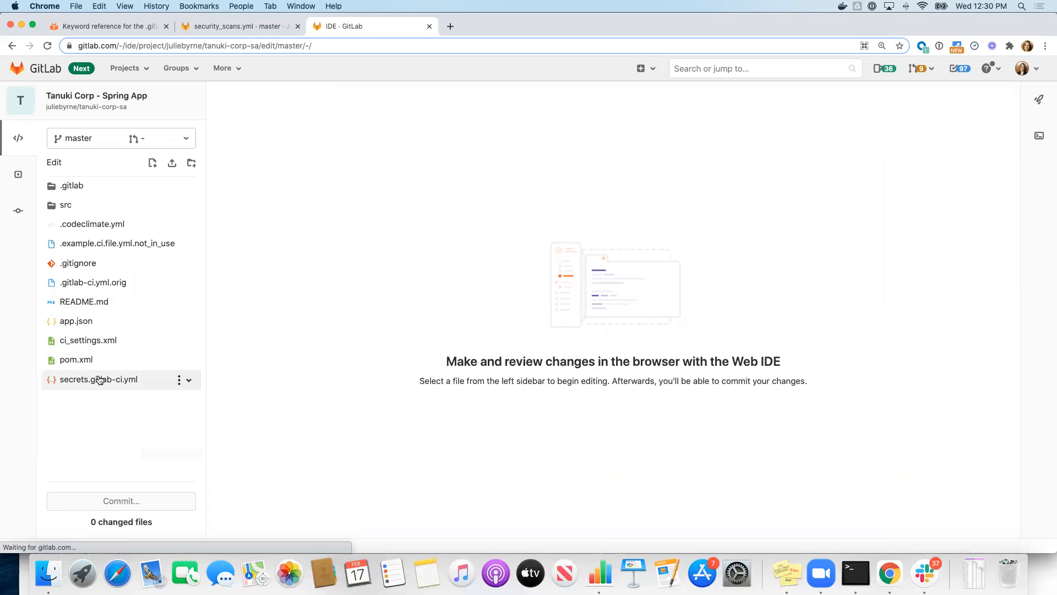
Open secrets.gitlab-ci.yml in the Web IDE editor
click(98, 379)
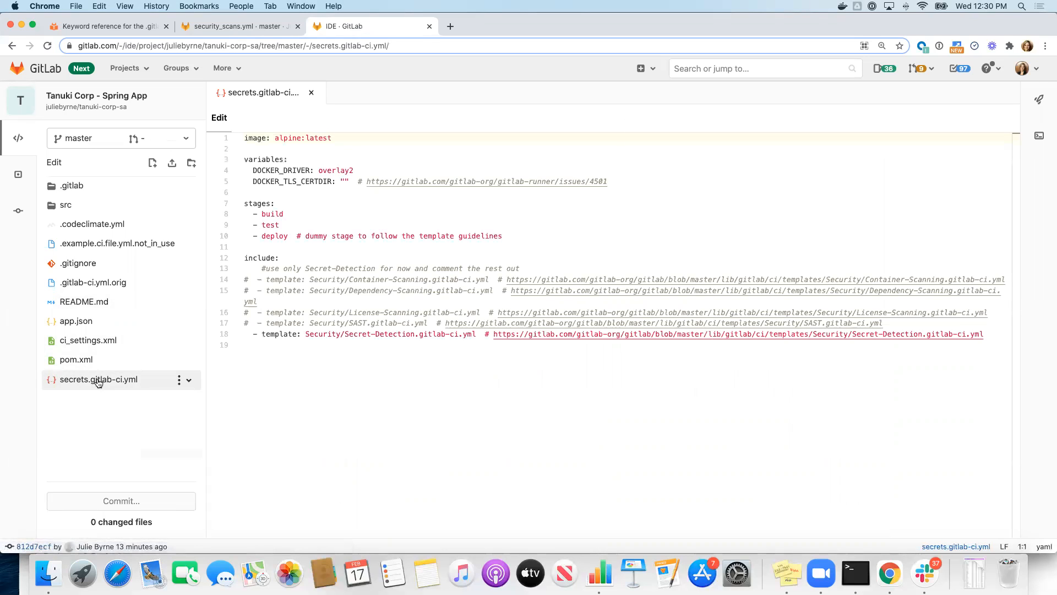
mouse_move(159, 391)
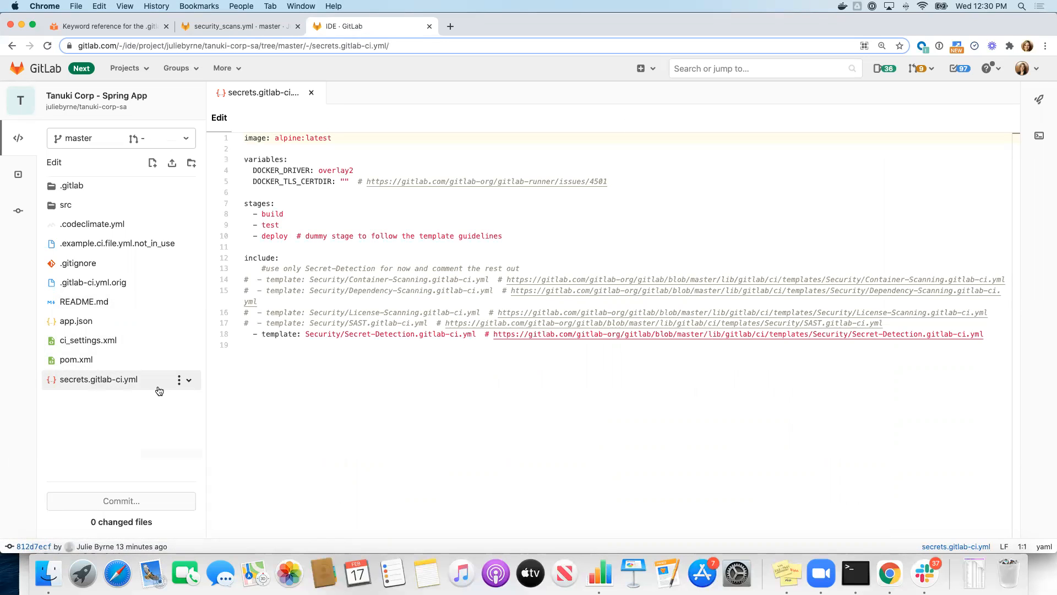
mouse_move(254, 137)
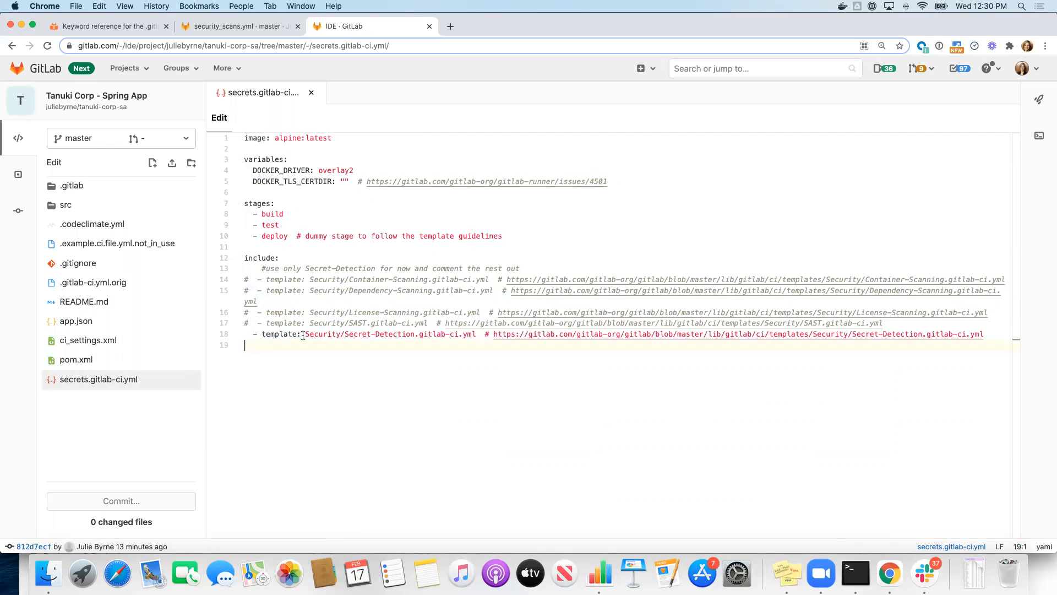
mouse_move(432, 333)
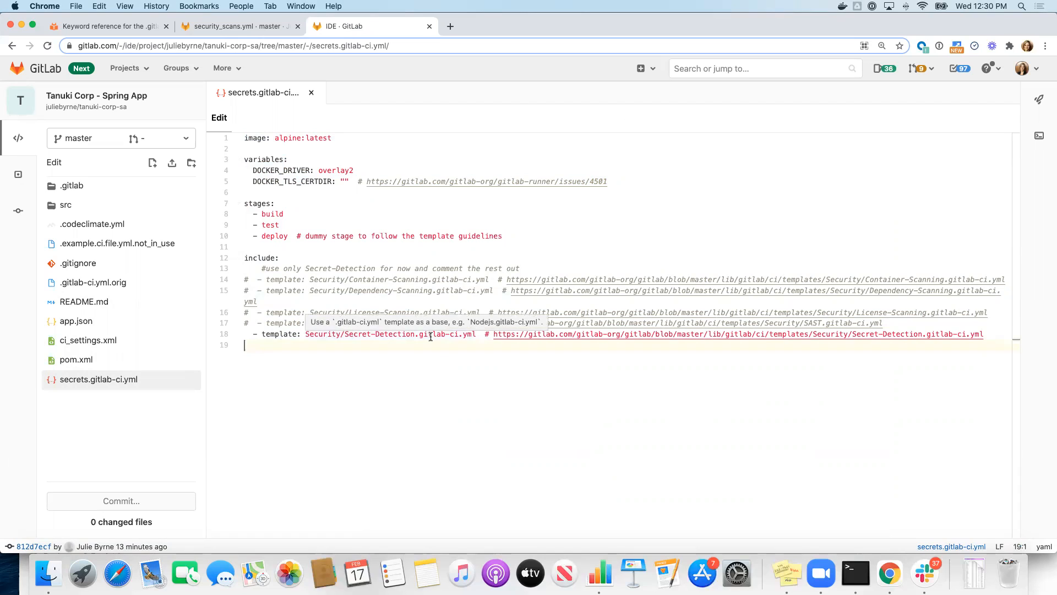
mouse_move(410, 348)
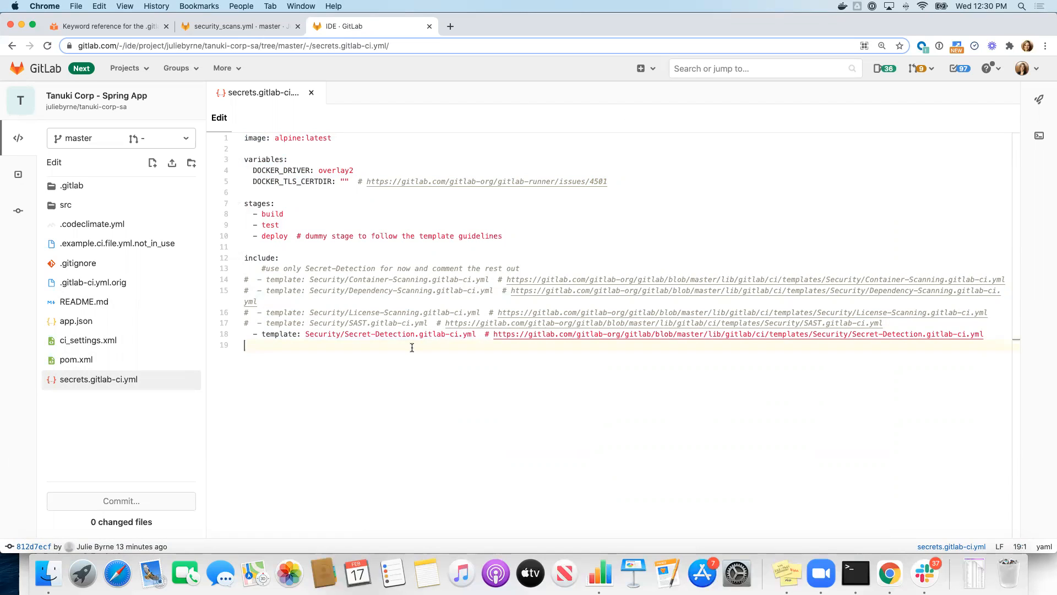
mouse_move(341, 334)
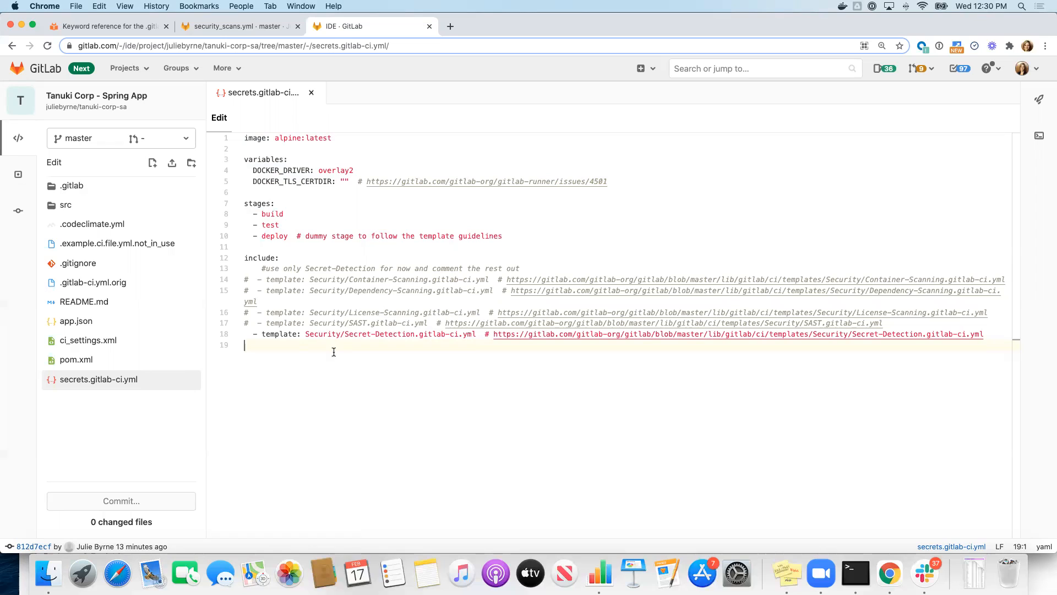
mouse_move(305, 334)
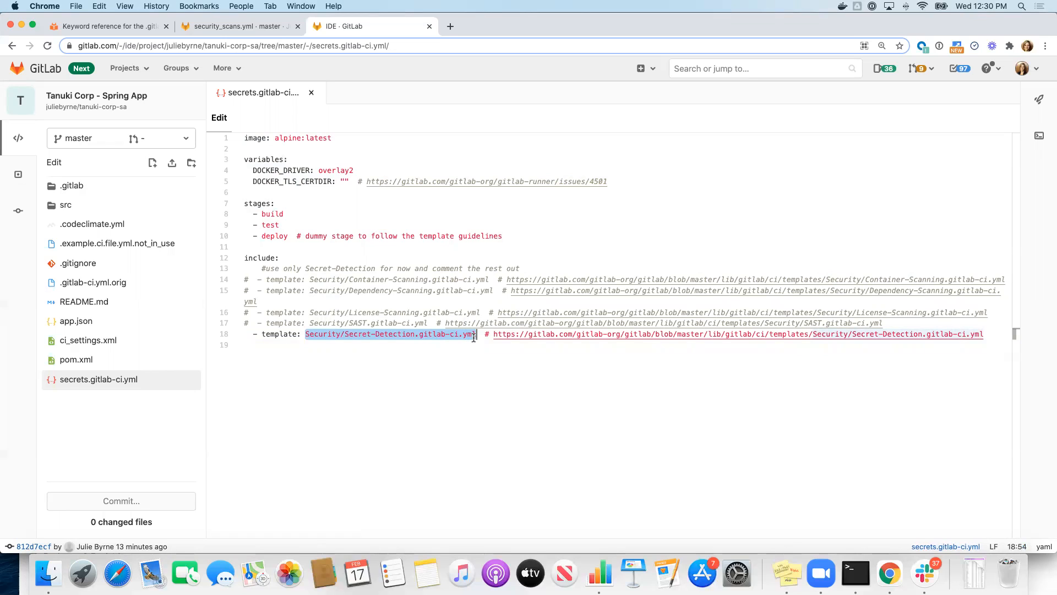
mouse_move(258, 258)
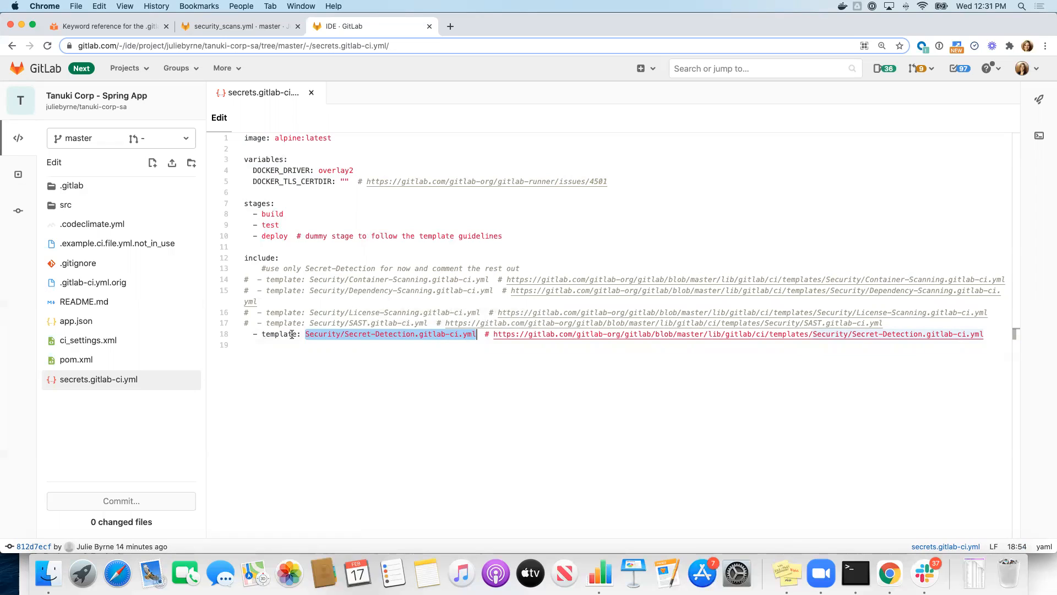
mouse_move(420, 340)
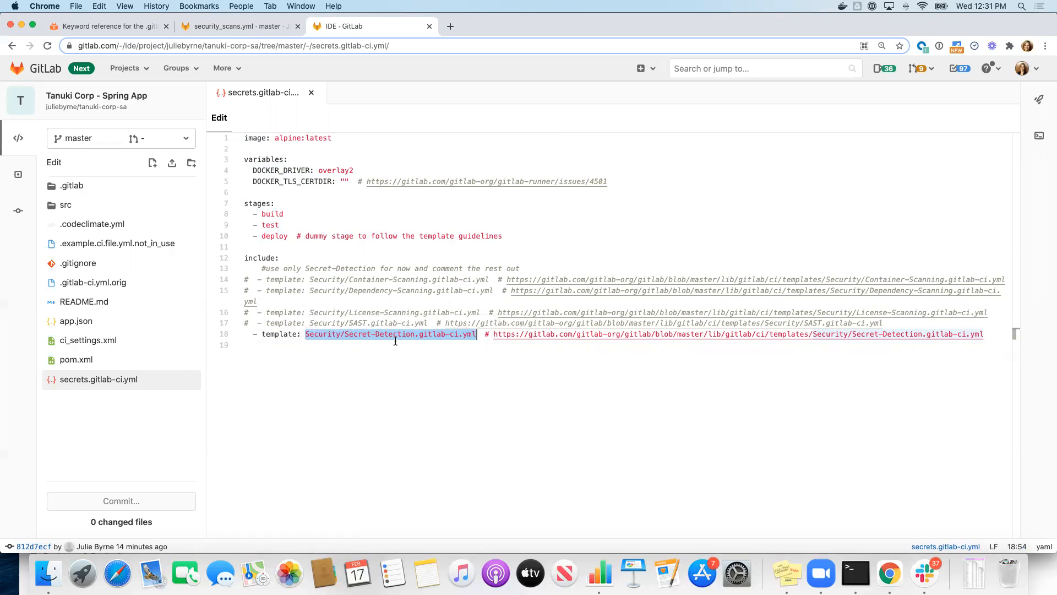
mouse_move(416, 334)
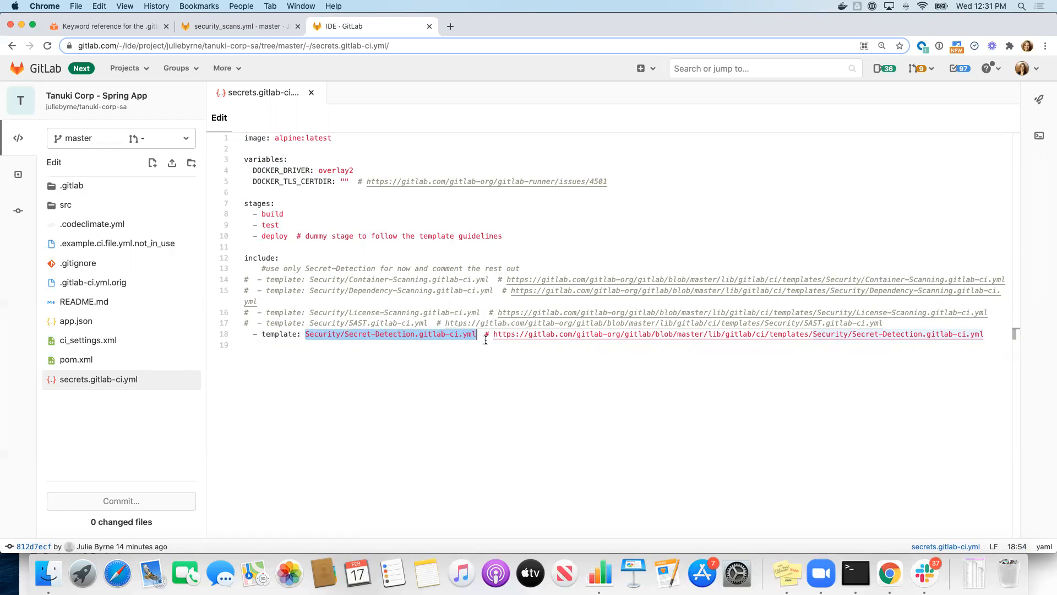
mouse_move(428, 420)
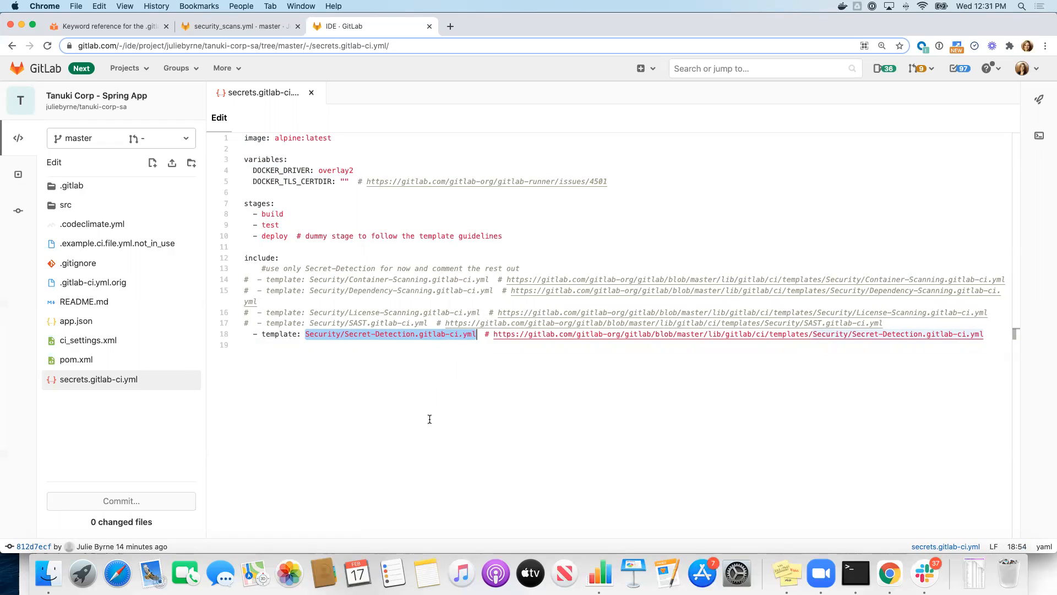
mouse_move(556, 337)
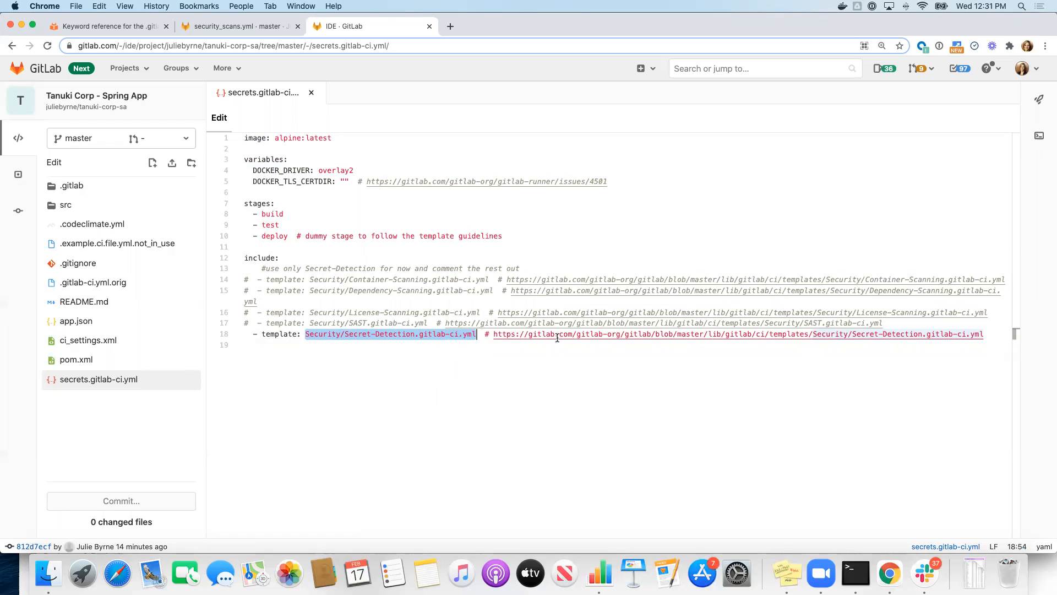
mouse_move(553, 333)
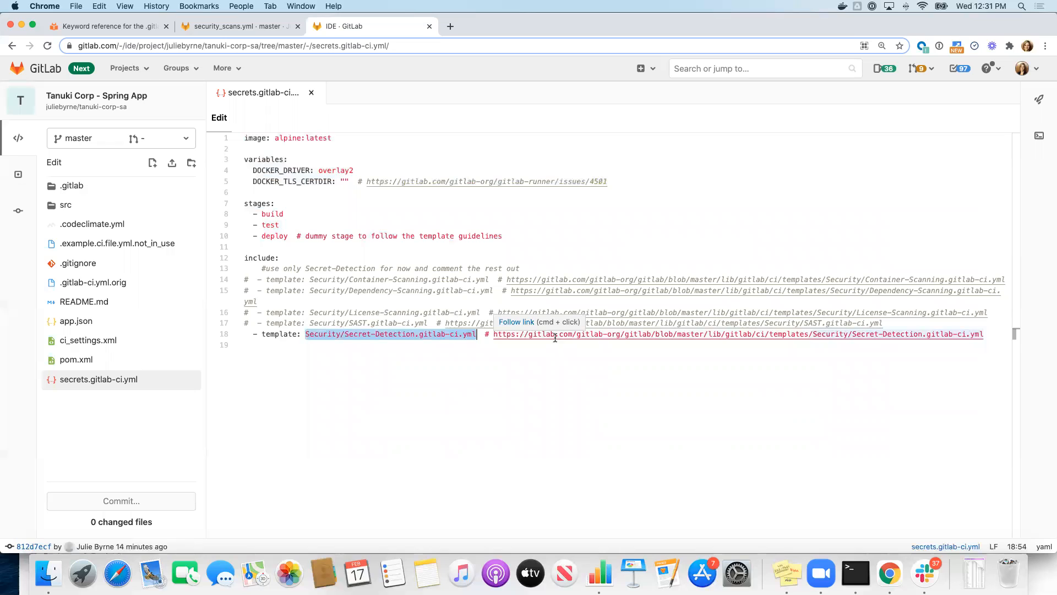
mouse_move(431, 406)
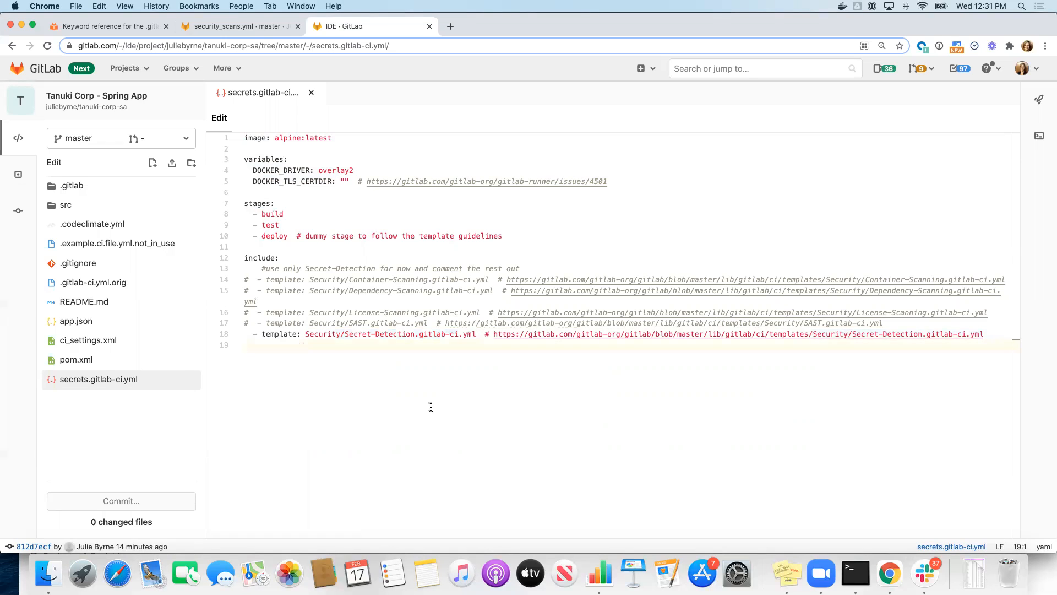
mouse_move(124, 379)
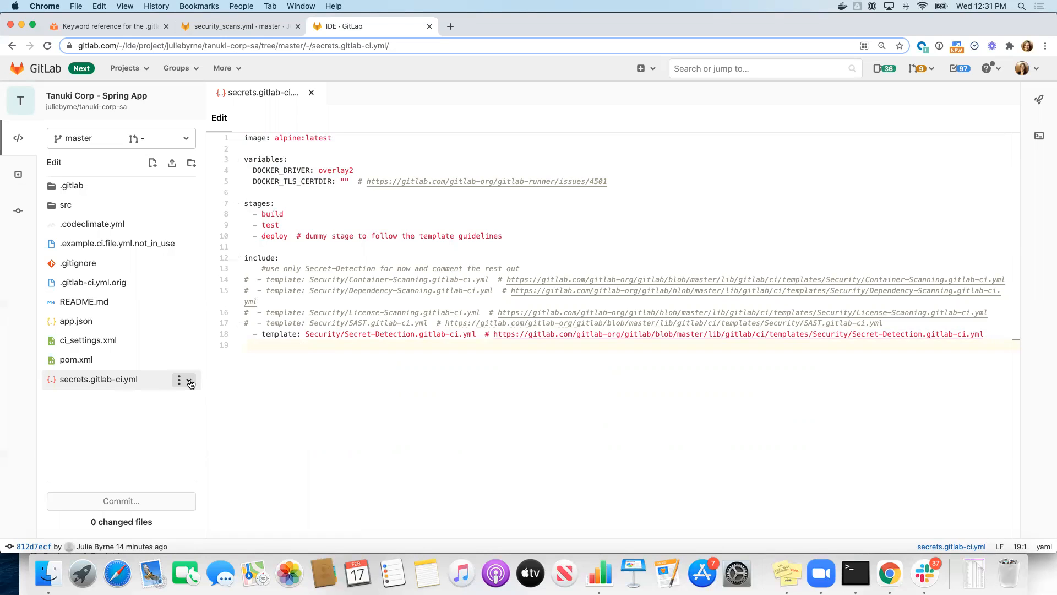
Rename secrets.gitlab-ci.yml to .gitlab-ci.yml via Rename/Move
click(189, 379)
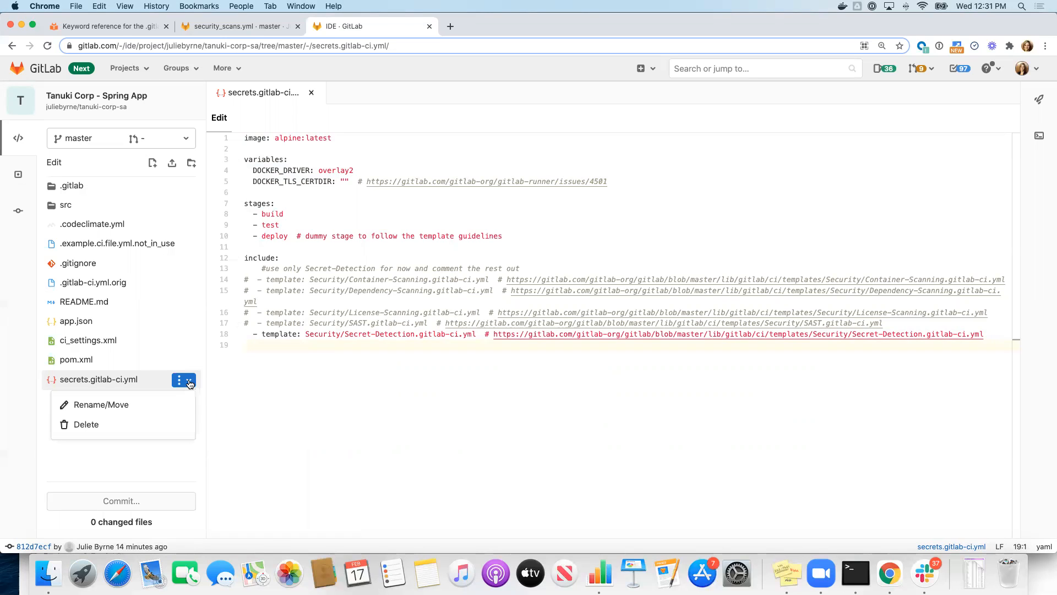
click(100, 404)
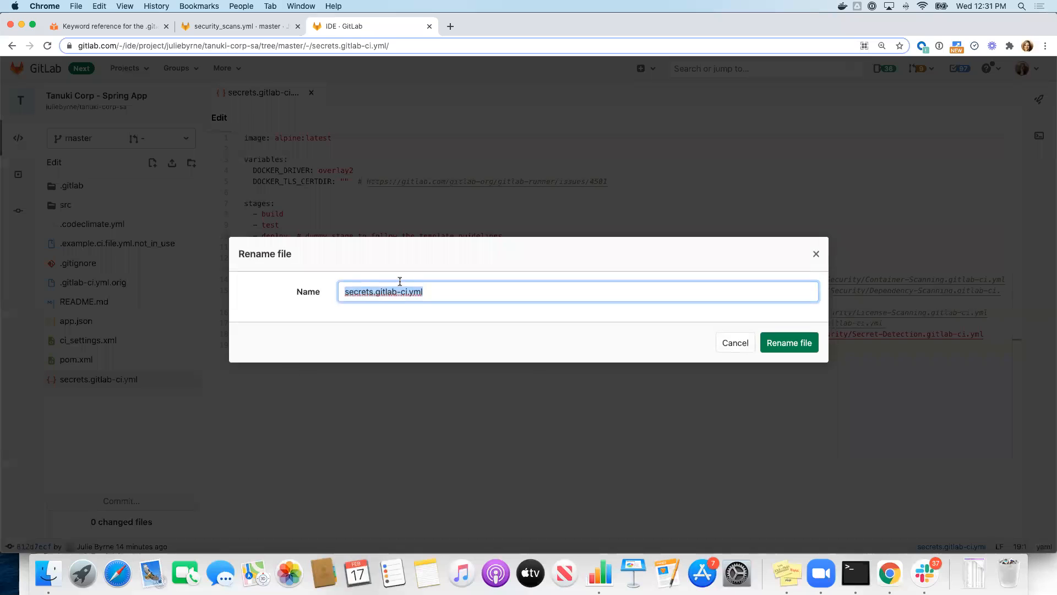
click(368, 291)
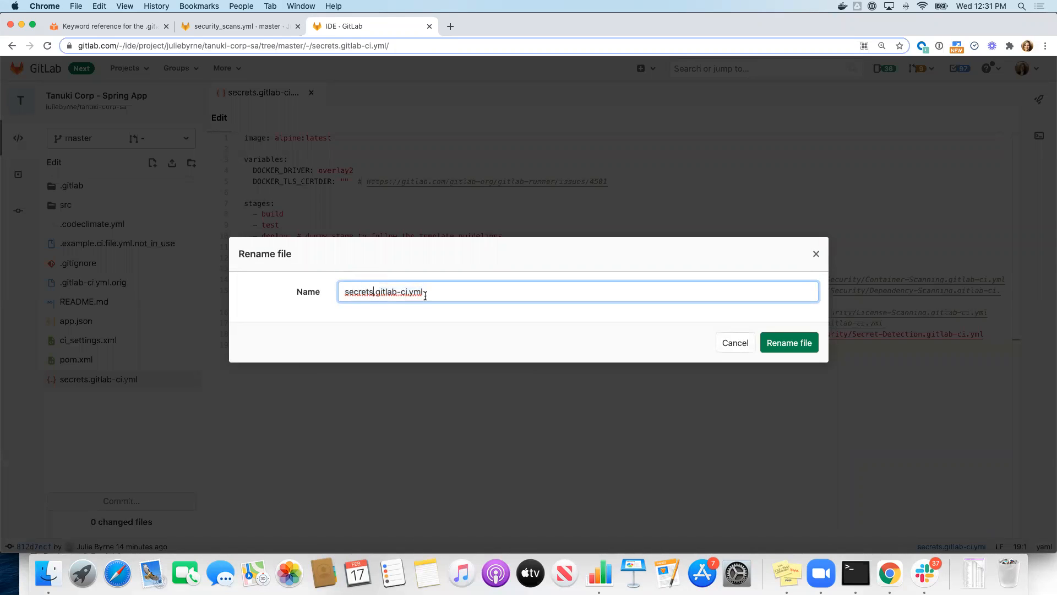
key(Backspace)
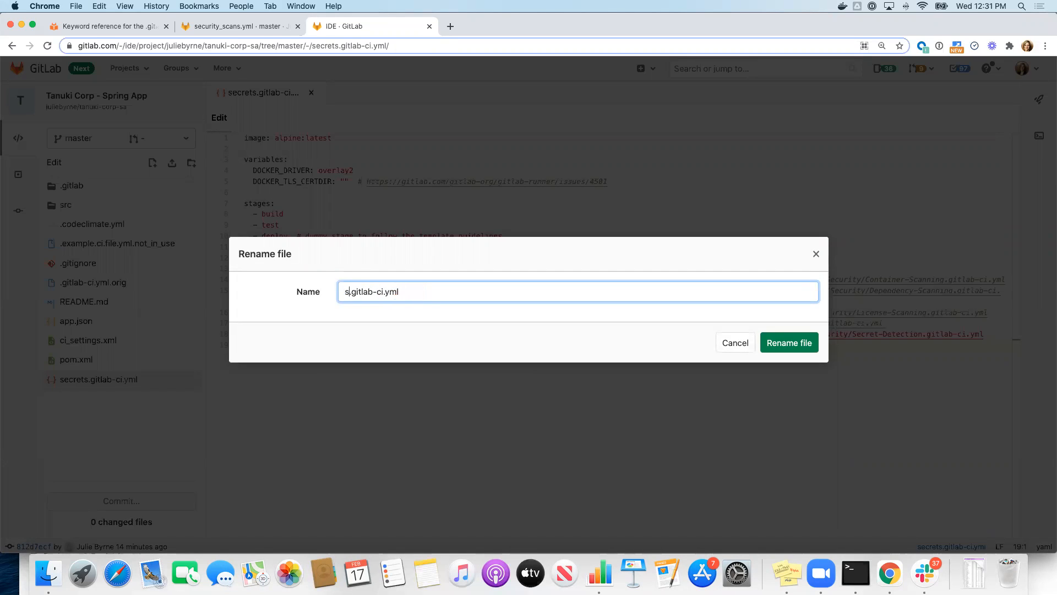
key(Backspace)
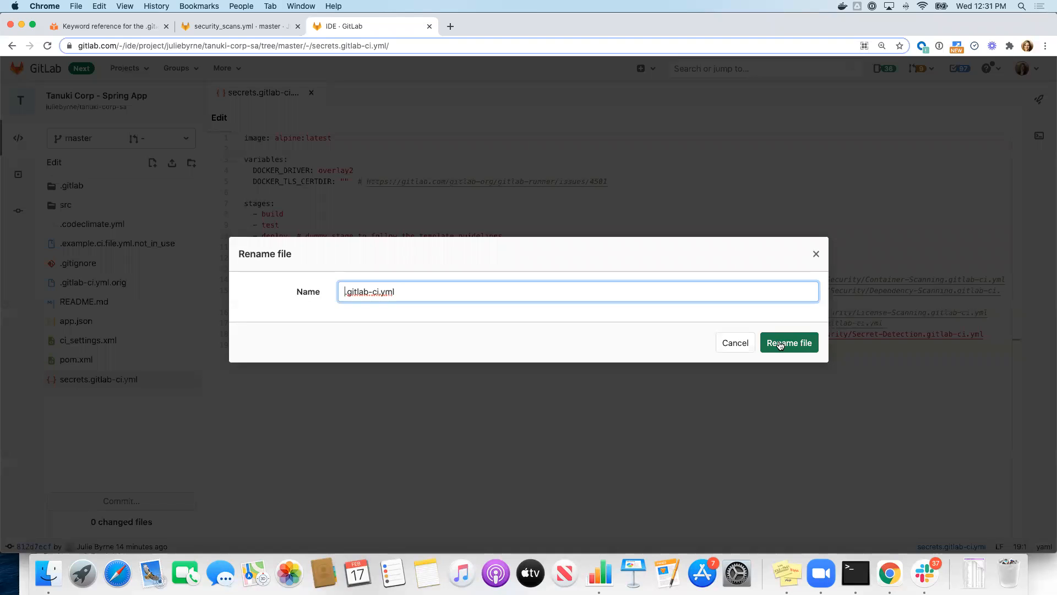
click(788, 343)
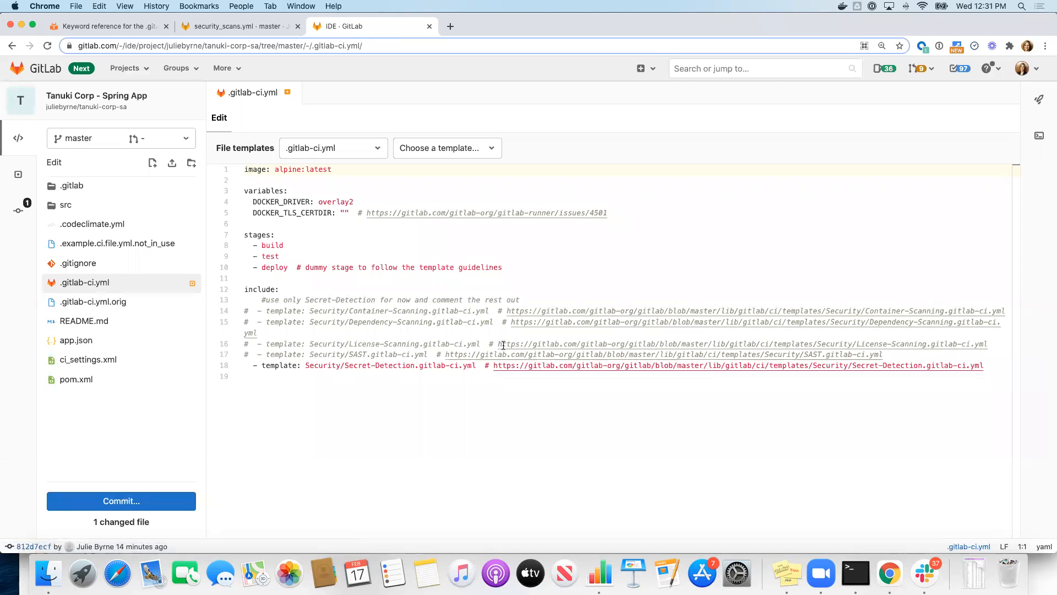
mouse_move(456, 339)
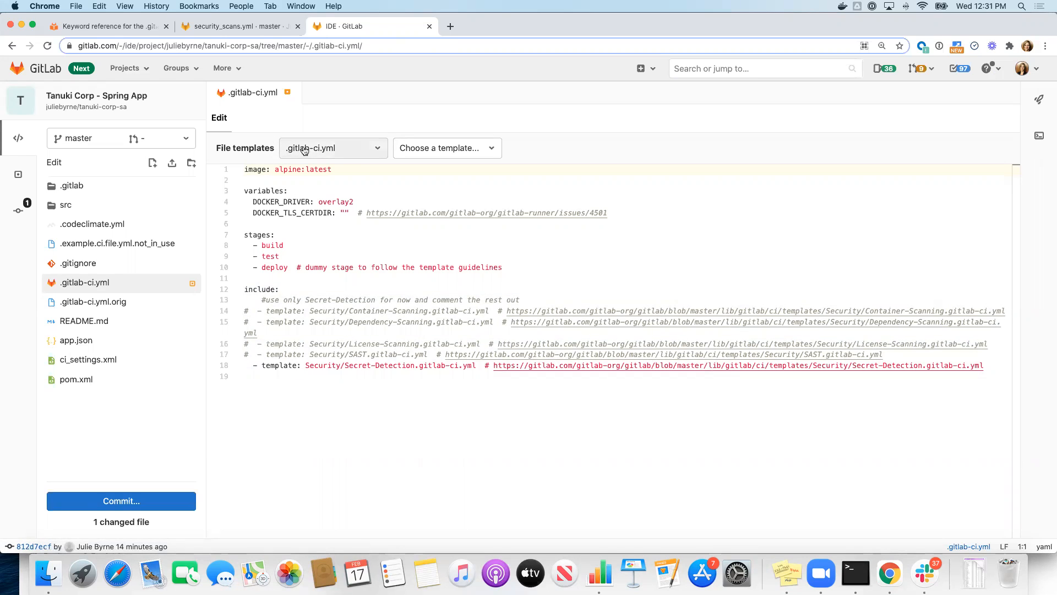
mouse_move(405, 159)
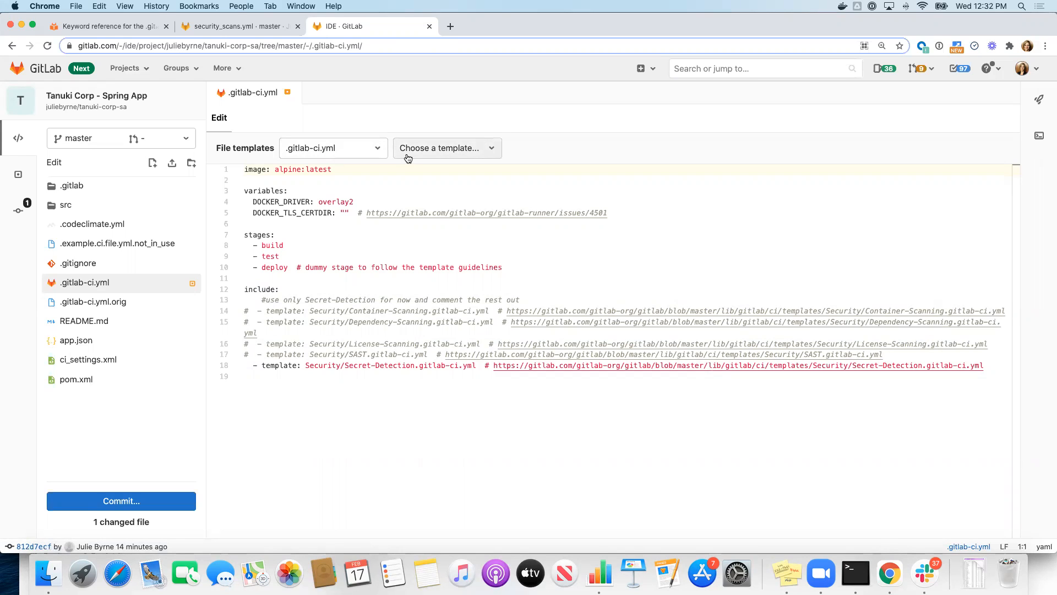
mouse_move(416, 154)
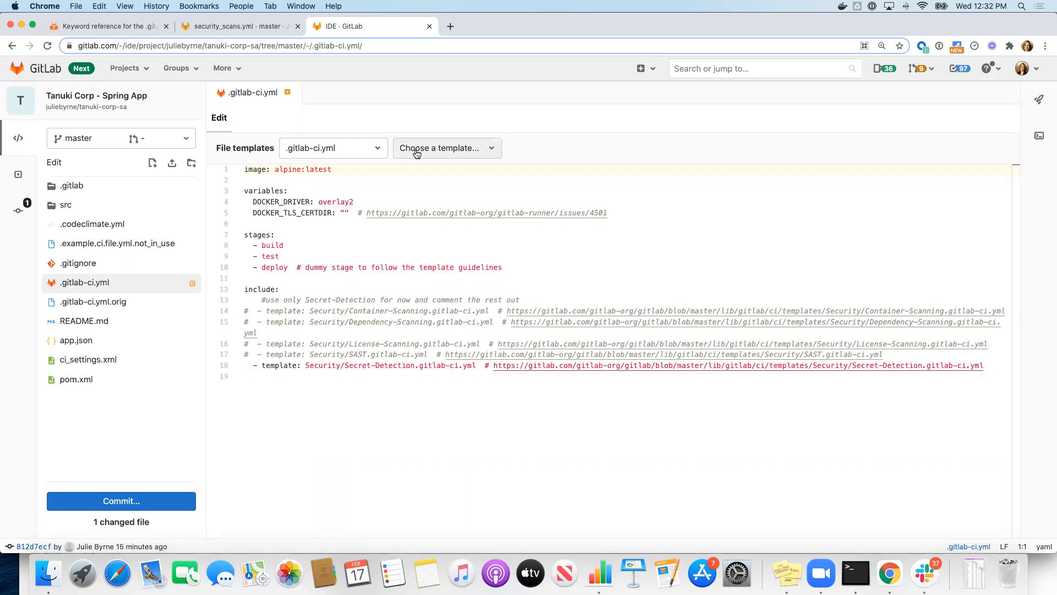
click(446, 148)
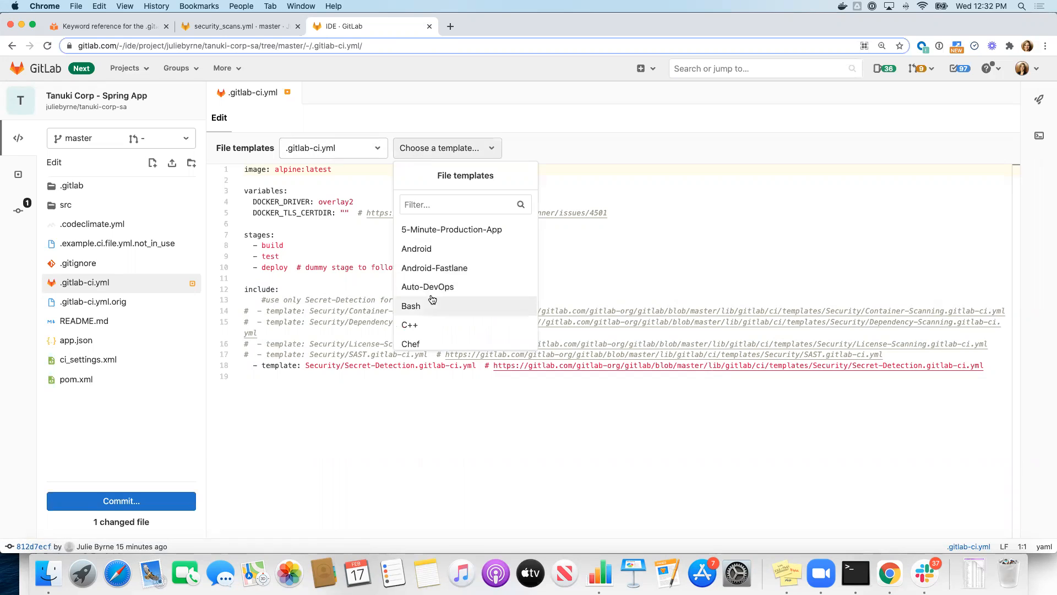
mouse_move(427, 286)
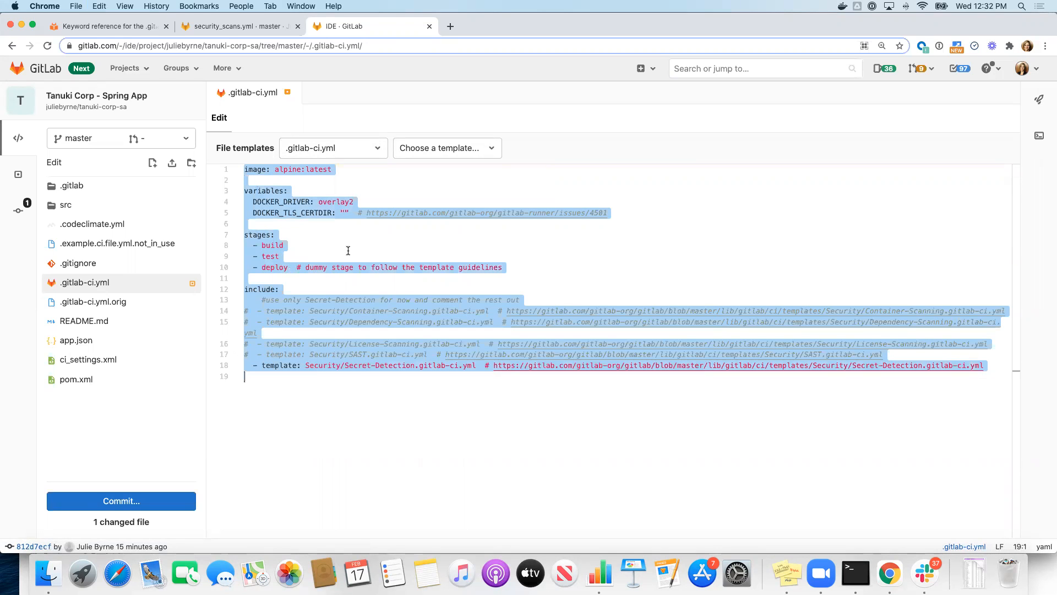
mouse_move(382, 222)
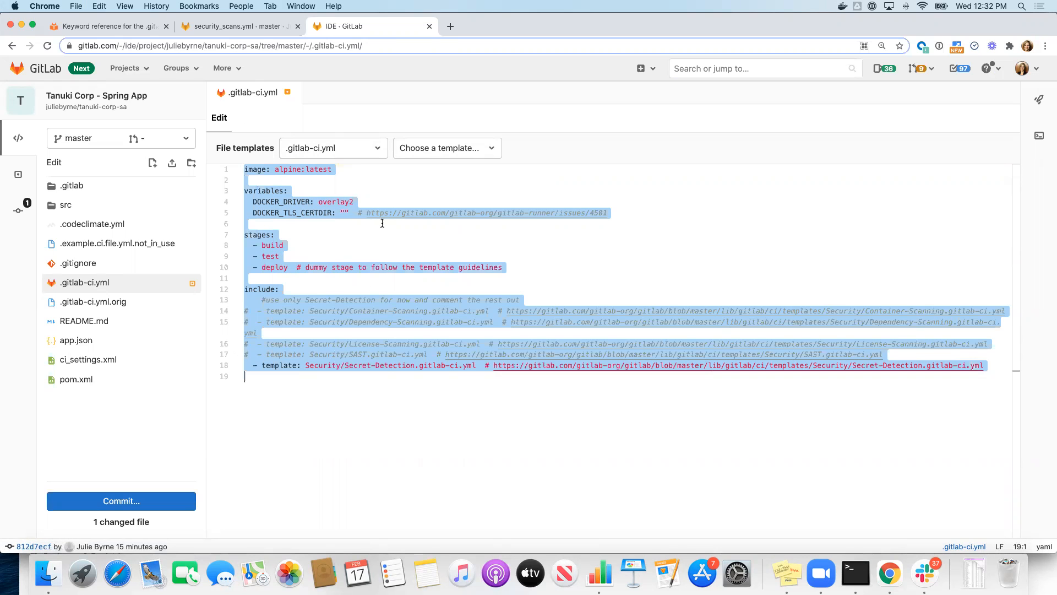
Fill .gitlab-ci.yml with the Auto-DevOps template and review its stages and includes
click(440, 148)
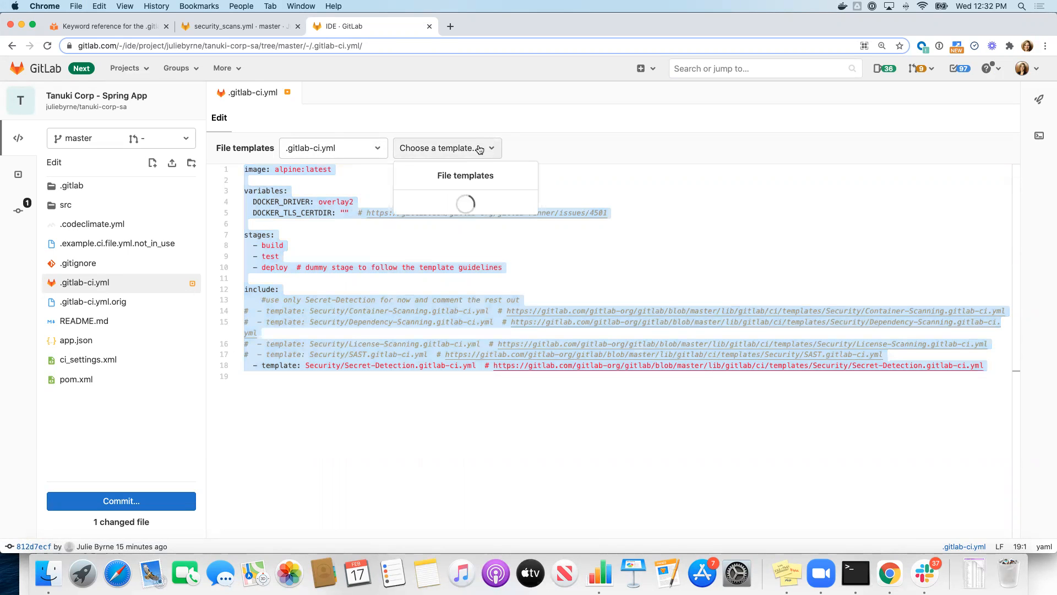
click(445, 148)
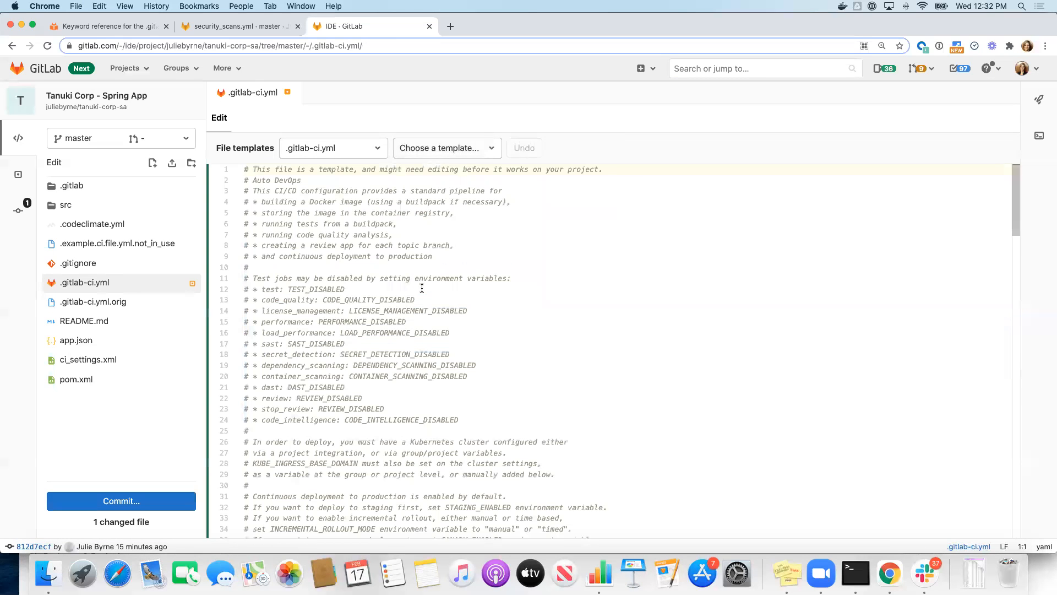
scroll(down, 3)
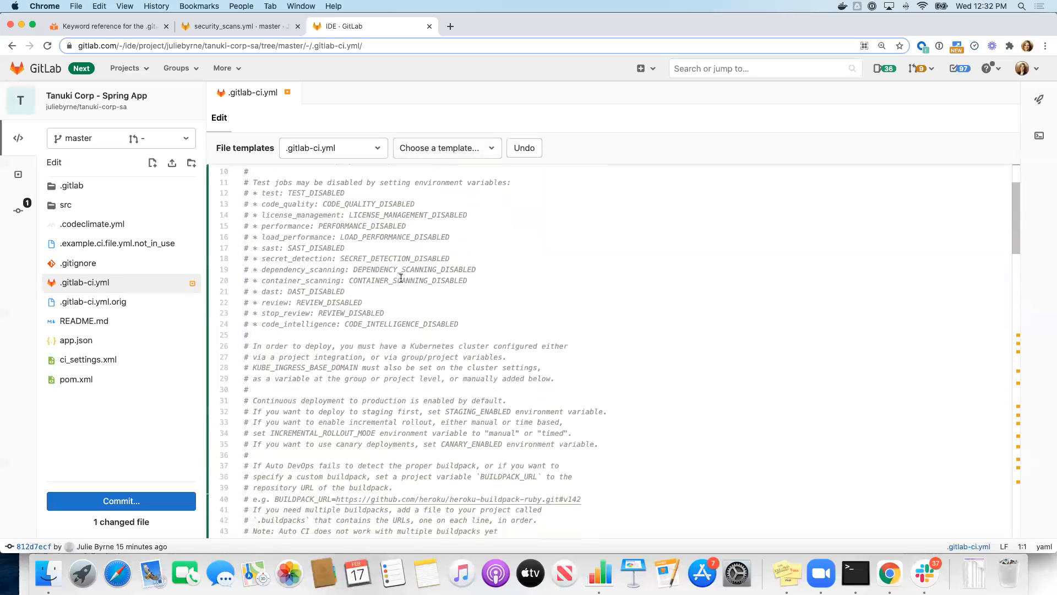
scroll(down, 3)
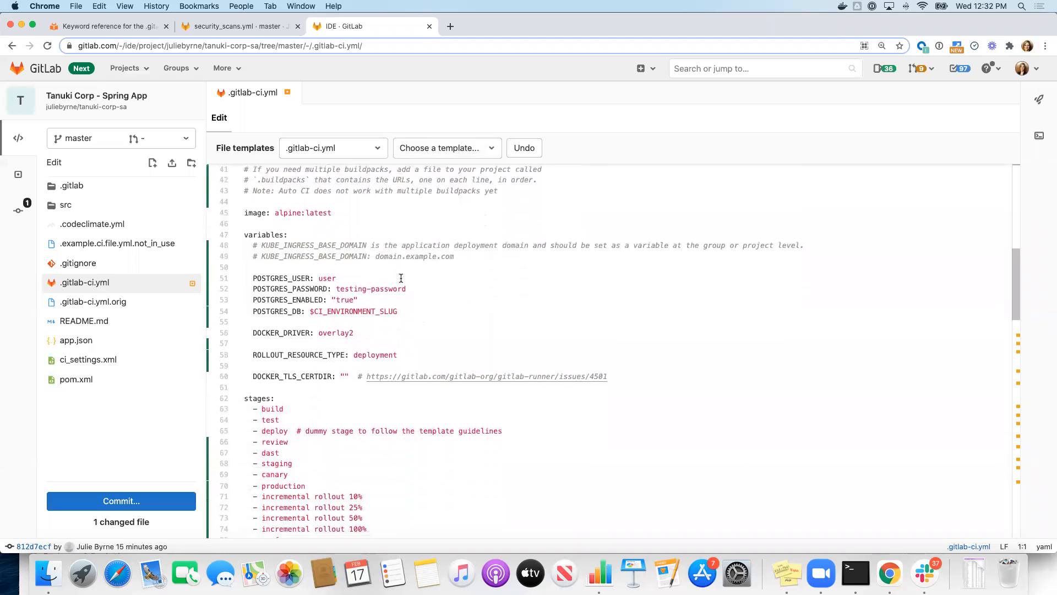
scroll(down, 3)
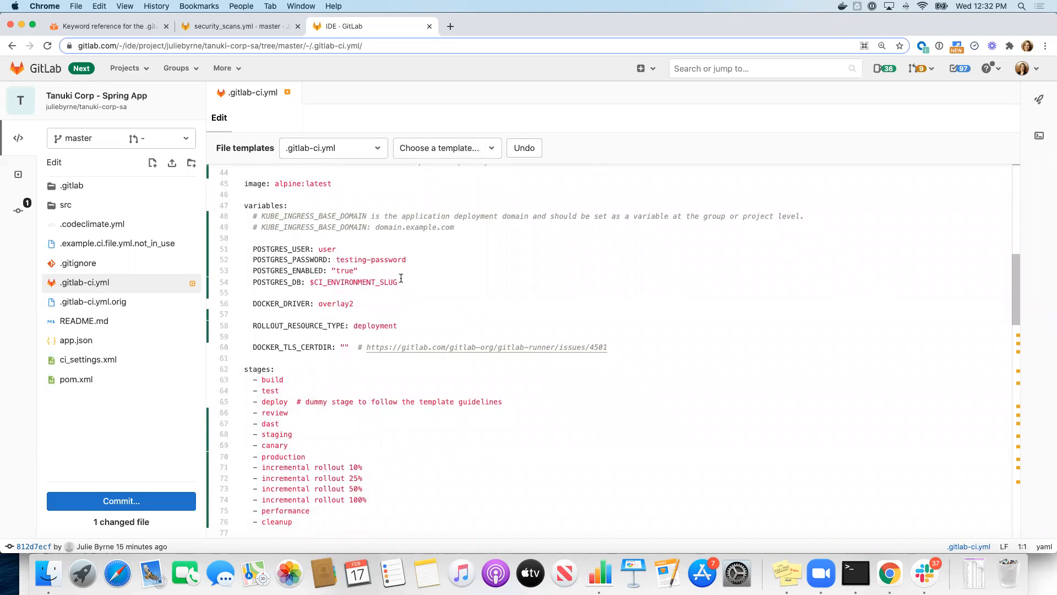
mouse_move(335, 229)
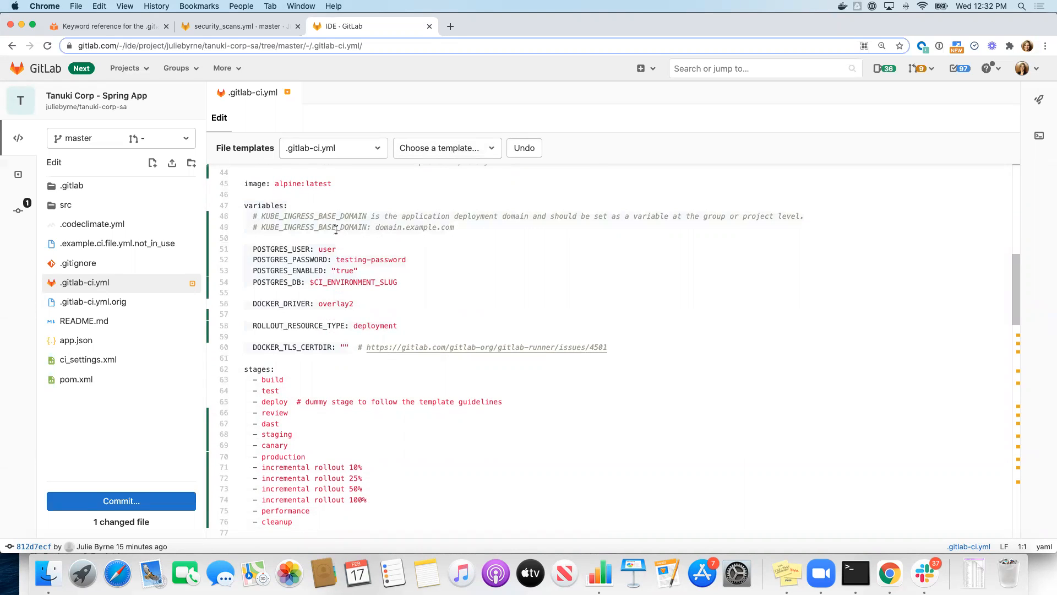
scroll(down, 3)
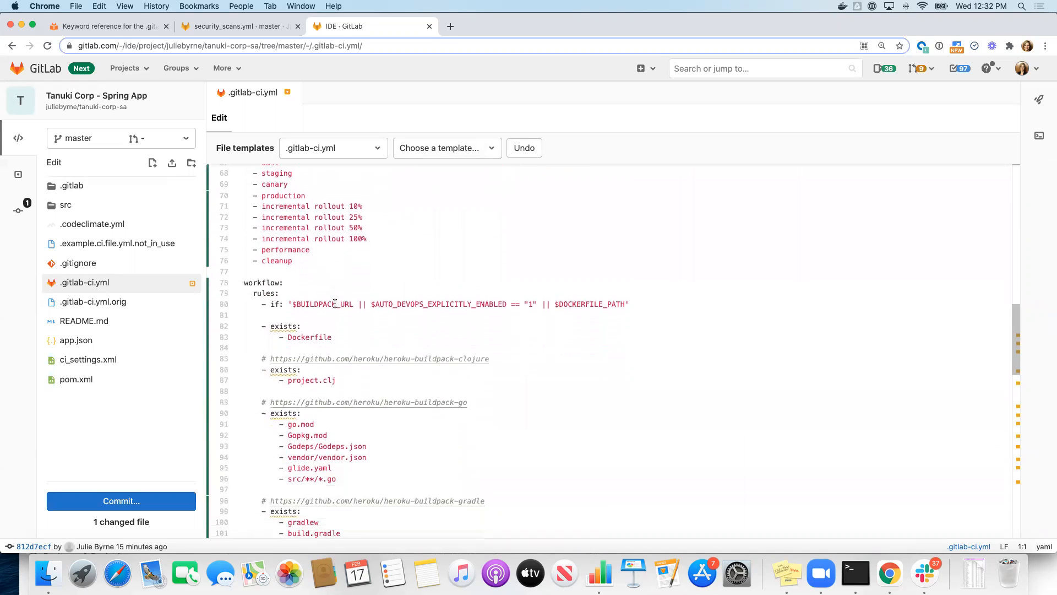
scroll(down, 3)
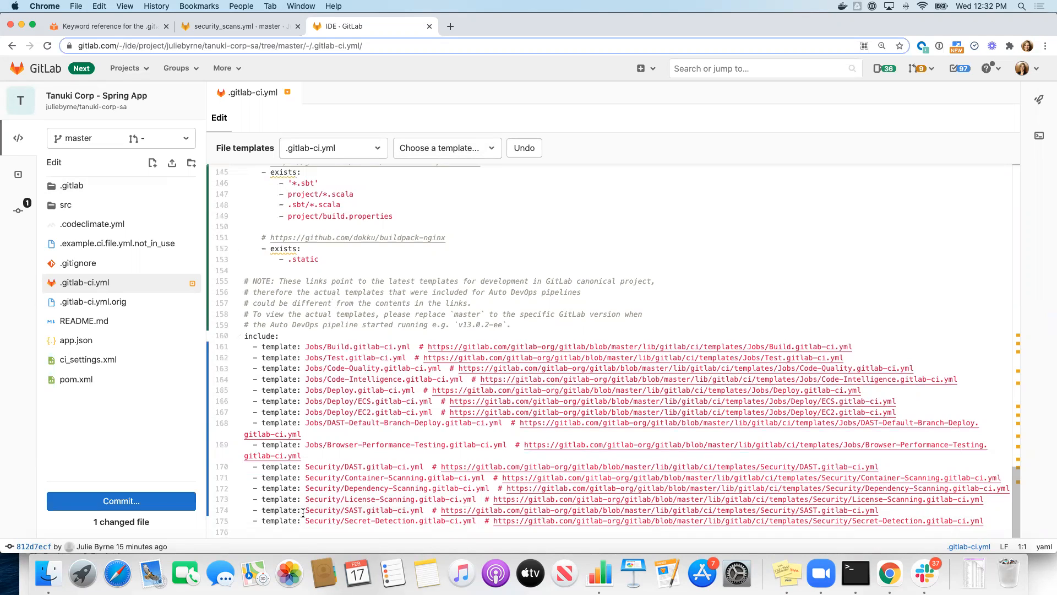
mouse_move(434, 510)
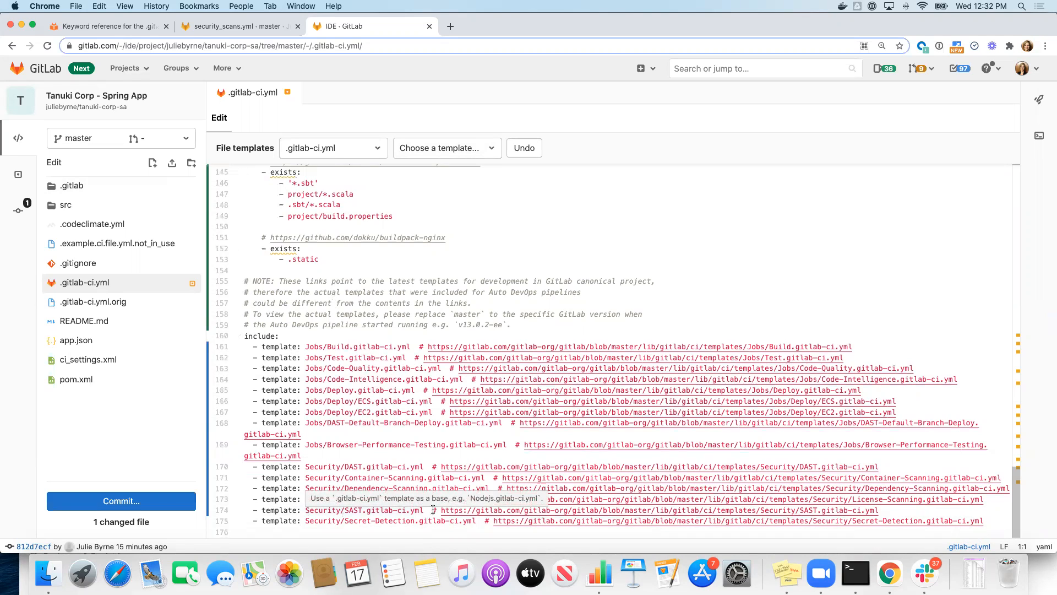
mouse_move(317, 409)
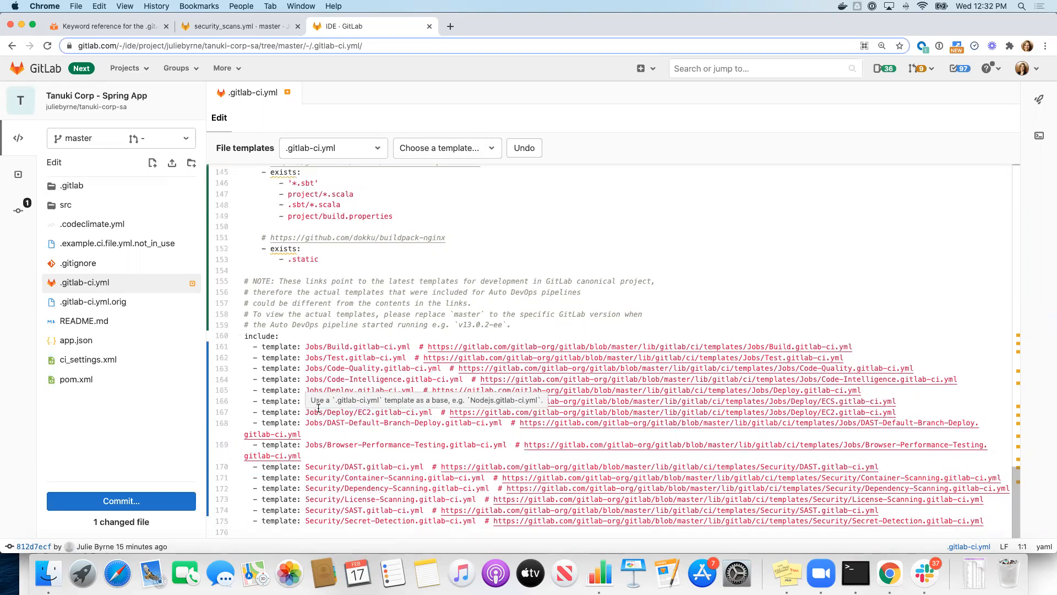
Scroll back to the top of the Web IDE after discarding the pending changes
scroll(up, 3)
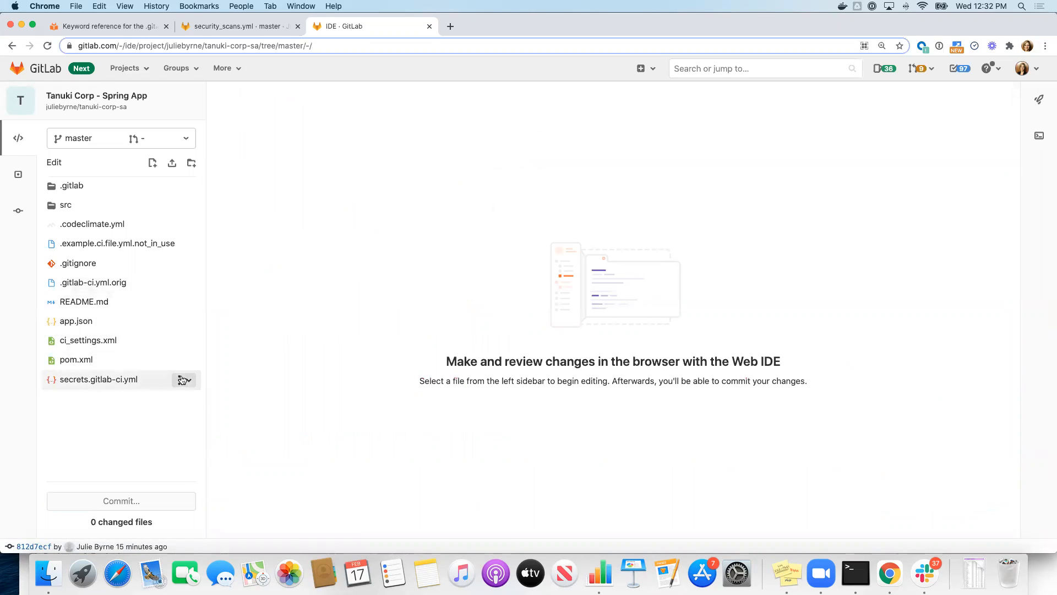
Rename secrets.gitlab-ci.yml to .gitlab-ci.yml via Rename/Move, keeping its Secret-Detection include
click(99, 379)
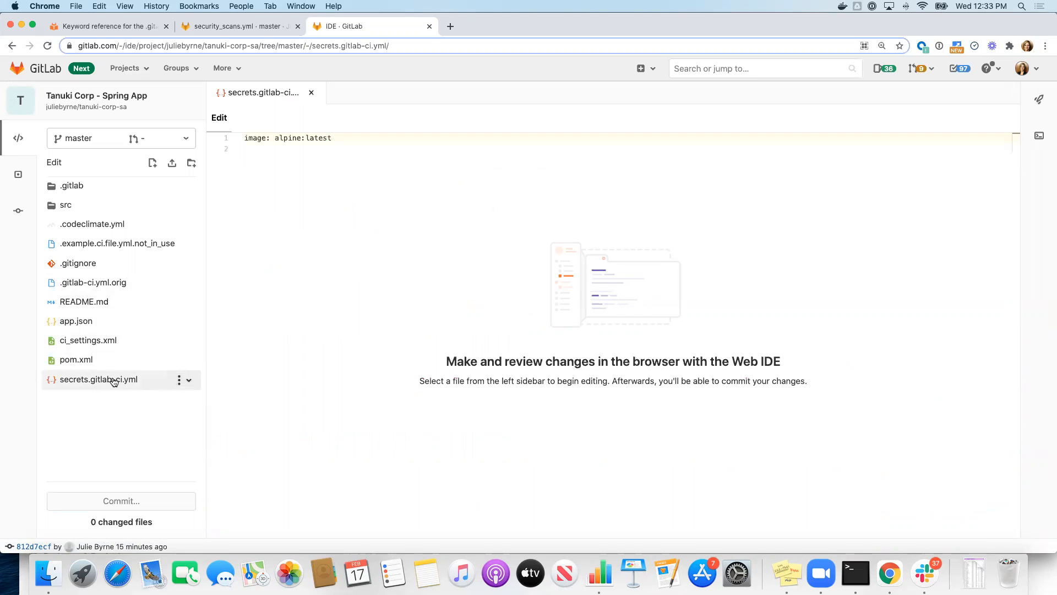
click(178, 380)
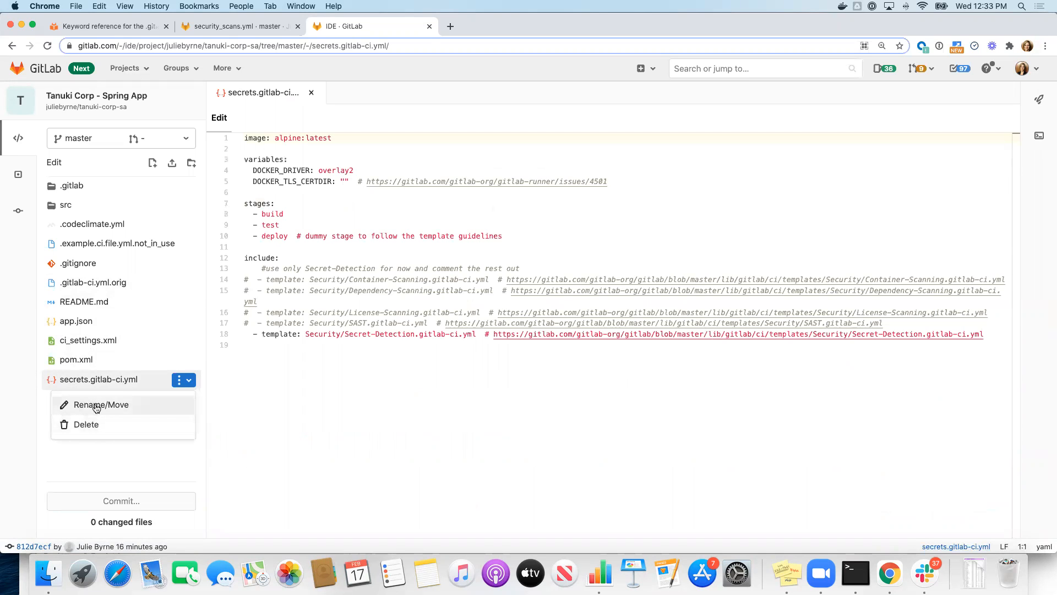
click(101, 404)
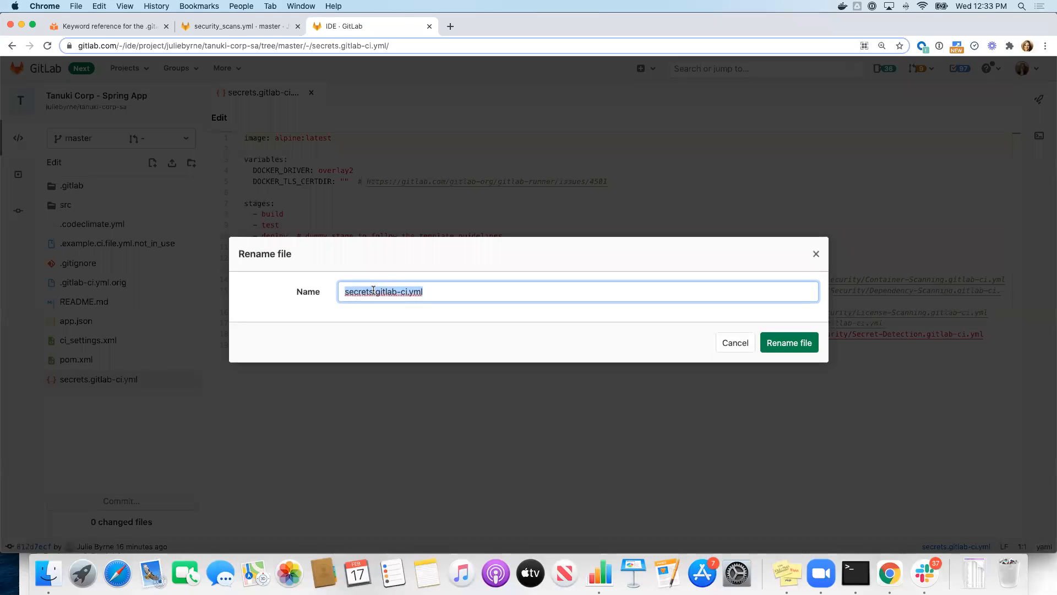
text(s.gitlab-ci.yml)
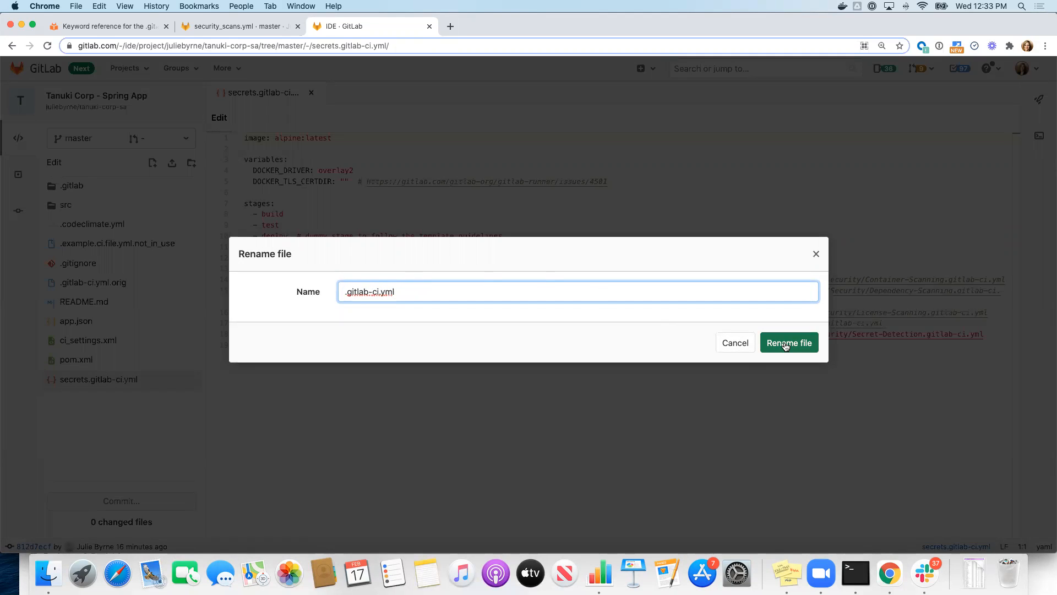
click(789, 343)
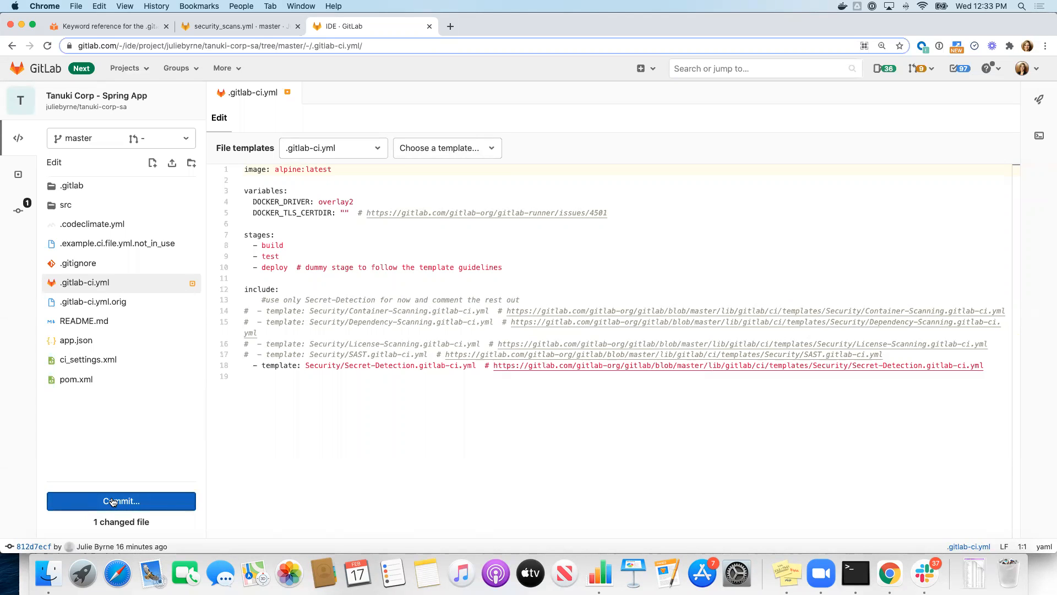
Commit the renamed .gitlab-ci.yml directly to the master branch from the Web IDE
click(121, 500)
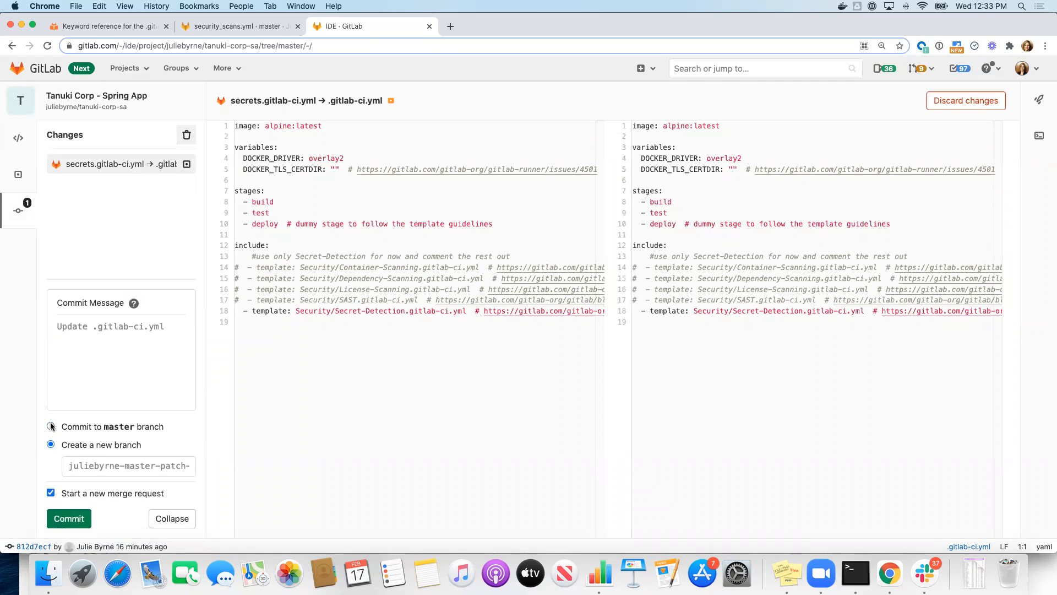
click(50, 425)
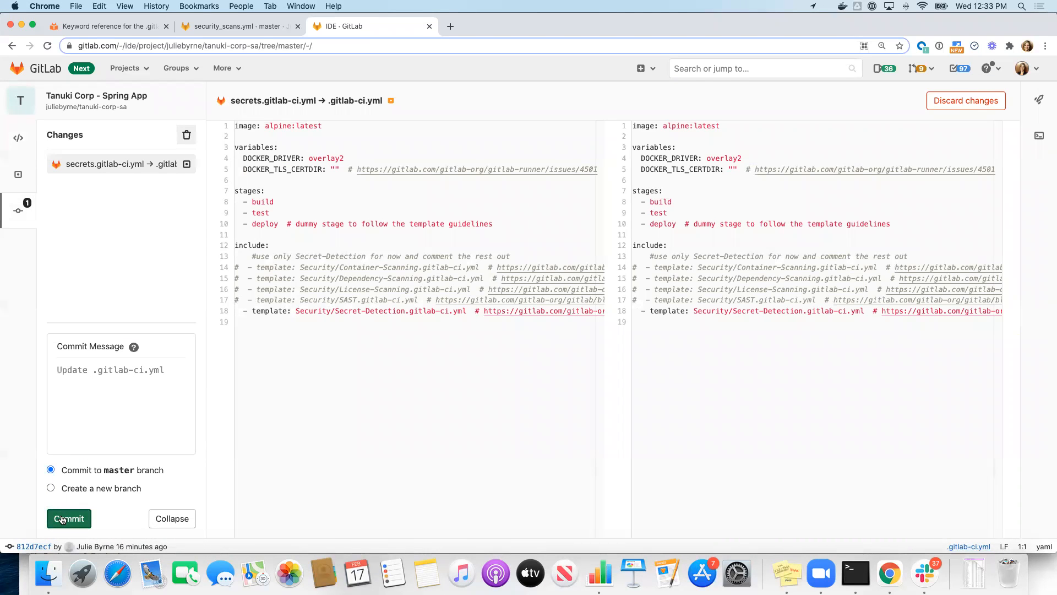
click(68, 518)
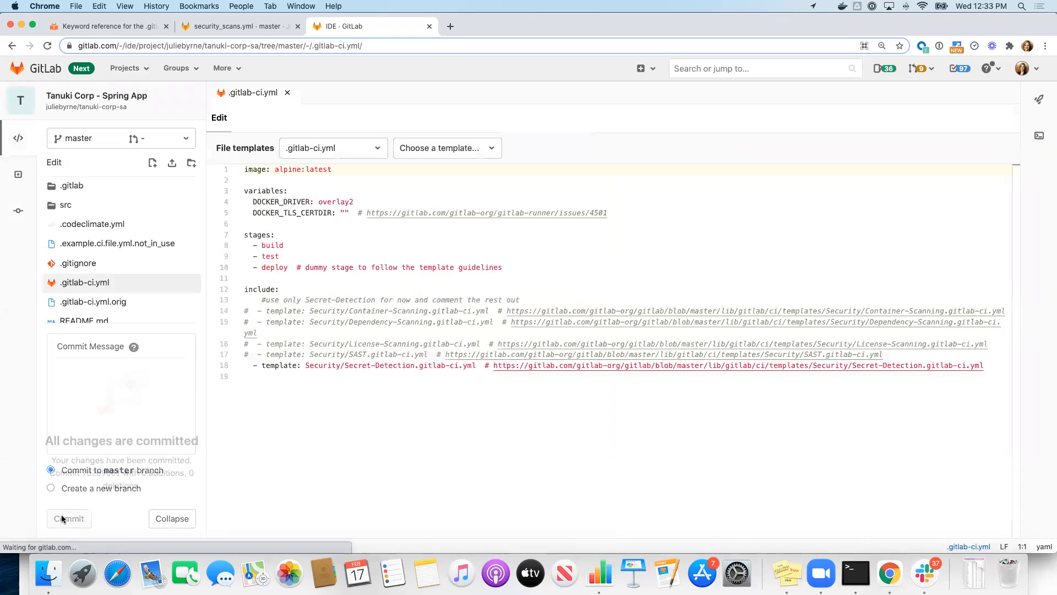
click(69, 518)
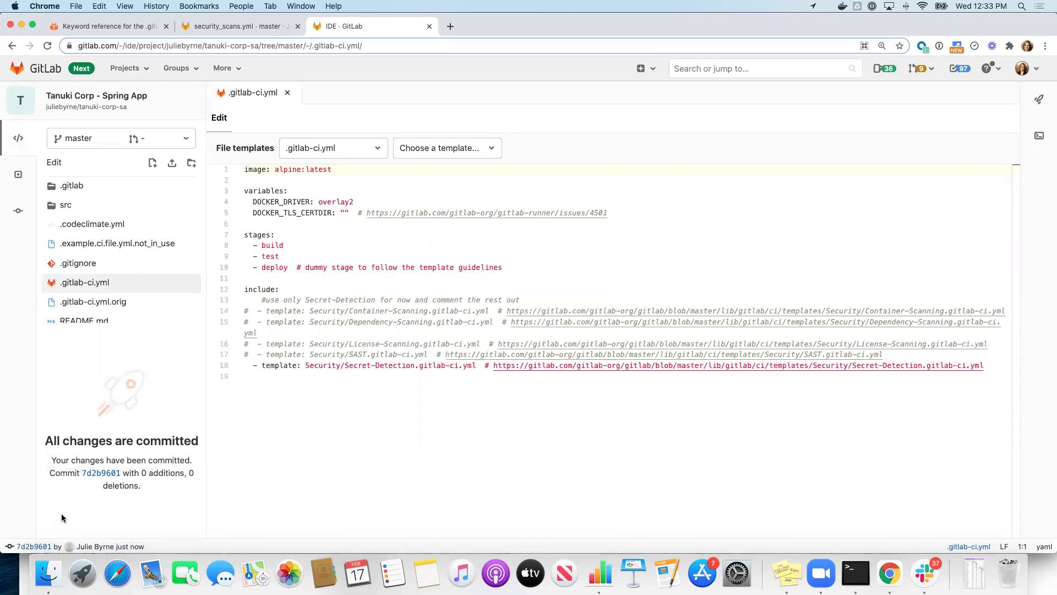
mouse_move(166, 373)
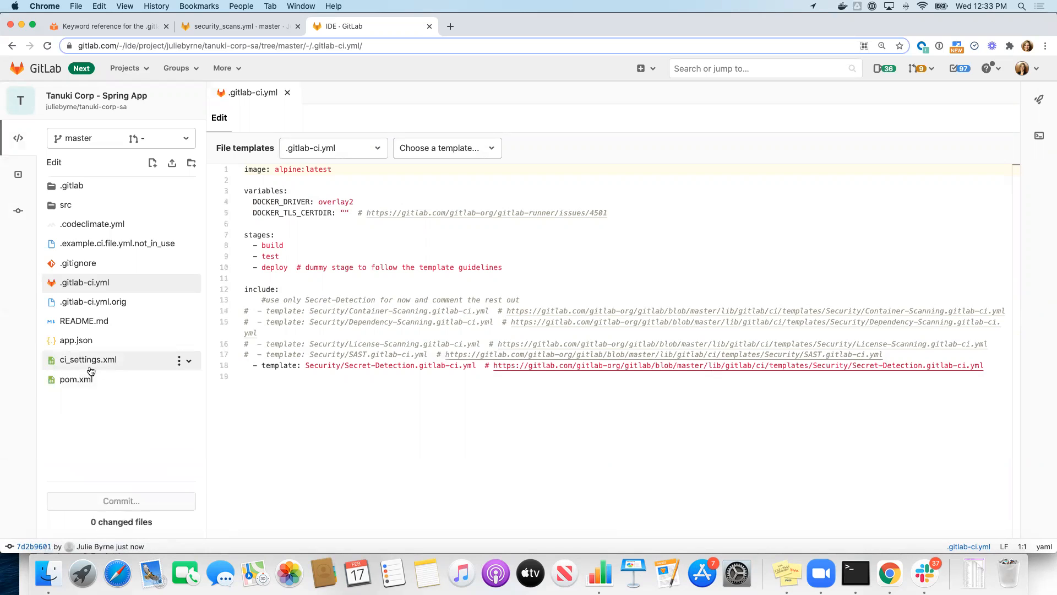
mouse_move(115, 105)
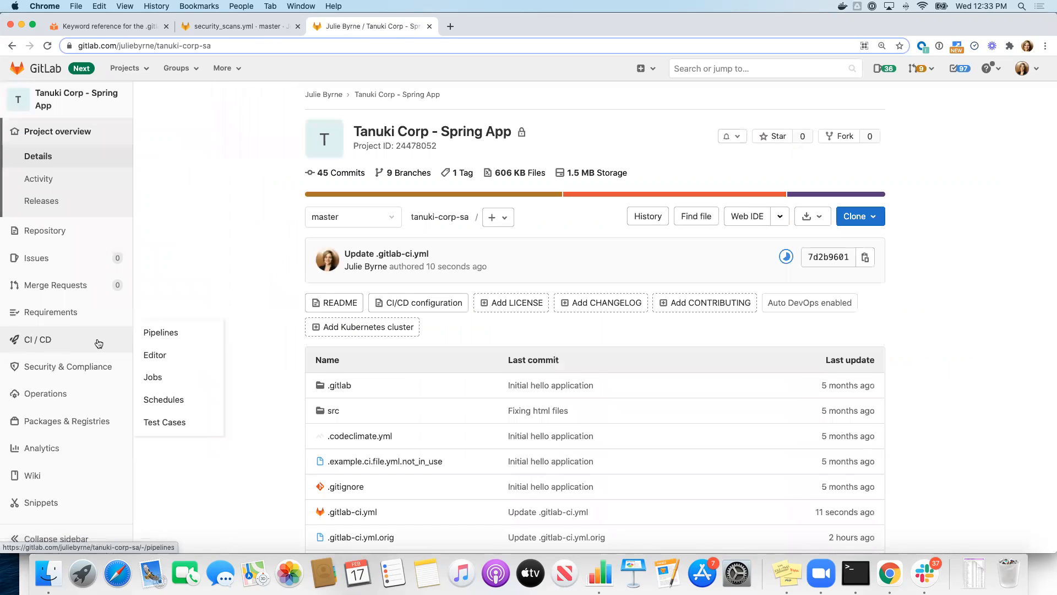
Check the Pipelines list until the latest pipeline passes, then return to the project overview
click(160, 333)
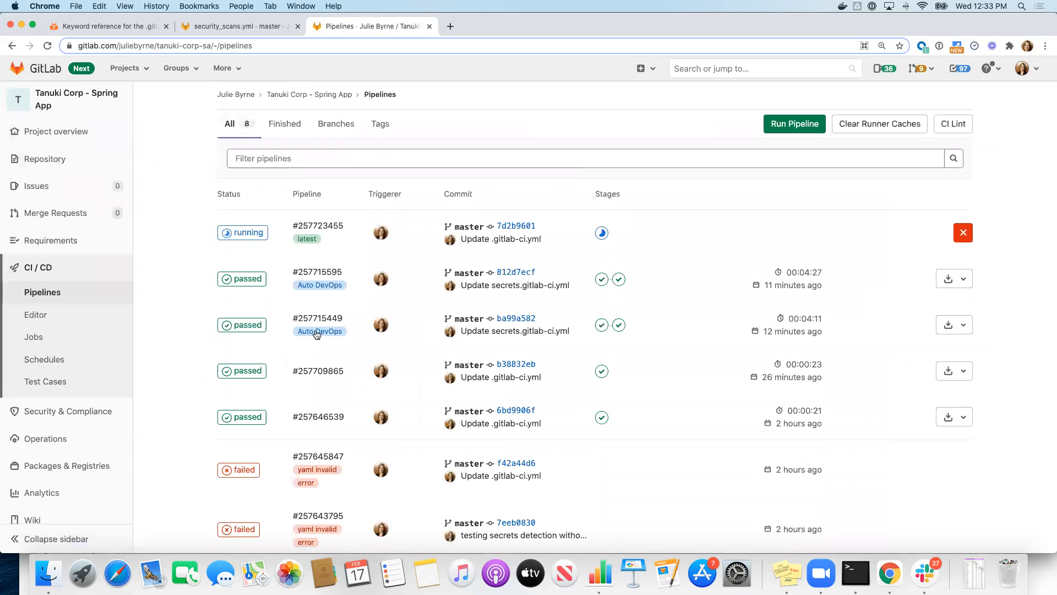
mouse_move(199, 246)
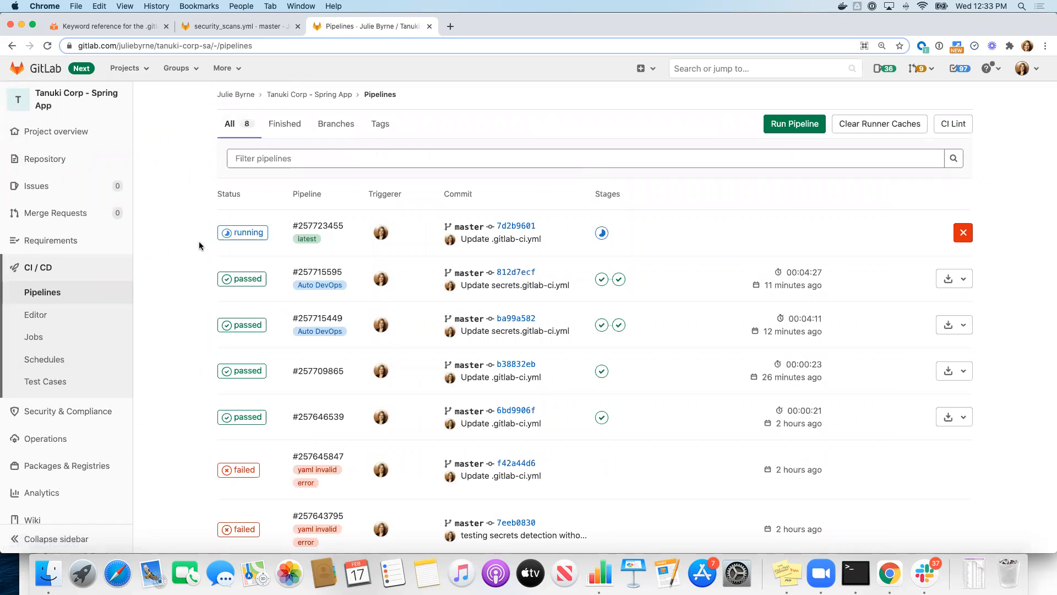
mouse_move(403, 215)
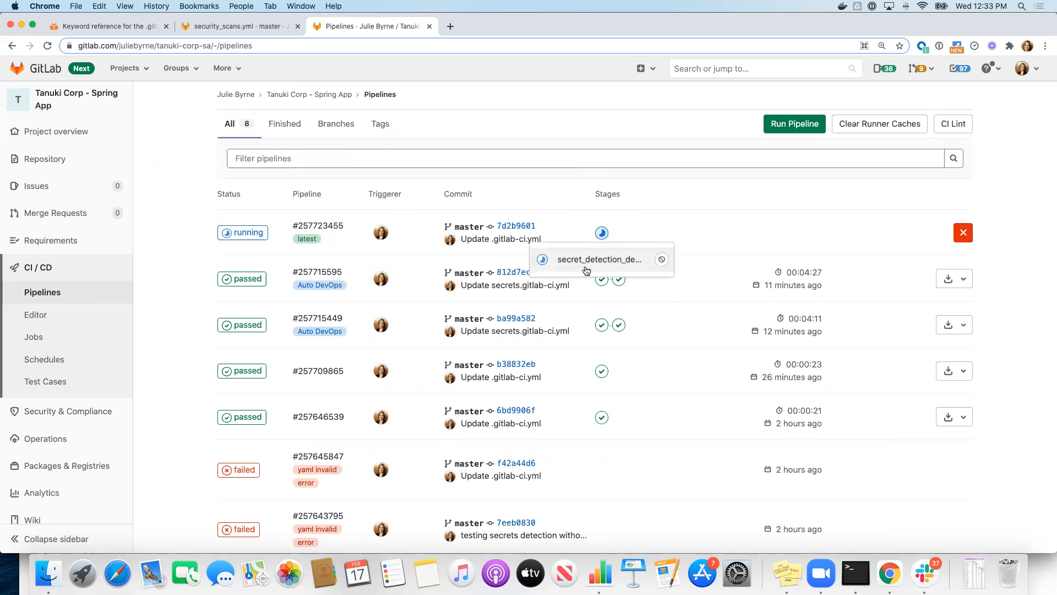
mouse_move(583, 263)
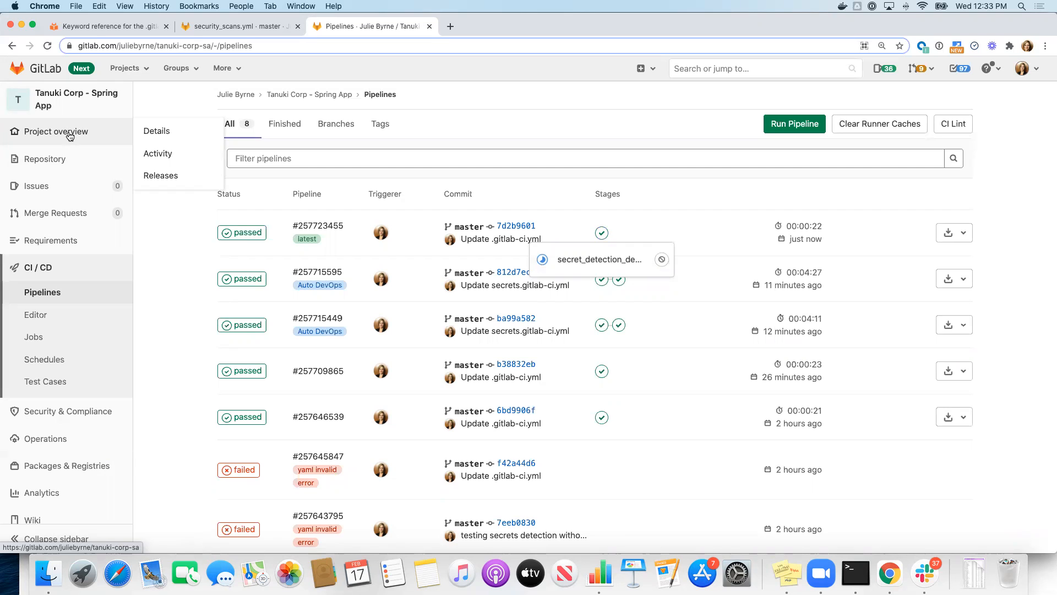
click(56, 131)
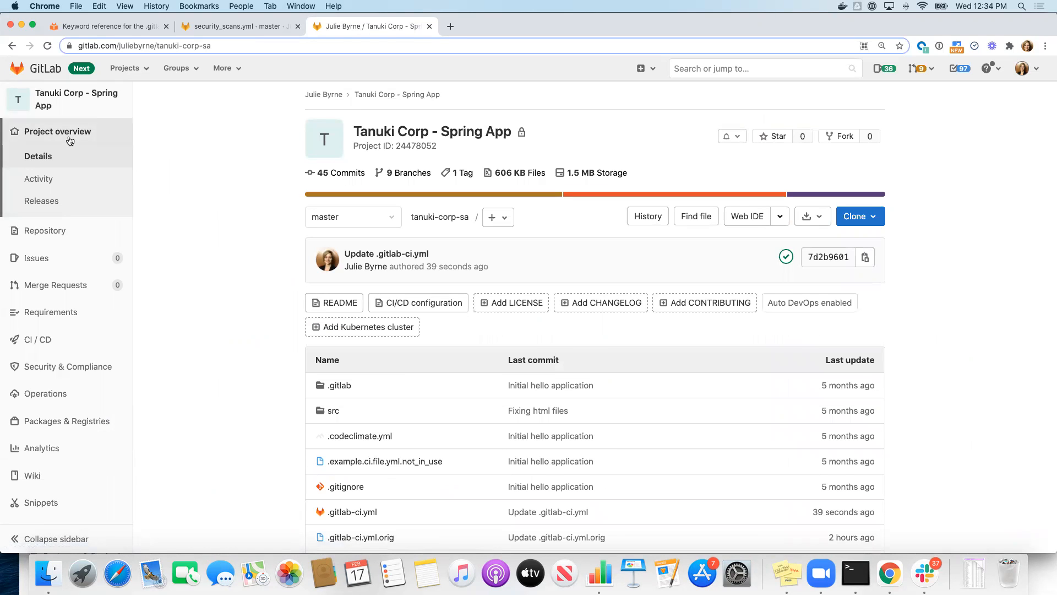
Open .gitlab-ci.yml from the Spring App file list to confirm it is a valid CI configuration
scroll(down, 3)
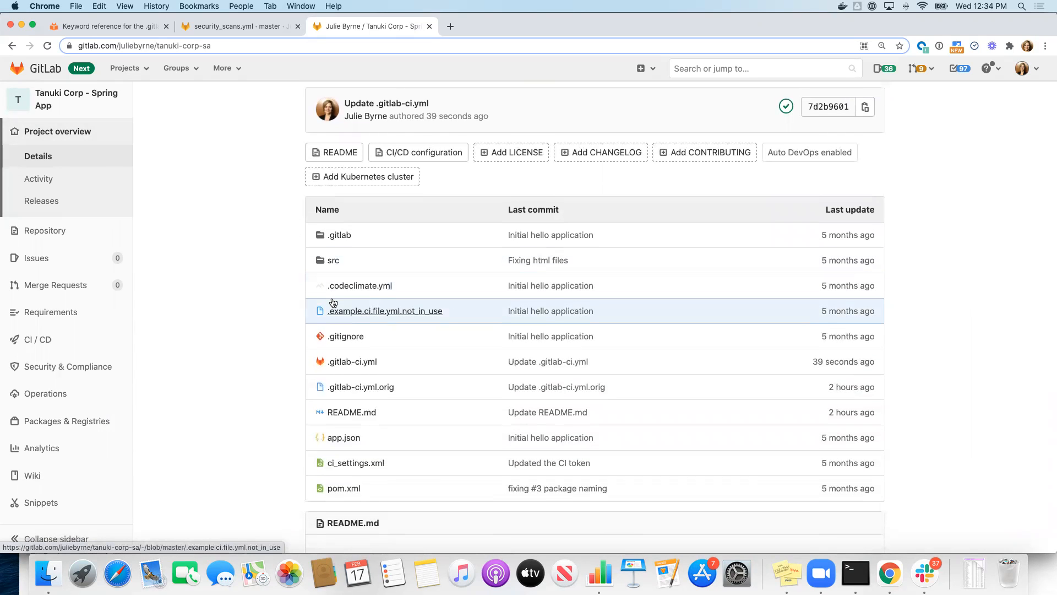
mouse_move(339, 343)
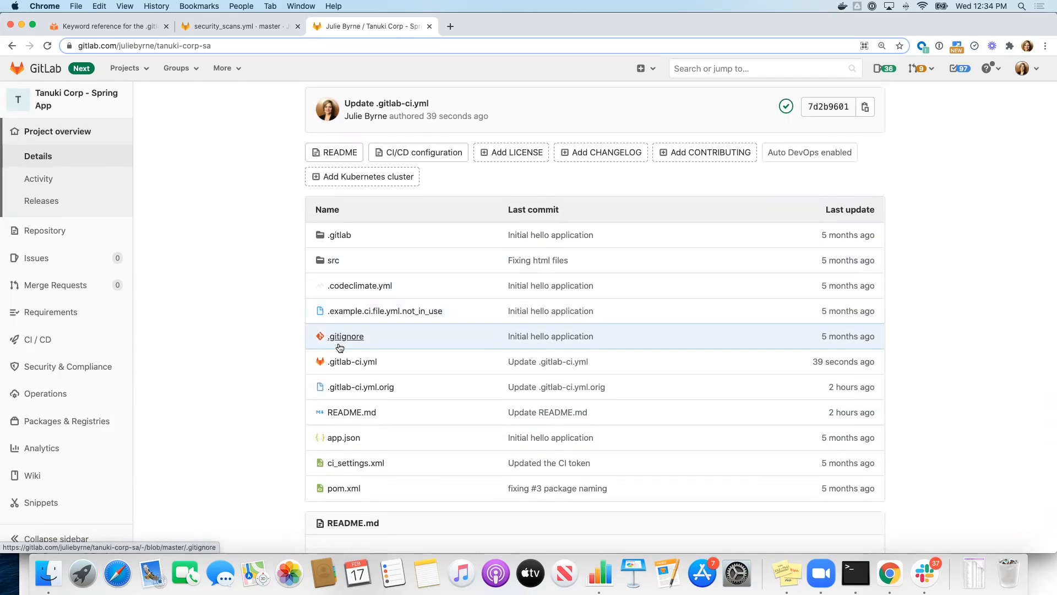
mouse_move(352, 361)
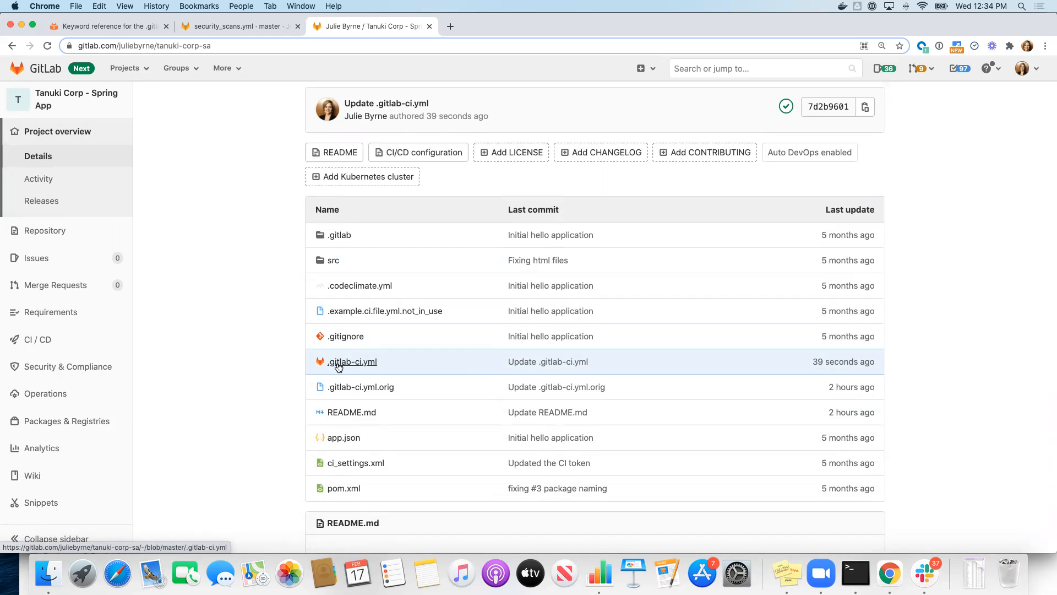
click(353, 361)
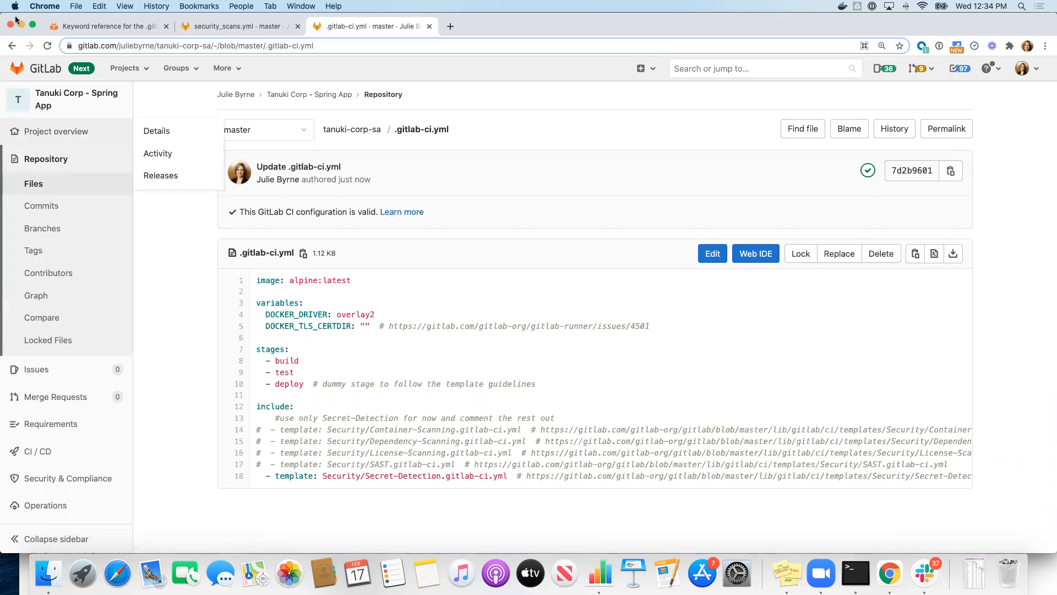
mouse_move(12, 45)
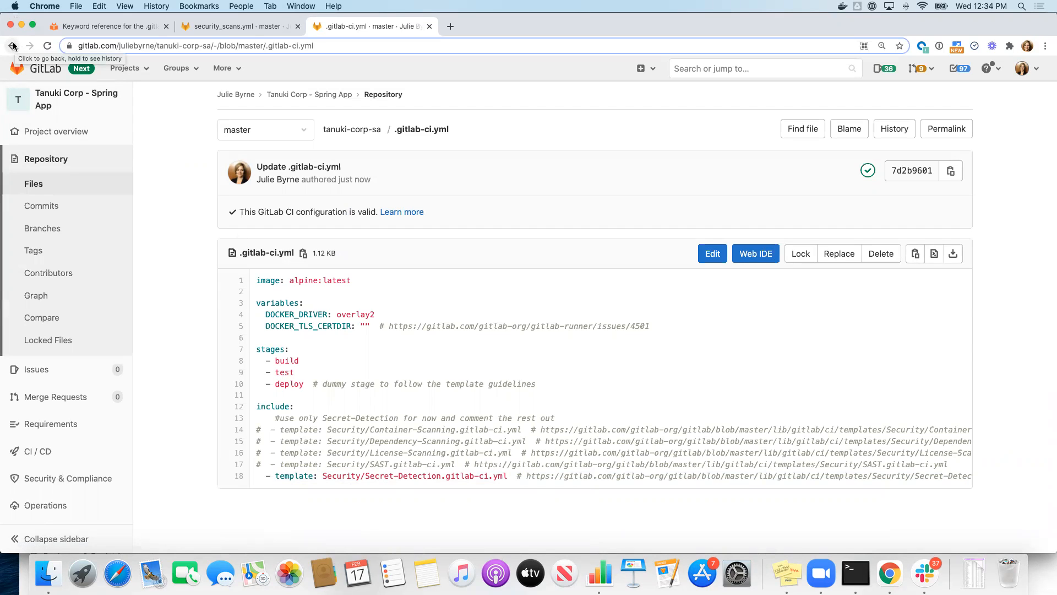
Go back to the Spring App project overview from the .gitlab-ci.yml file
click(11, 45)
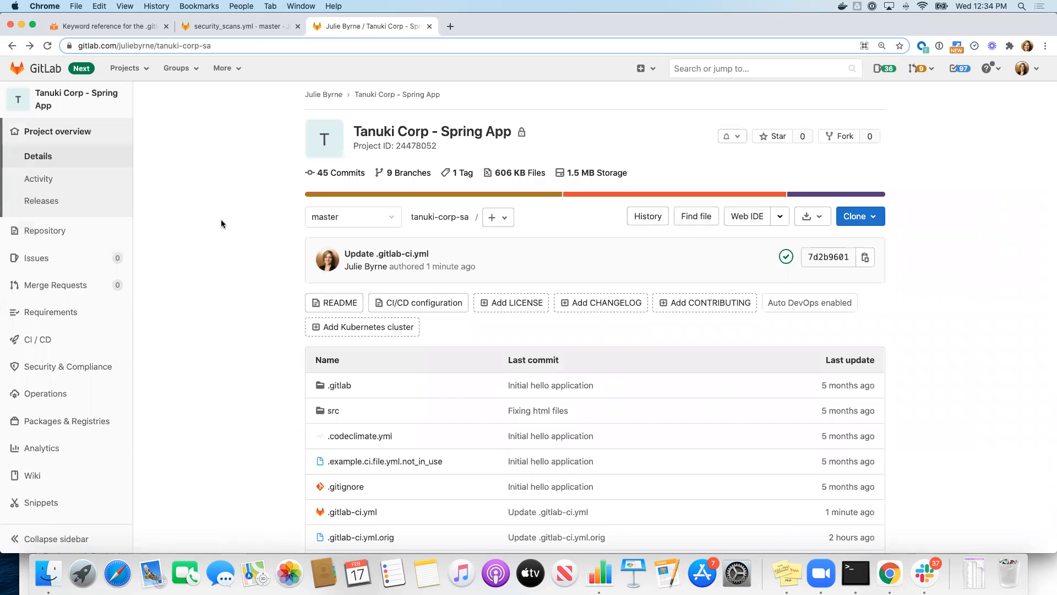
Reopen .gitlab-ci.yml from the Spring App project's file list
scroll(down, 3)
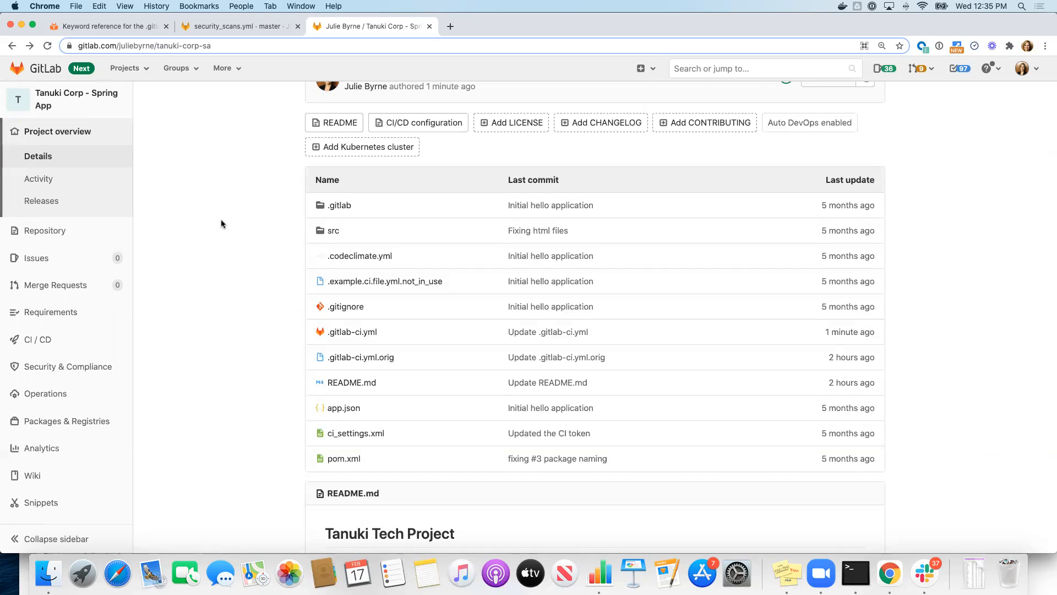
mouse_move(361, 357)
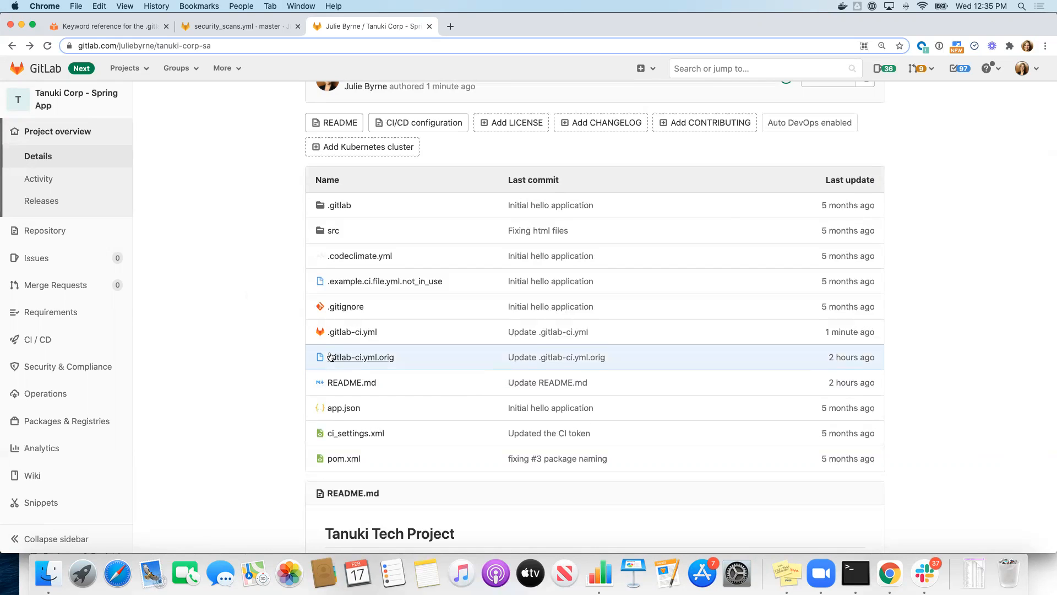
mouse_move(353, 332)
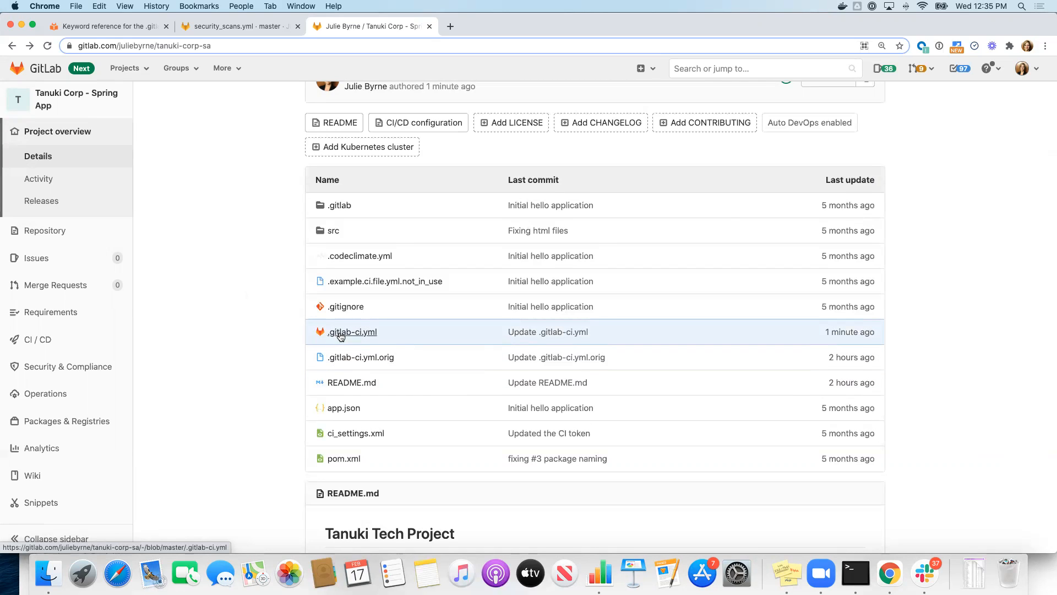
mouse_move(346, 336)
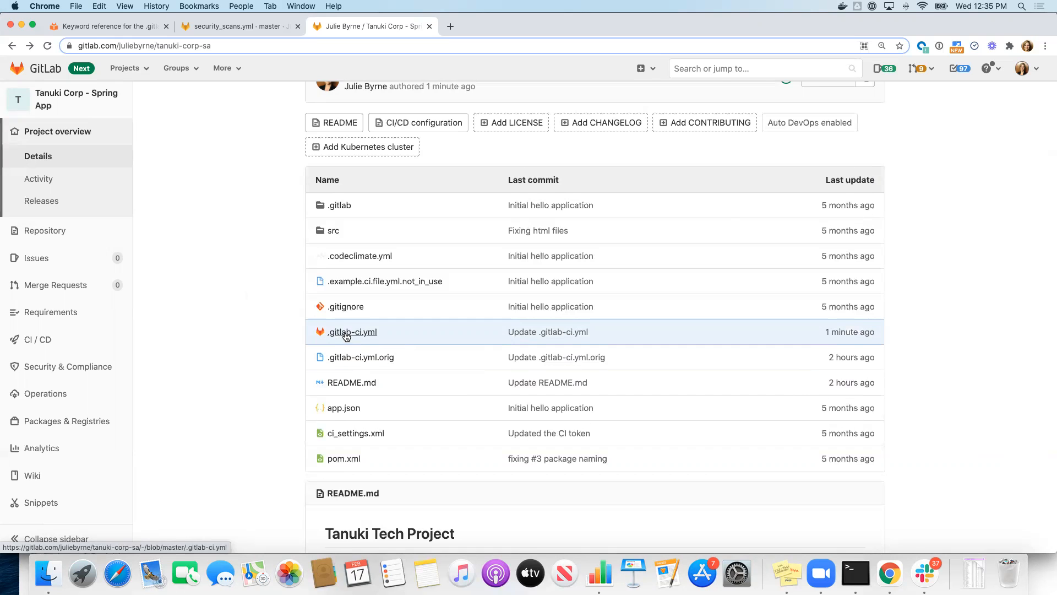
click(352, 331)
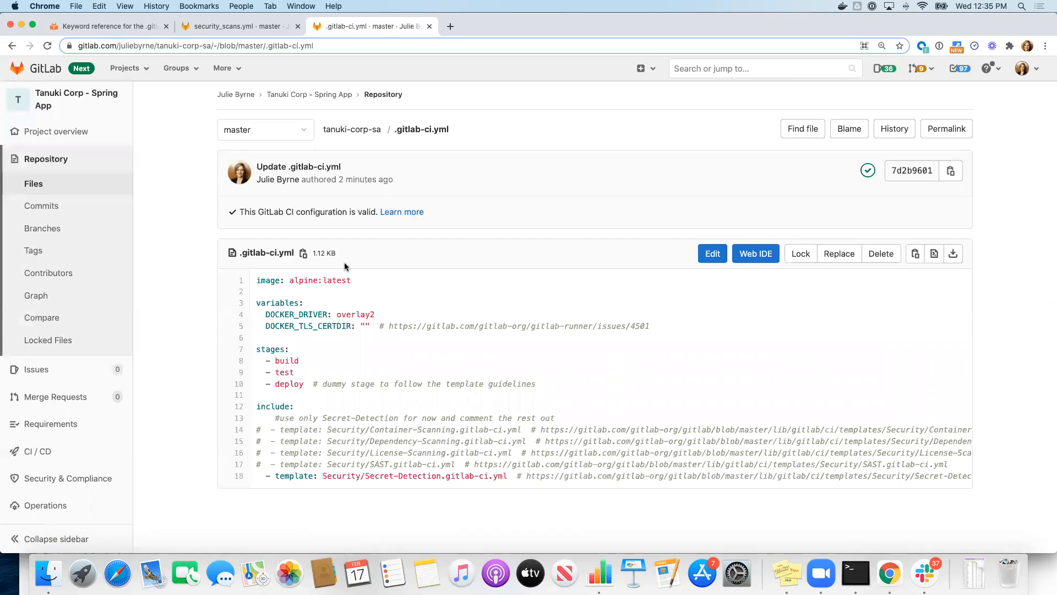
mouse_move(264, 288)
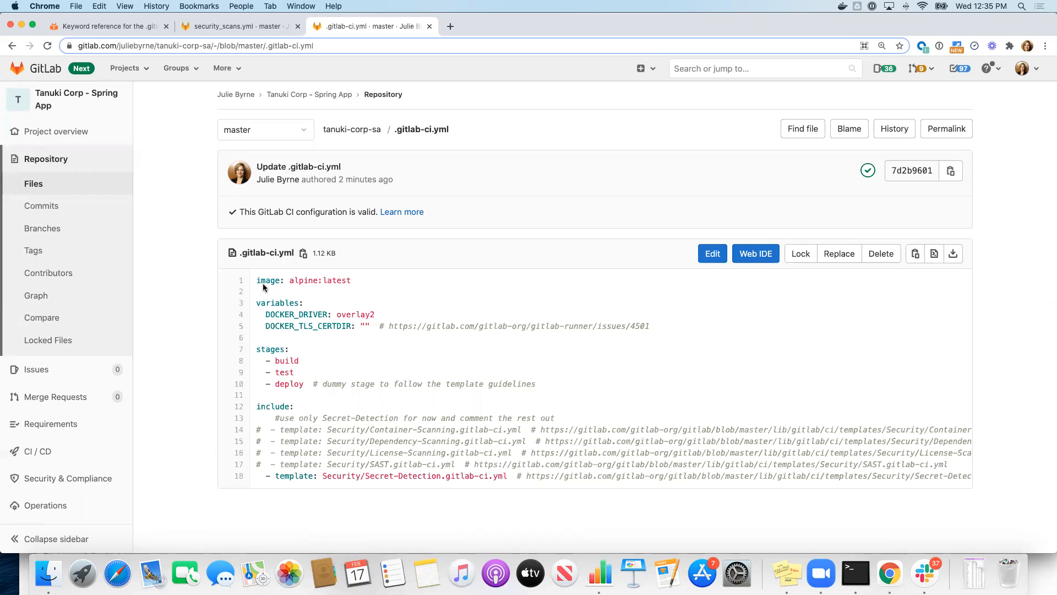
mouse_move(273, 475)
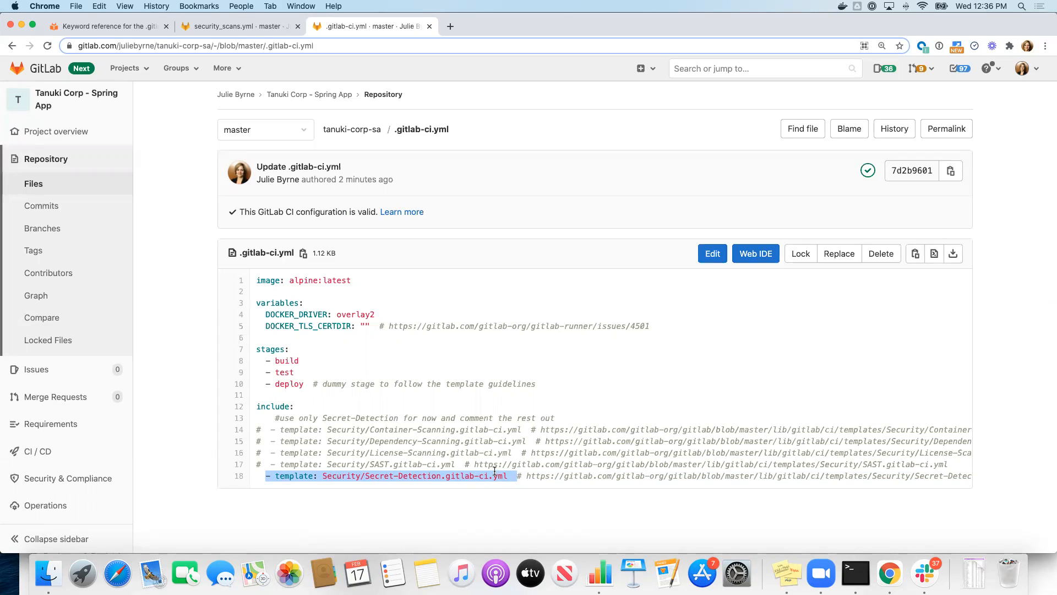
mouse_move(483, 463)
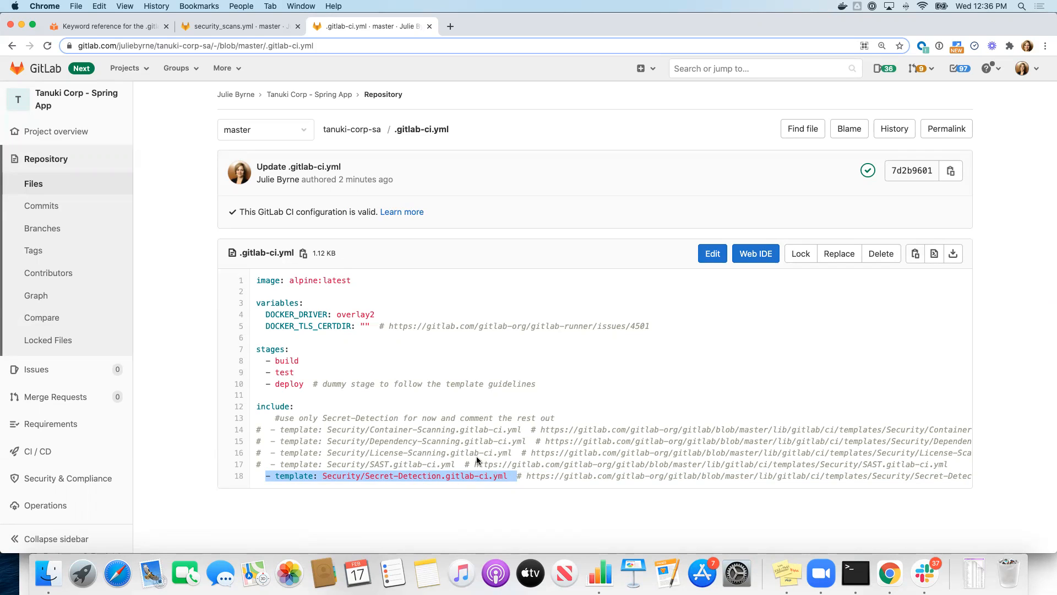
mouse_move(474, 453)
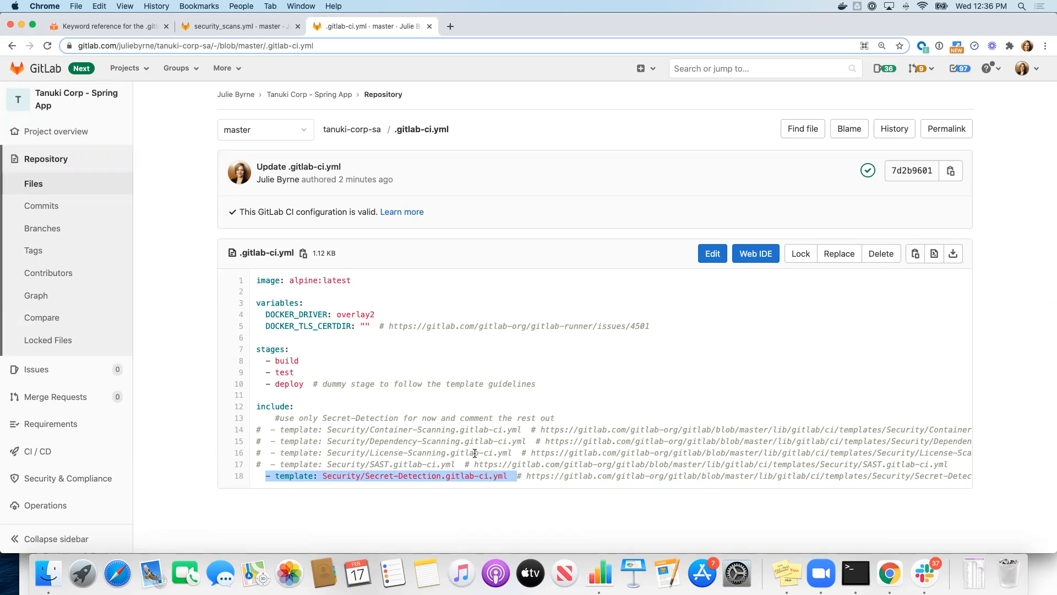
mouse_move(314, 310)
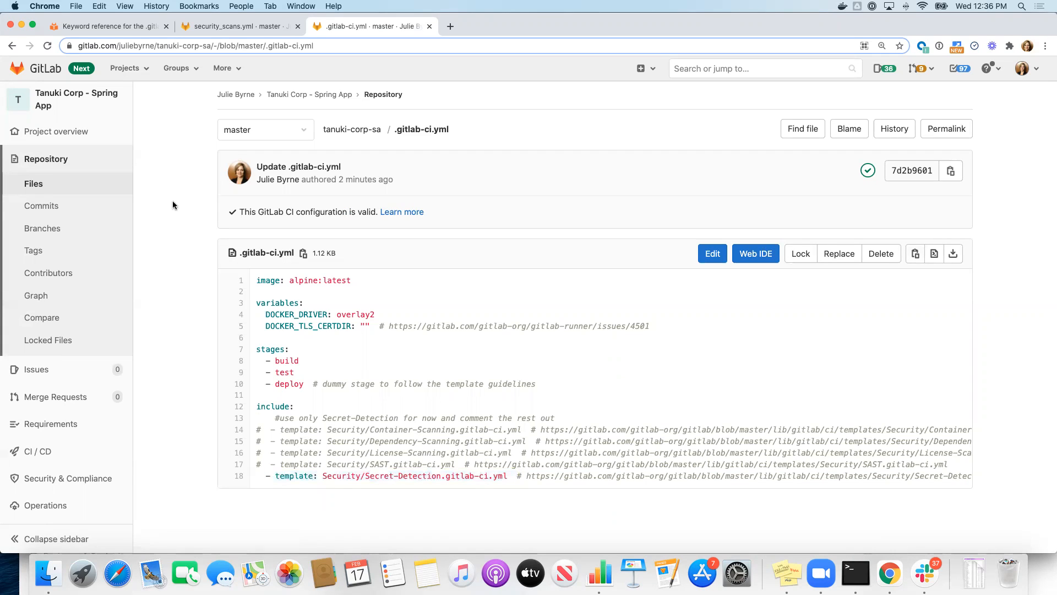
Switch to the security_scans.yml template in the Pipeline Templates project
click(239, 26)
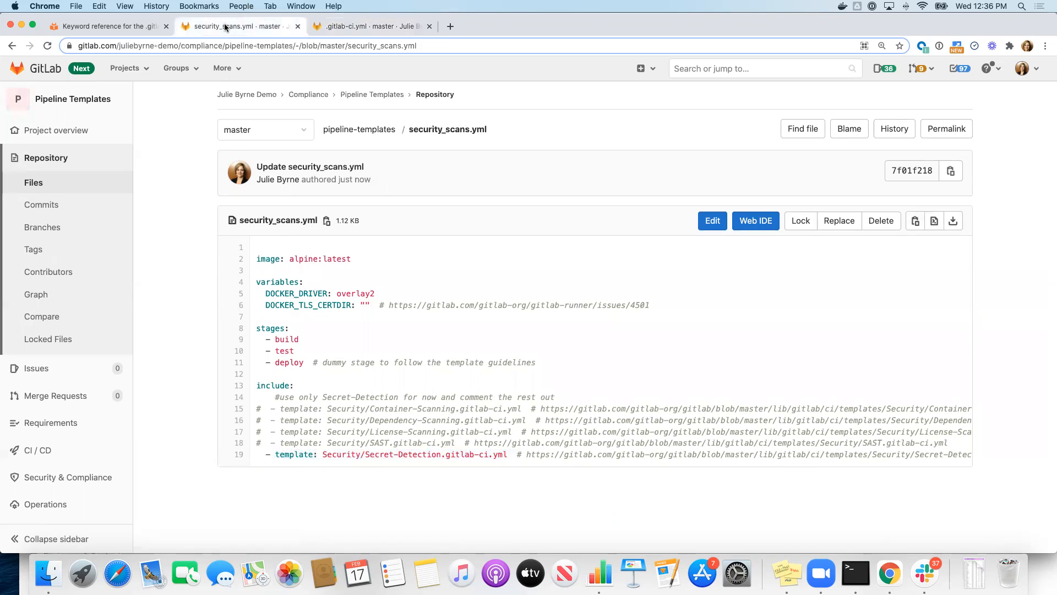
Compare Spring App's .gitlab-ci.yml with security_scans.yml by switching between their browser tabs
click(372, 27)
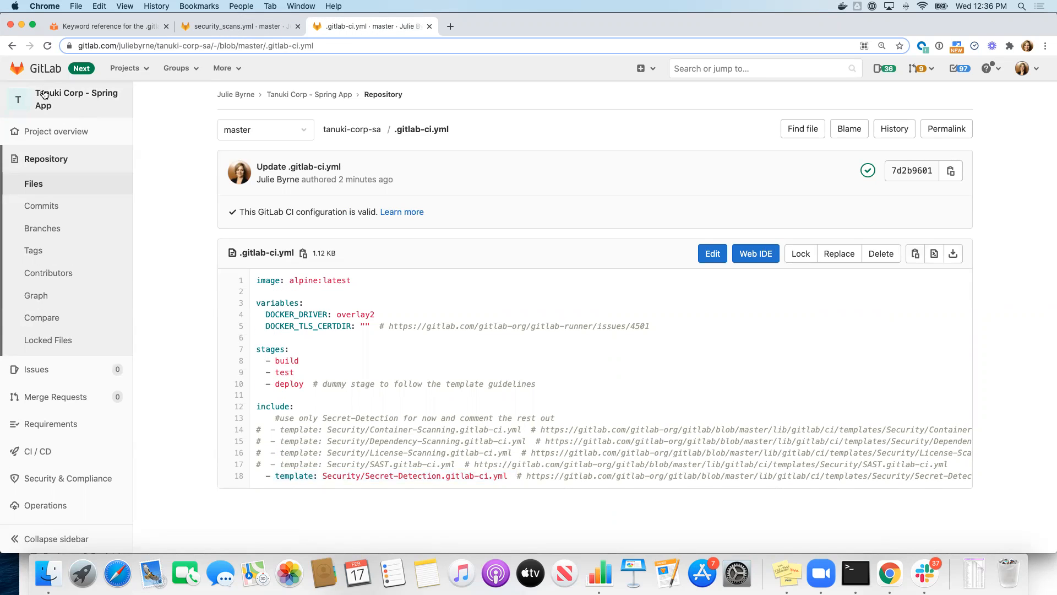
mouse_move(78, 99)
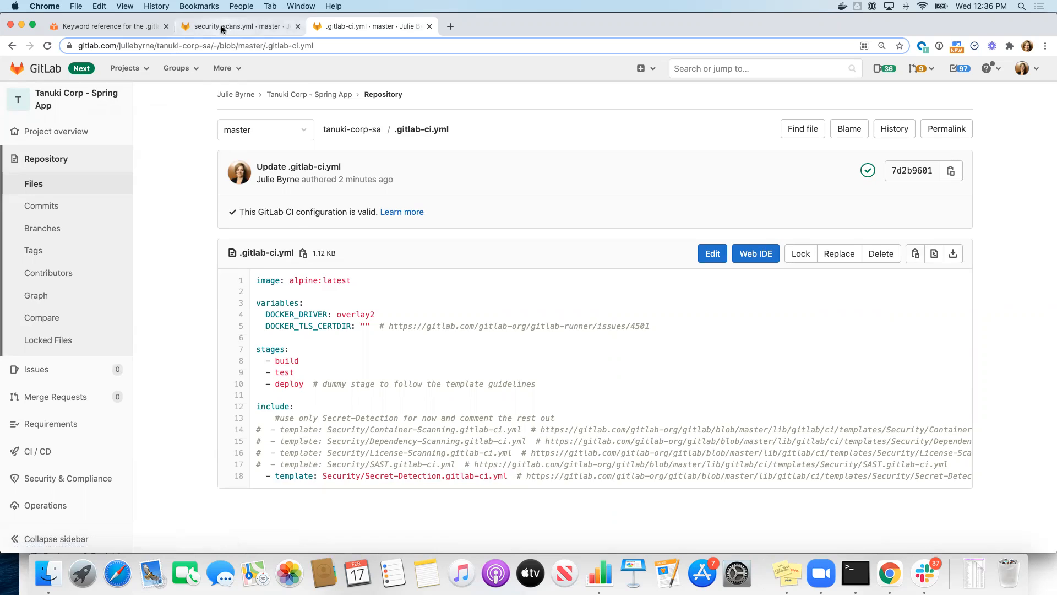
click(235, 25)
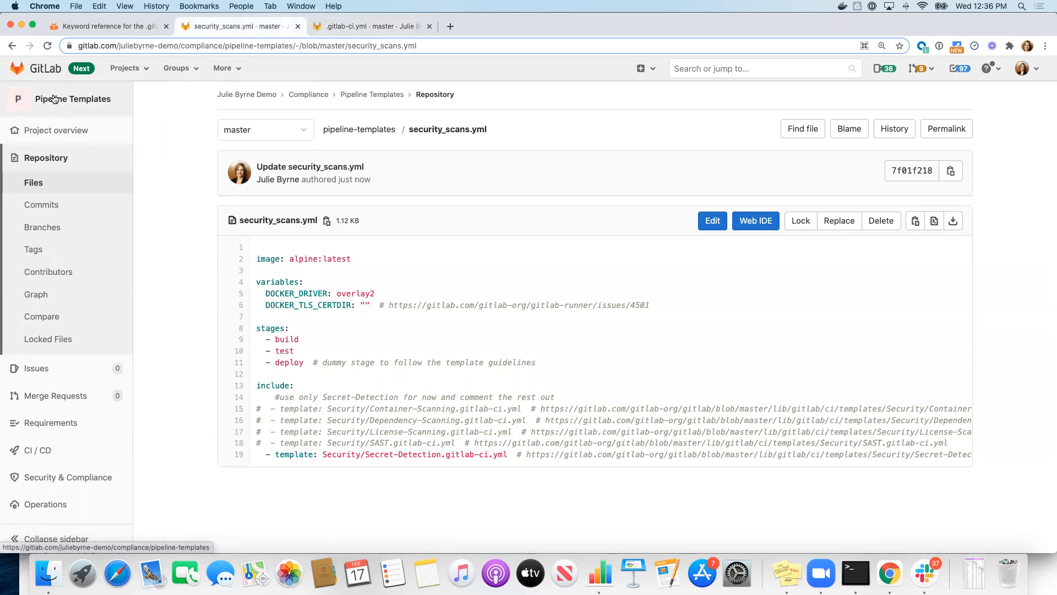
mouse_move(72, 98)
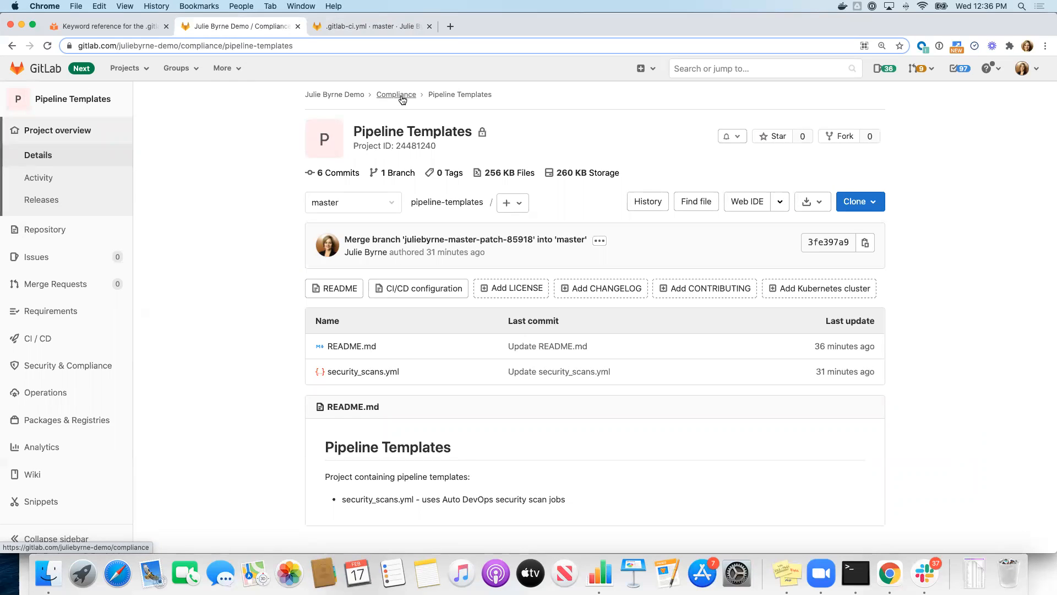
mouse_move(297, 221)
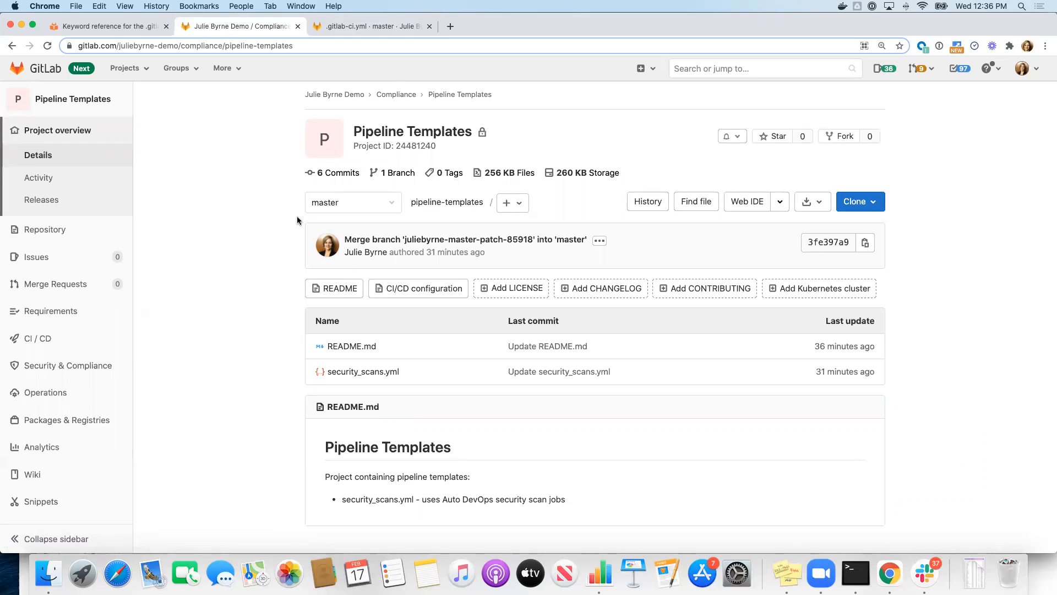
mouse_move(438, 415)
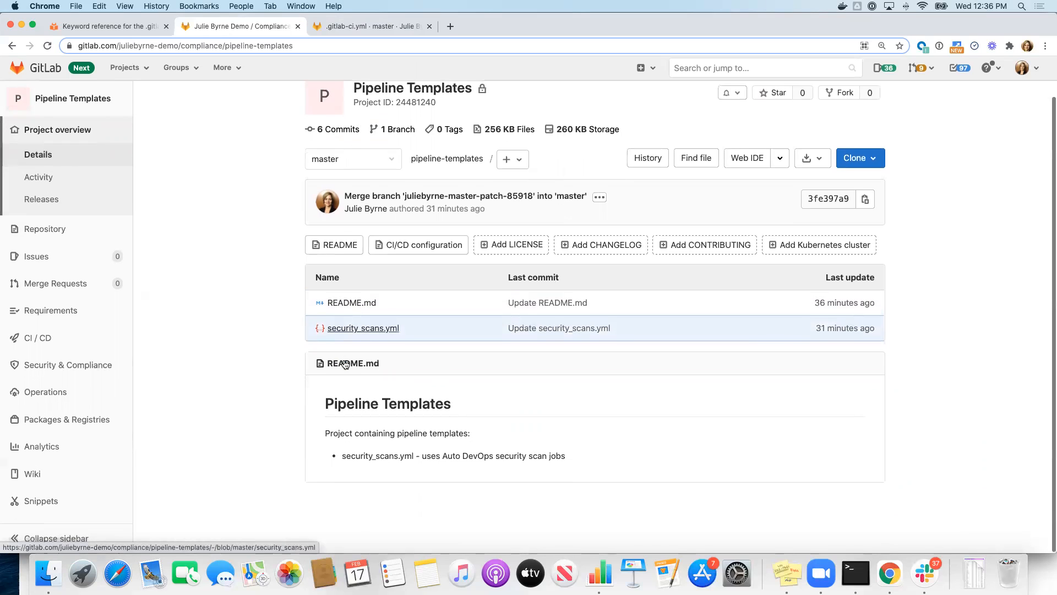
Open security_scans.yml from the Pipeline Templates project's file list
scroll(up, 3)
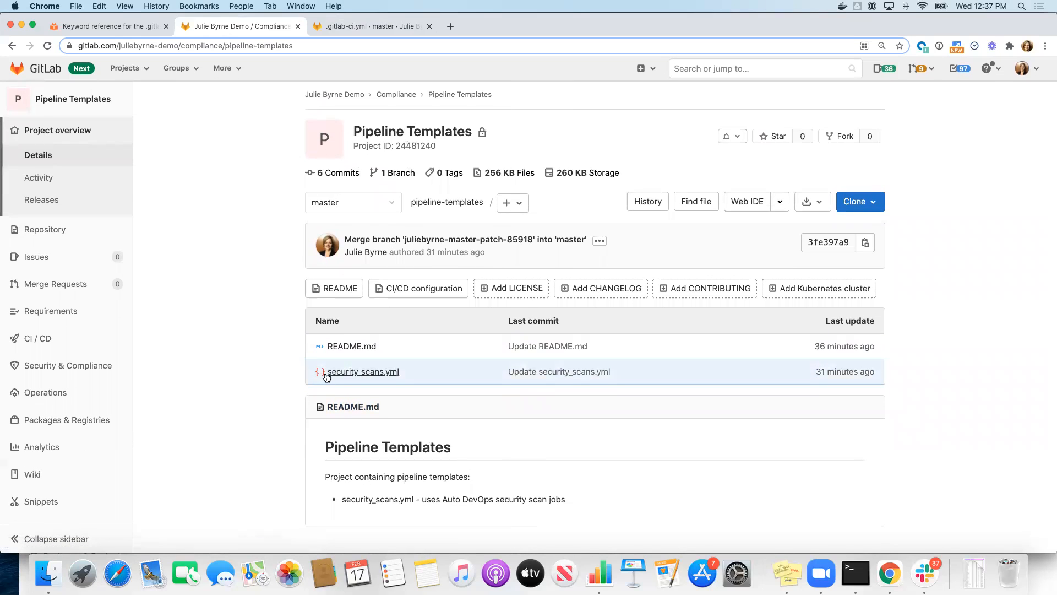
mouse_move(371, 376)
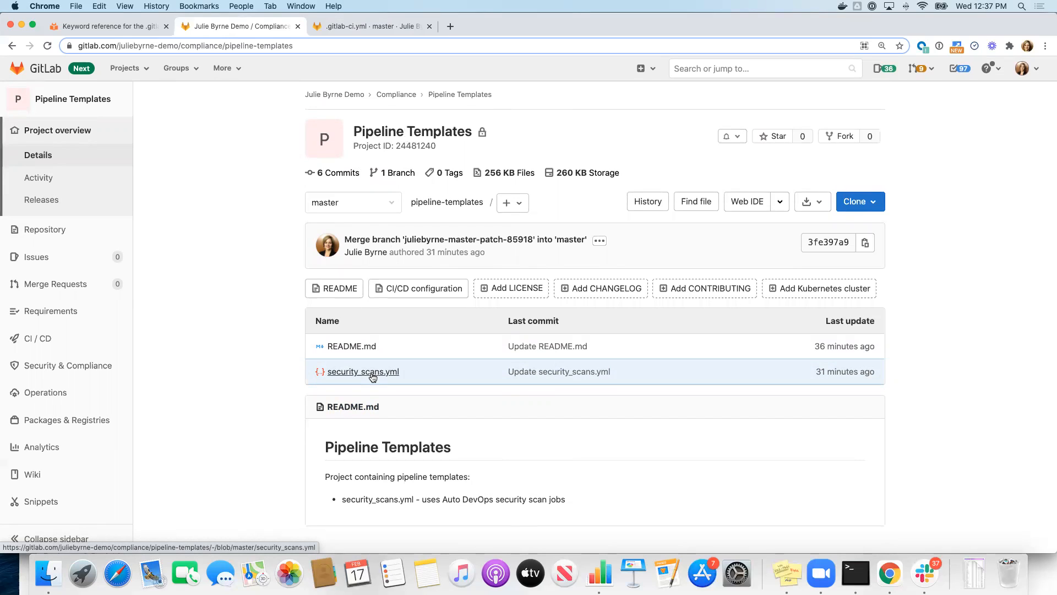
click(362, 372)
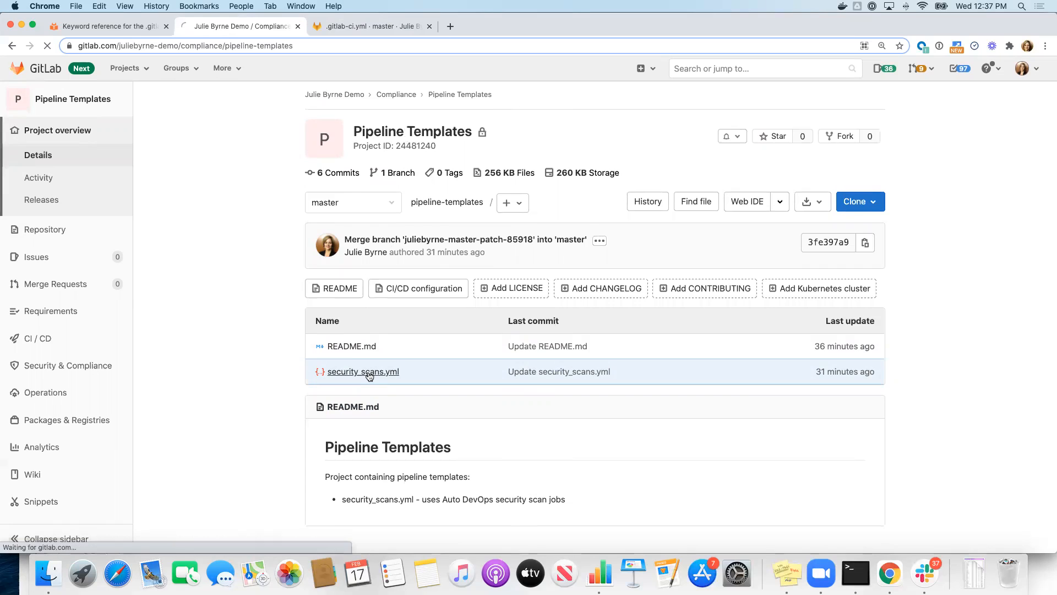
click(362, 371)
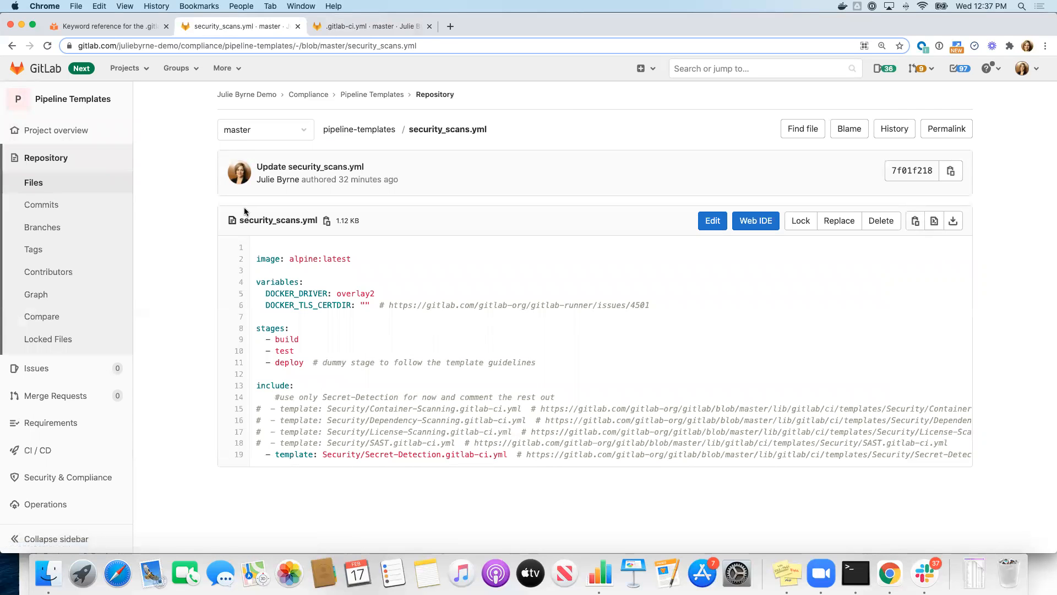
mouse_move(378, 439)
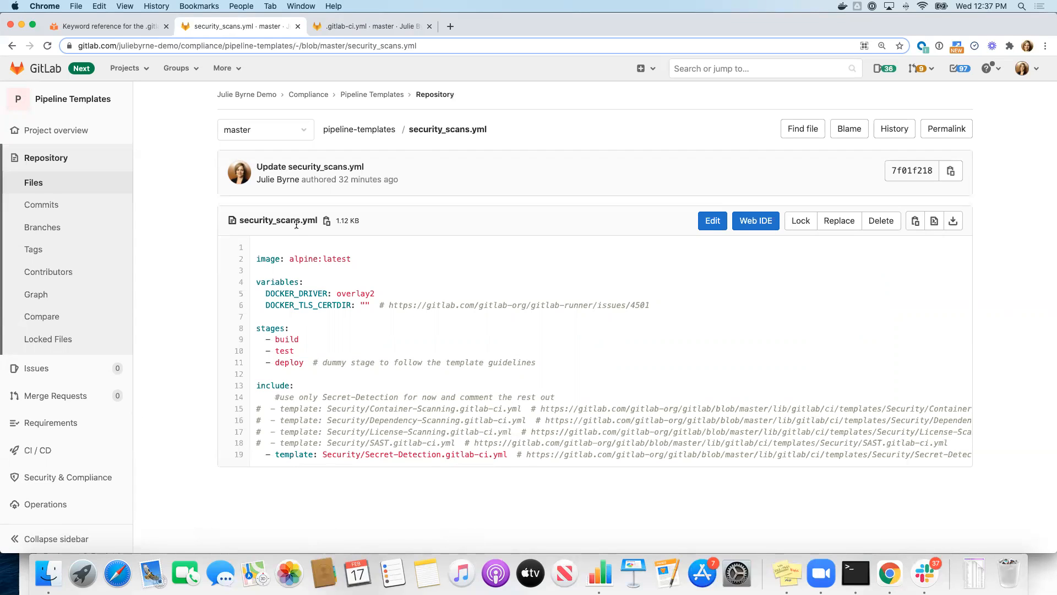
mouse_move(283, 213)
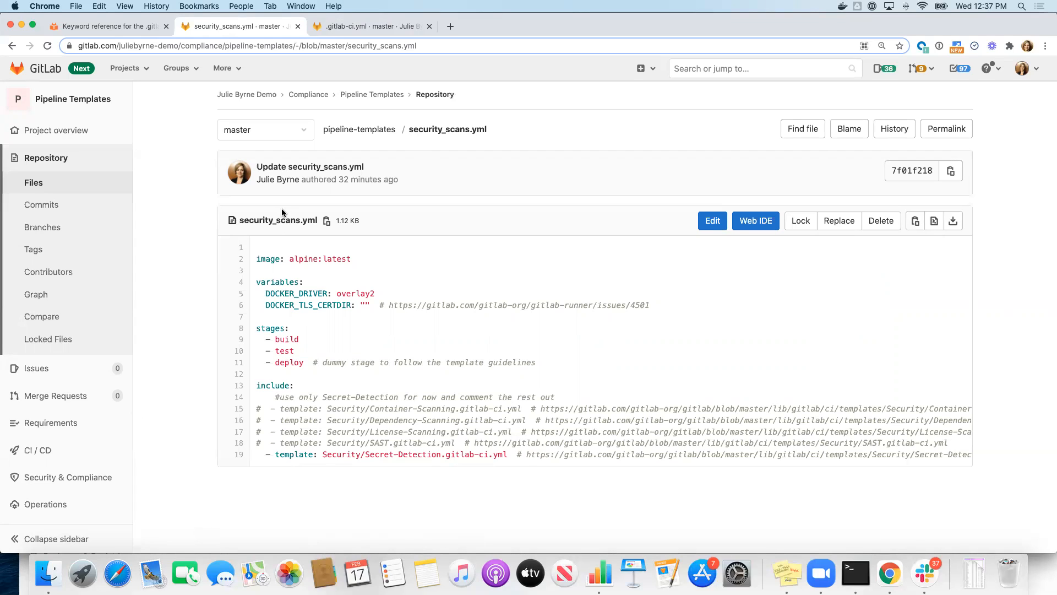
mouse_move(340, 38)
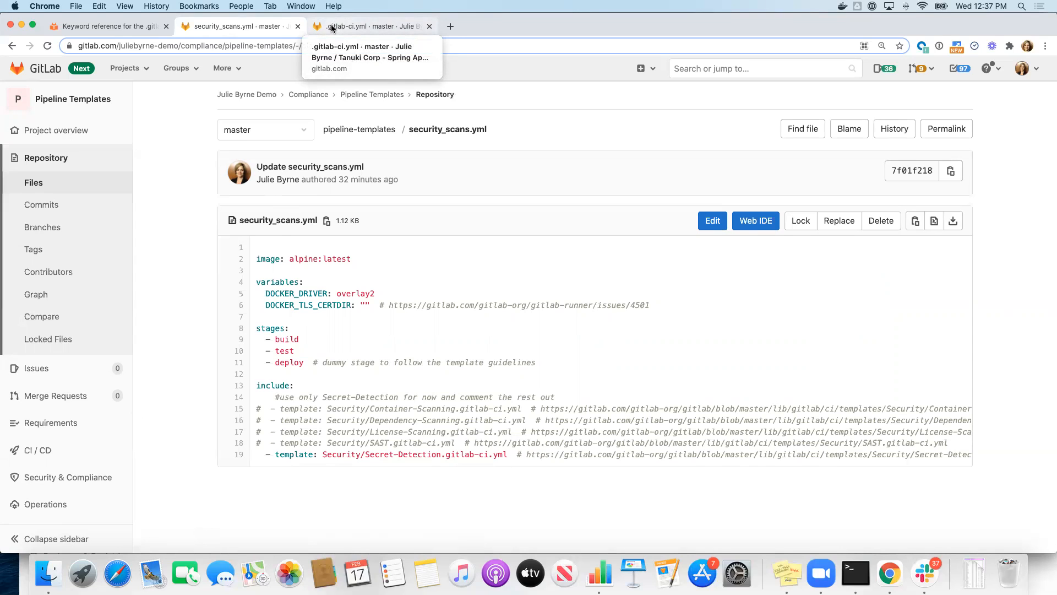
Return to the Spring App .gitlab-ci.yml tab showing the valid CI configuration
click(371, 26)
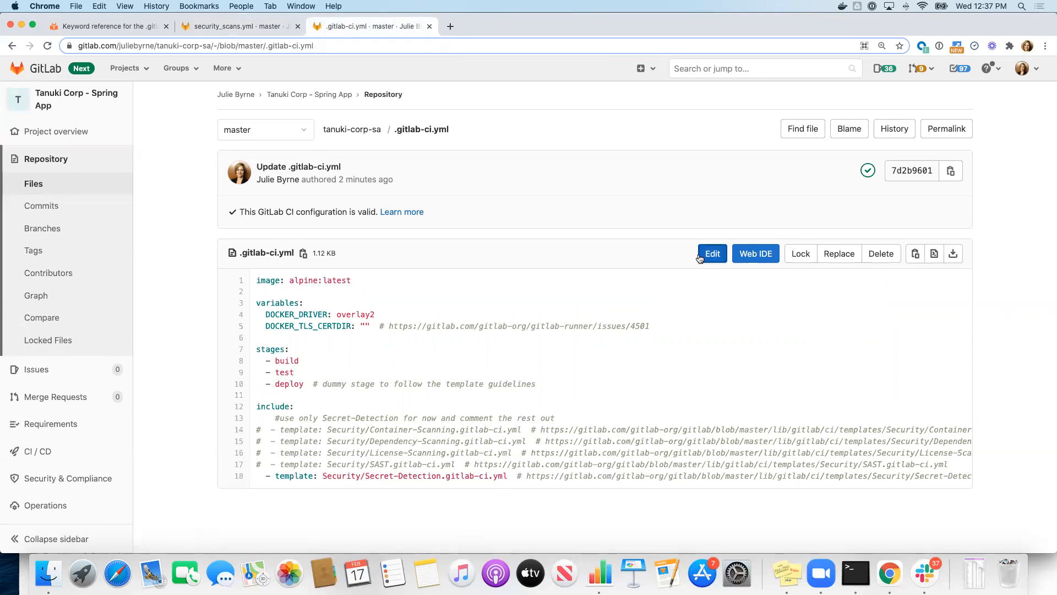
mouse_move(810, 244)
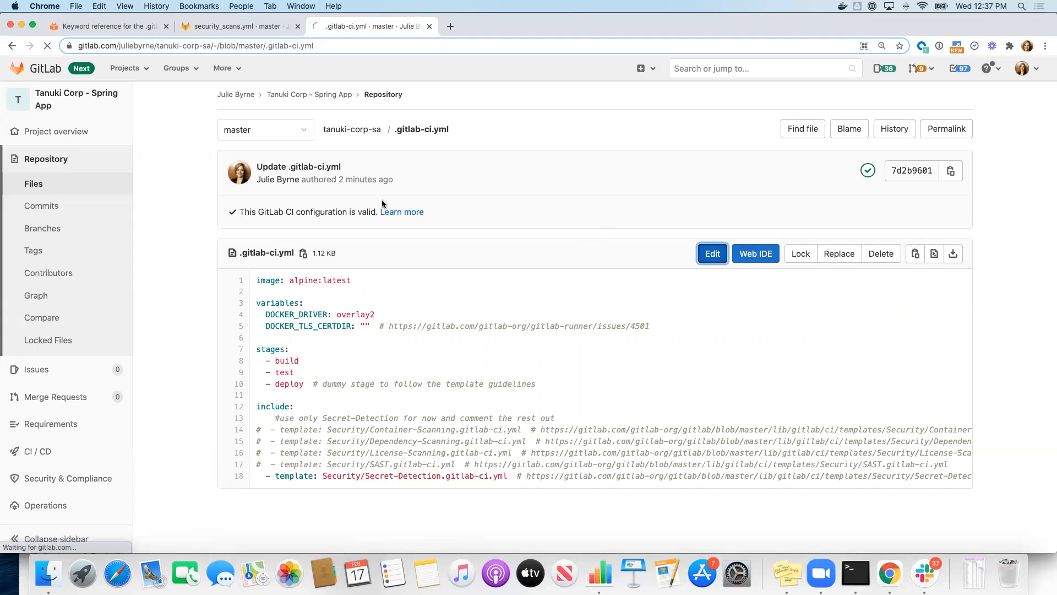
Edit the Spring App .gitlab-ci.yml, stripping it down to the include: line, then consult the include keyword docs
click(713, 254)
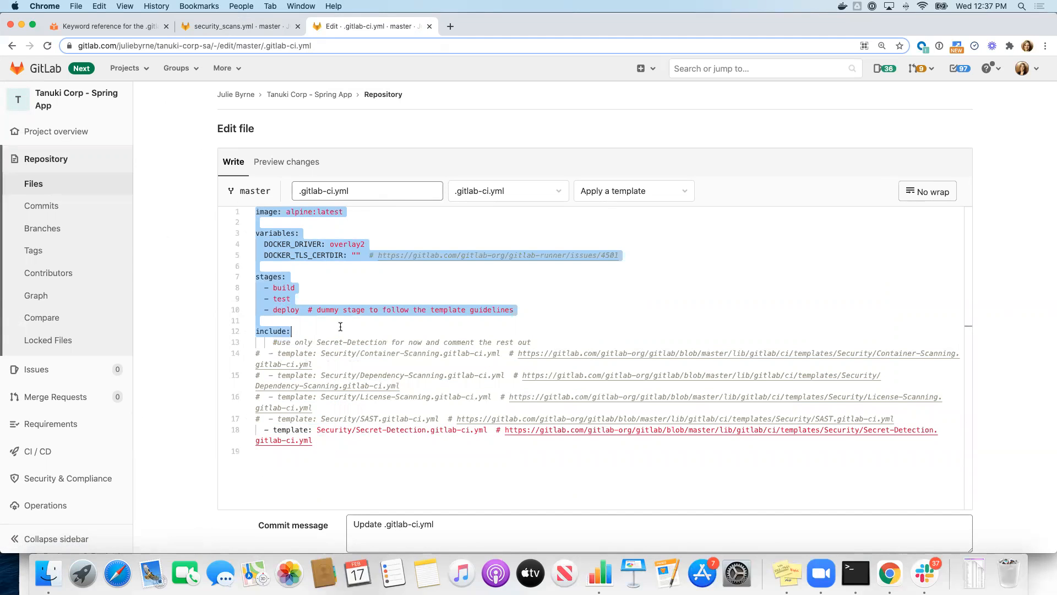
key(Delete)
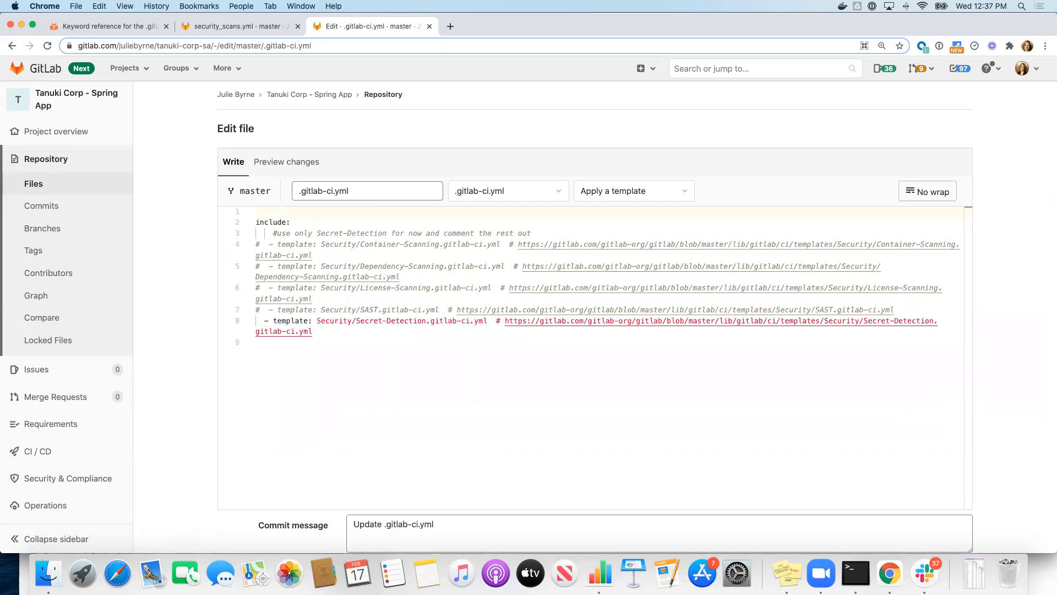
click(256, 221)
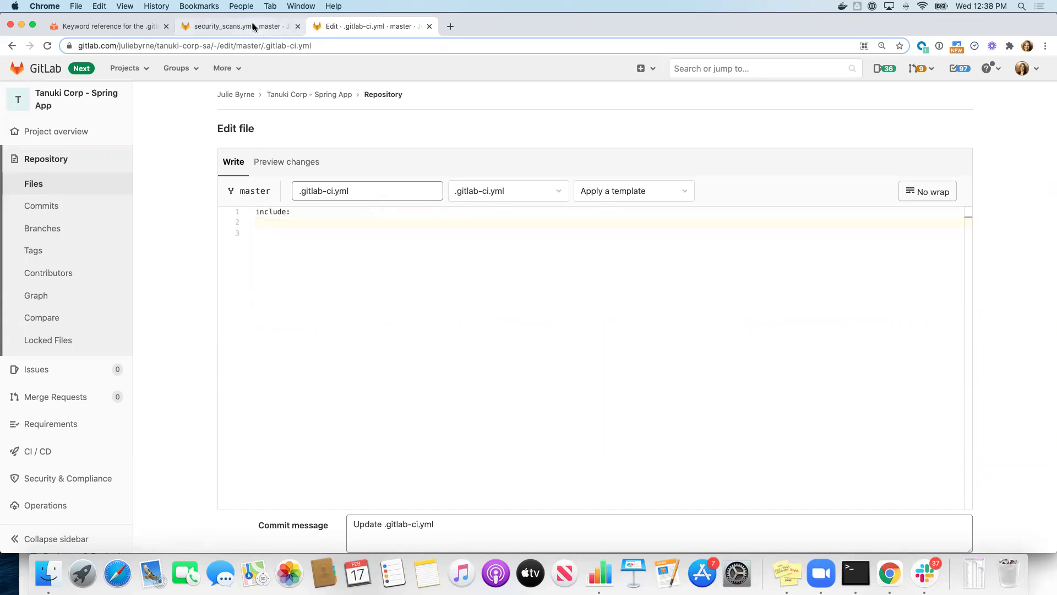
mouse_move(101, 26)
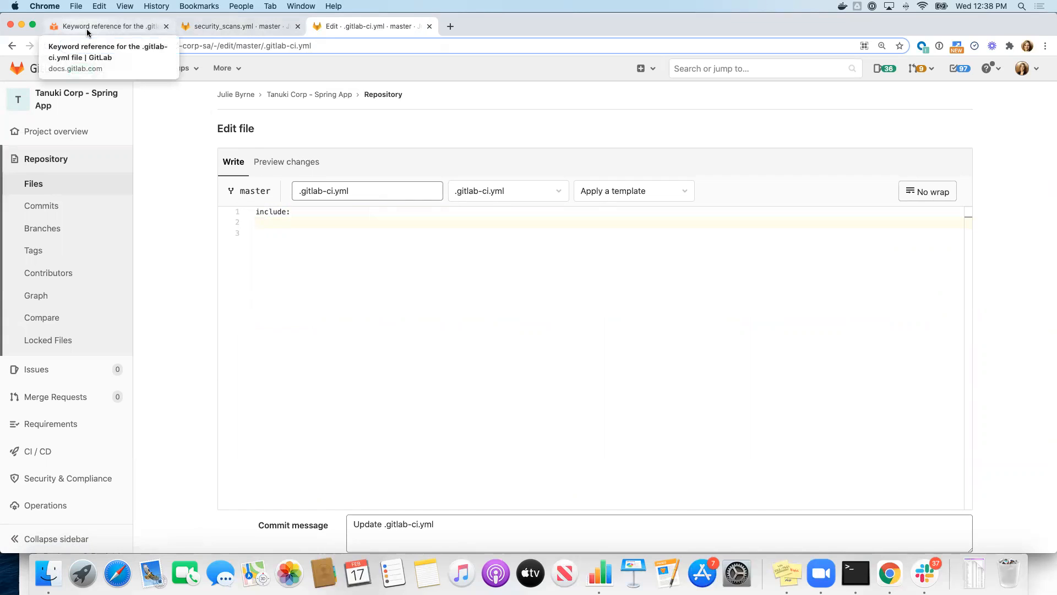
click(105, 26)
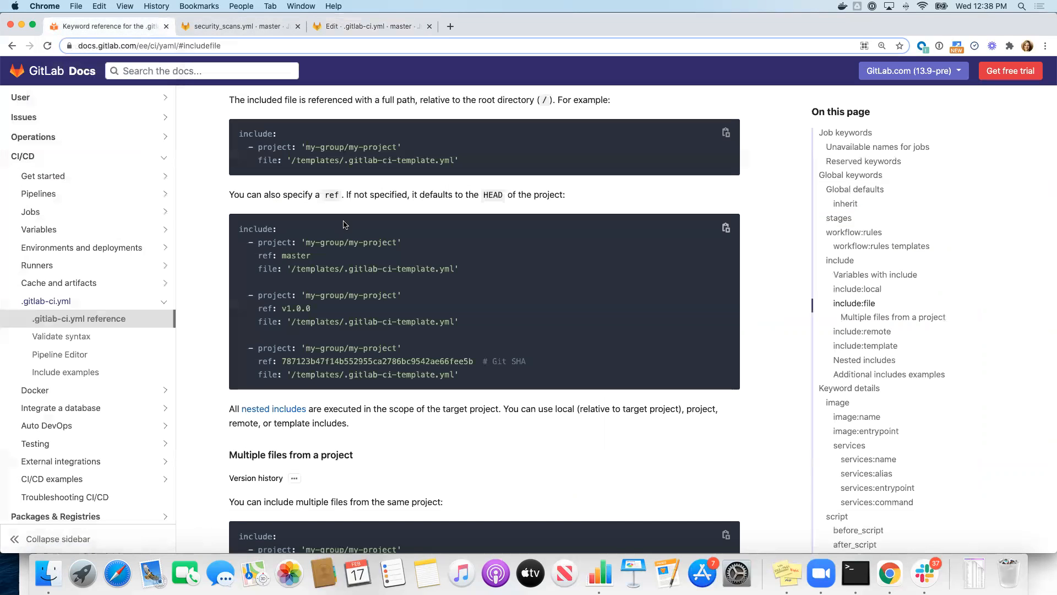
mouse_move(206, 208)
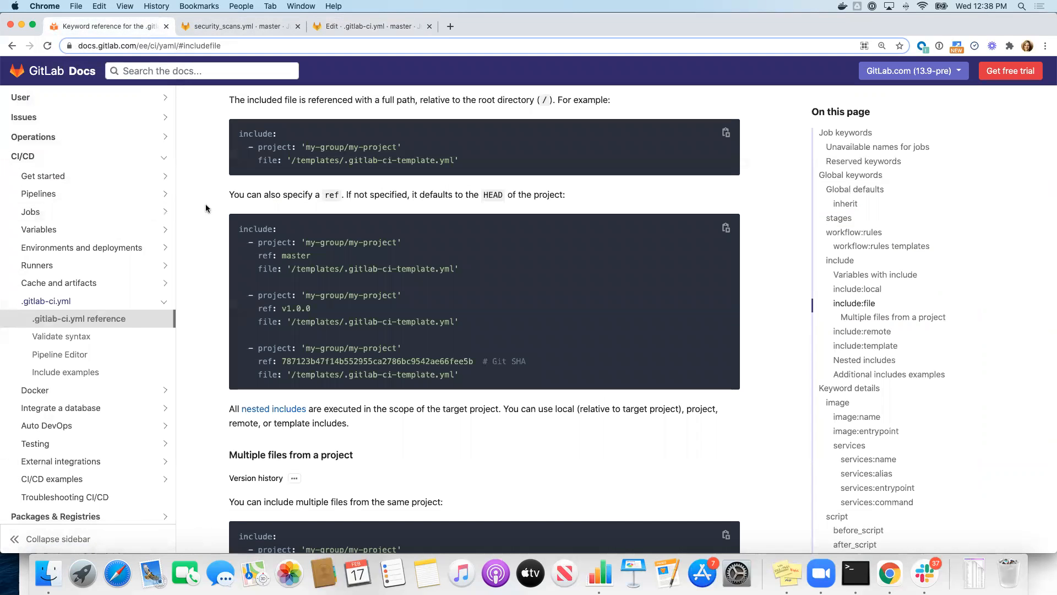
mouse_move(254, 146)
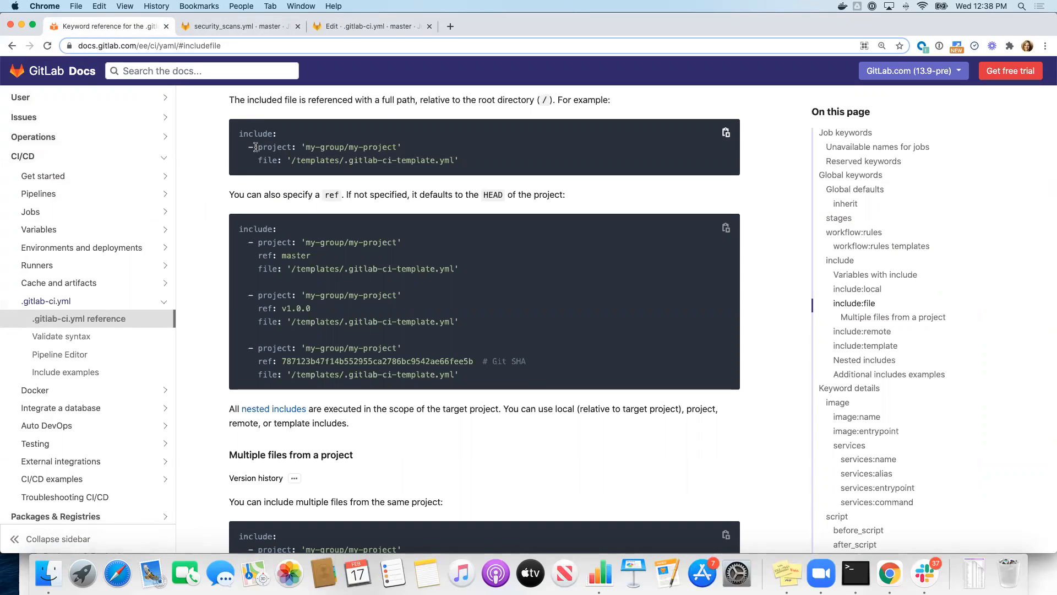
mouse_move(725, 131)
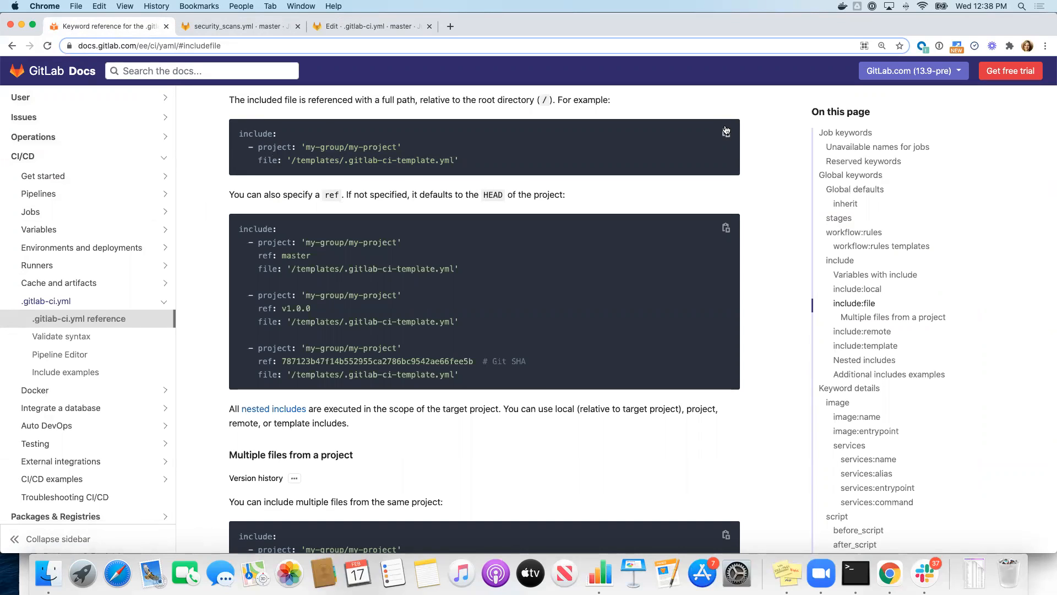
Paste the docs include example (project my-group/my-project, file /templates/.gitlab-ci-template.yml) into .gitlab-ci.yml
click(725, 133)
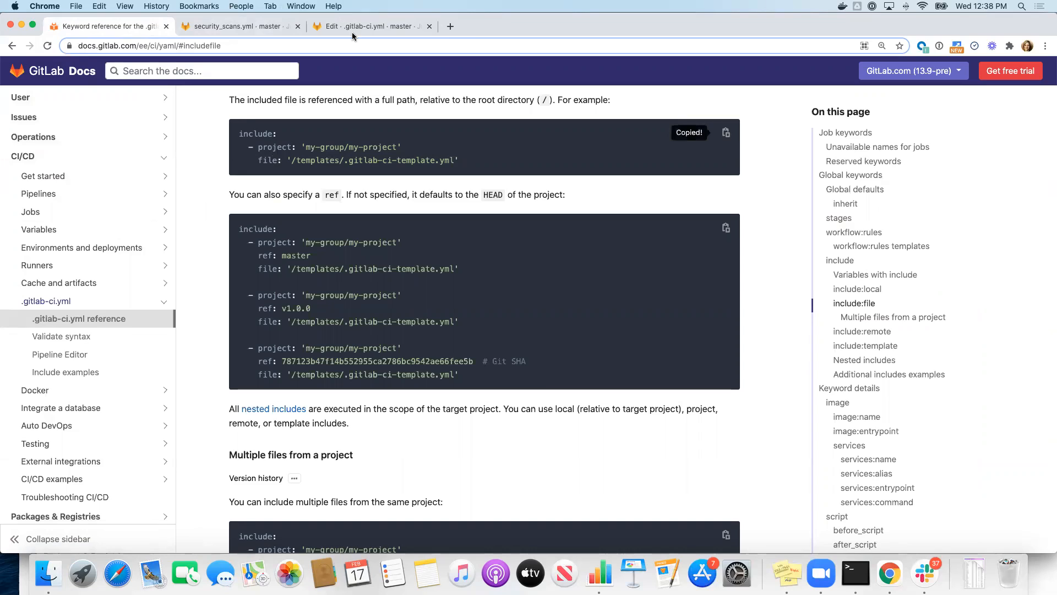
click(370, 27)
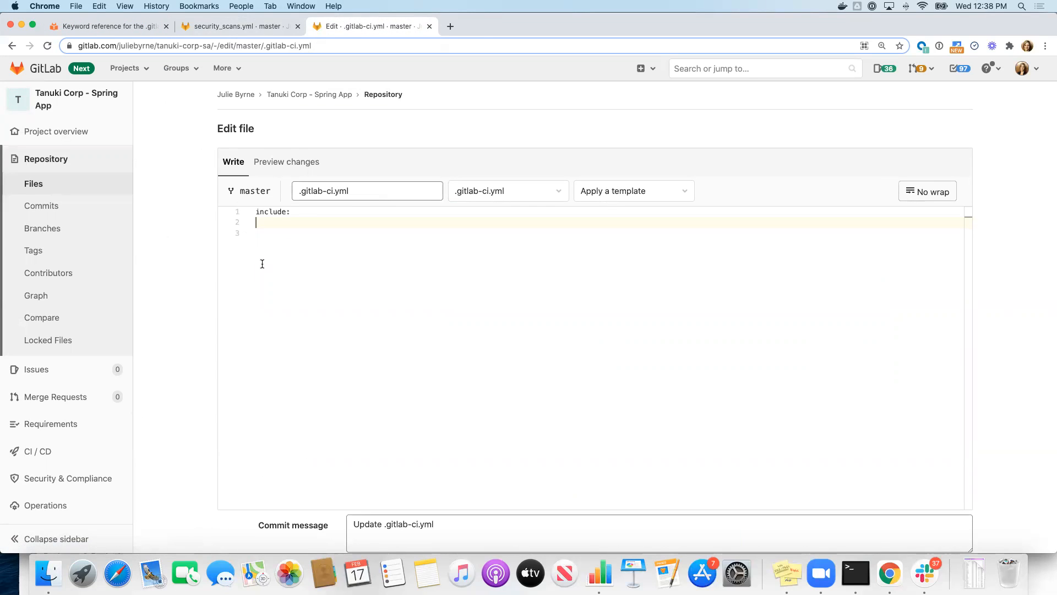
text(include:)
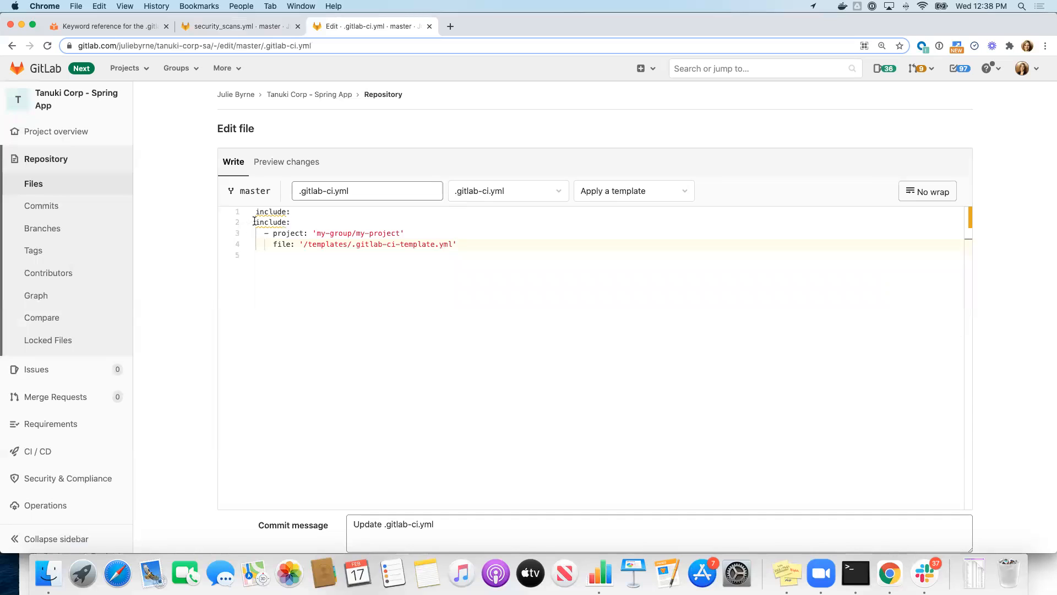
click(247, 222)
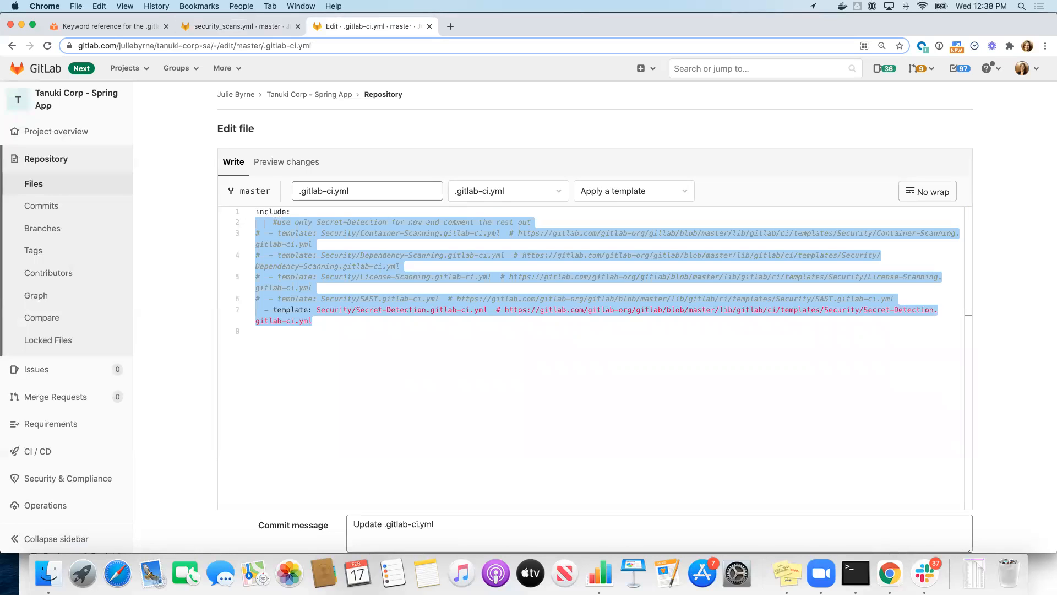
mouse_move(268, 243)
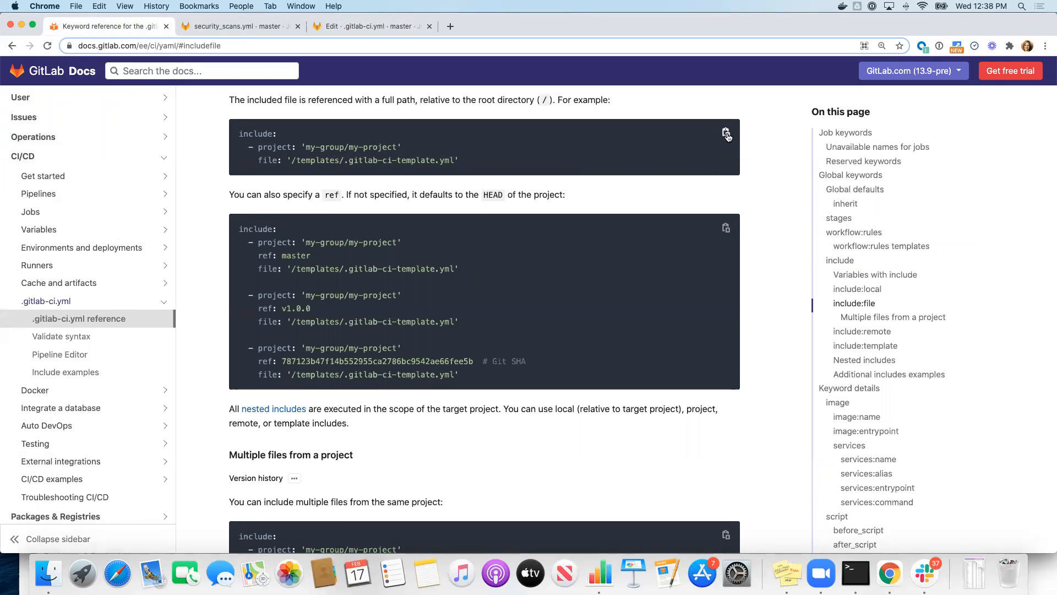
mouse_move(372, 26)
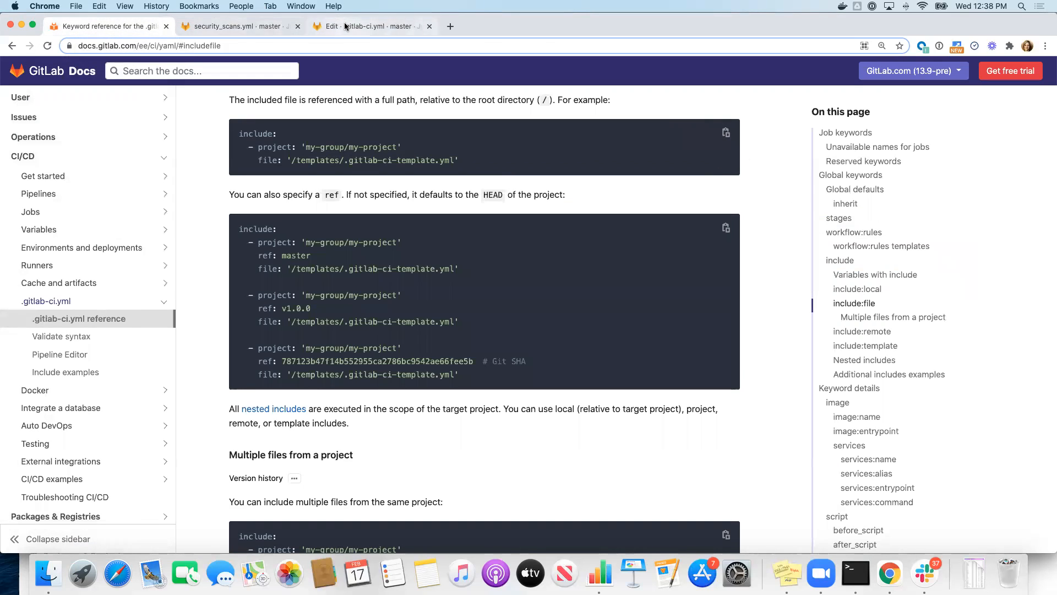
click(371, 25)
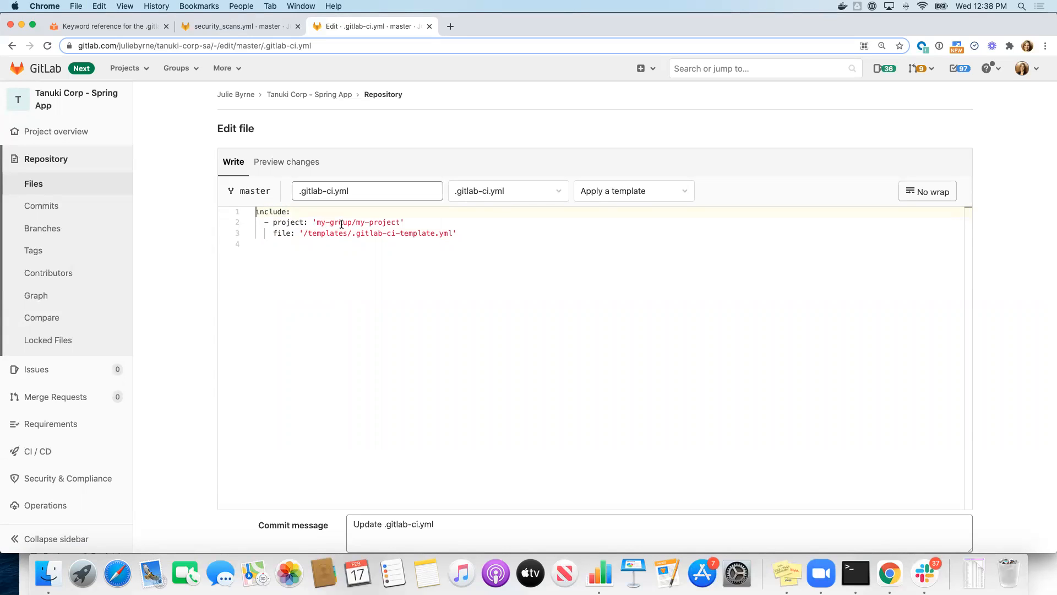
mouse_move(124, 68)
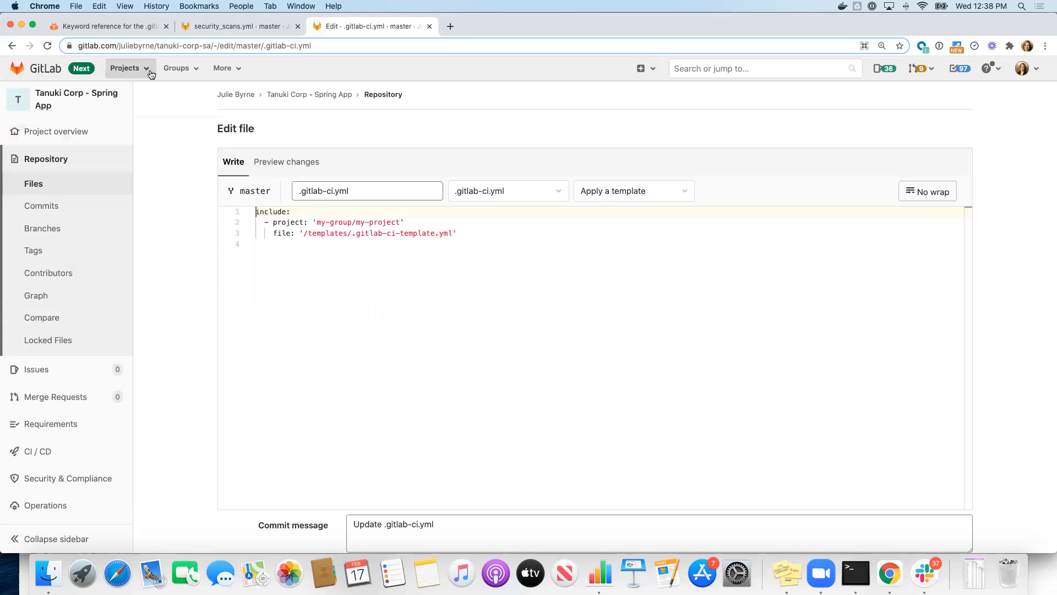
Set the include project to juliebyrne-demo/compliance/pipeline-templates
click(236, 27)
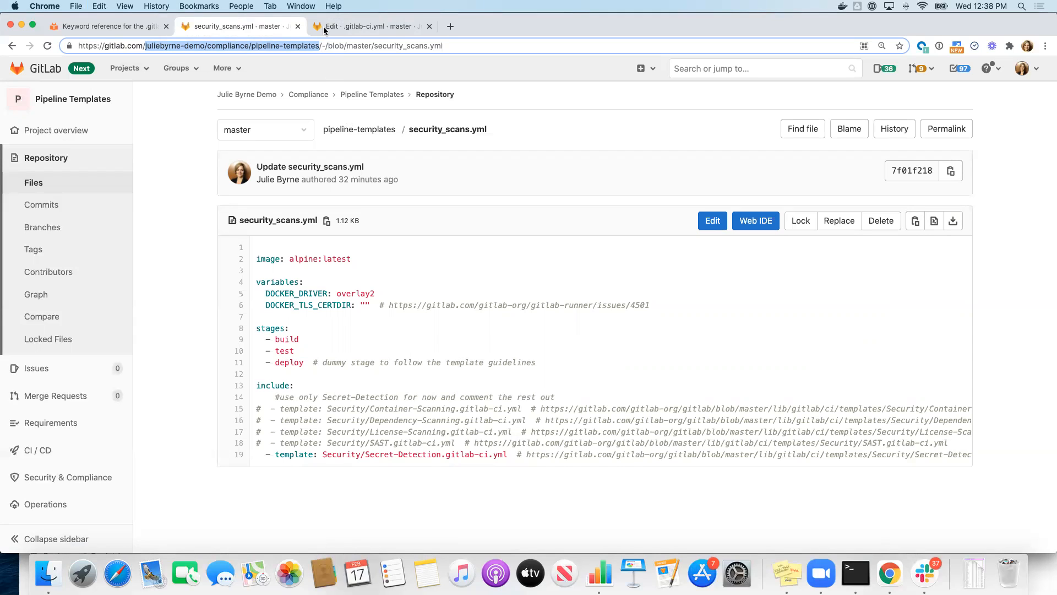
click(370, 25)
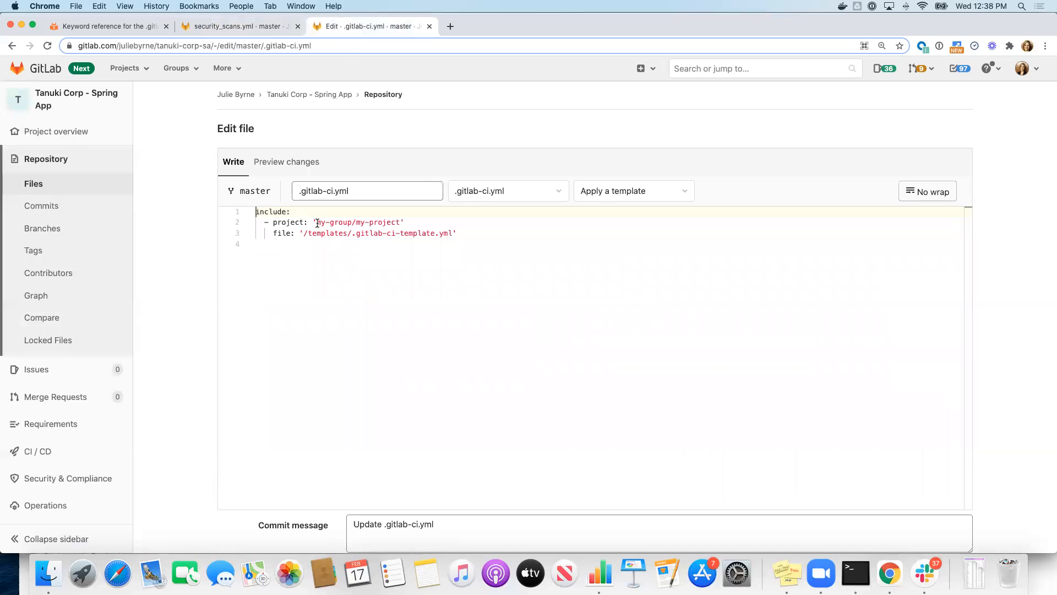
double_click(357, 222)
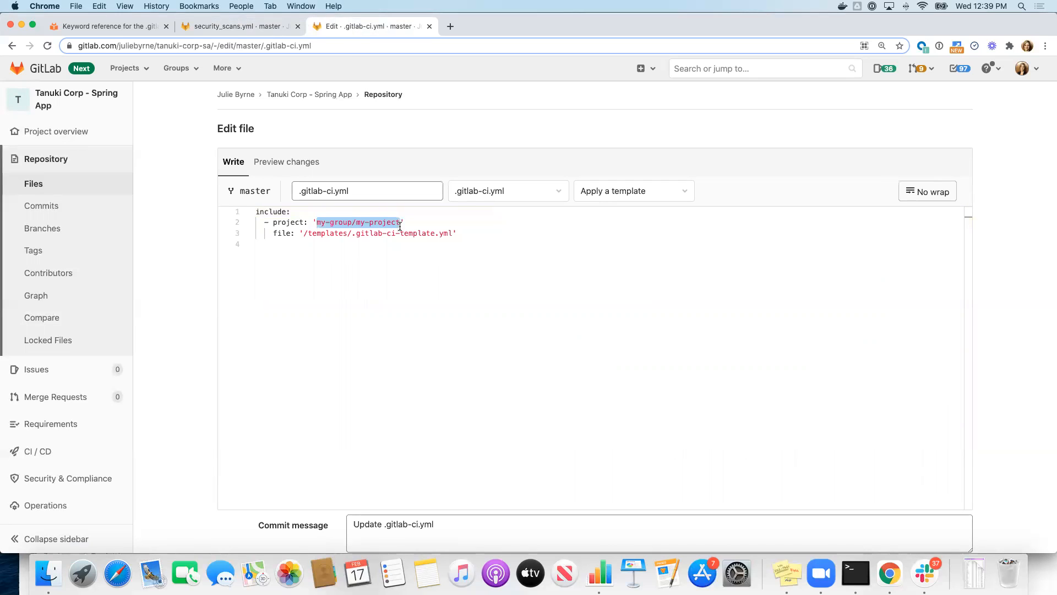
text(juliebyrne-demo/compliance/pipeline-templates)
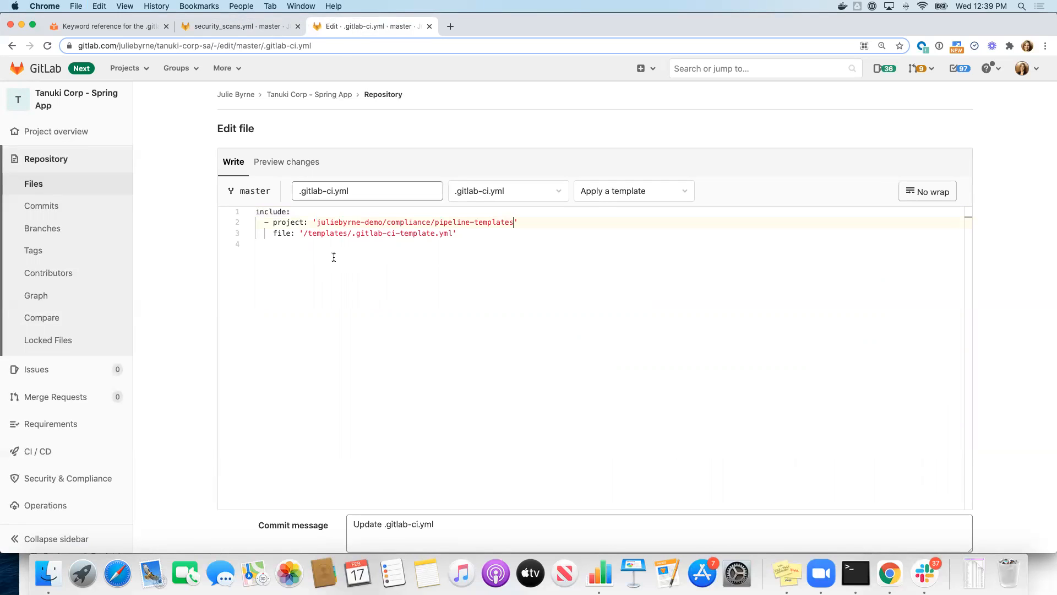
mouse_move(304, 238)
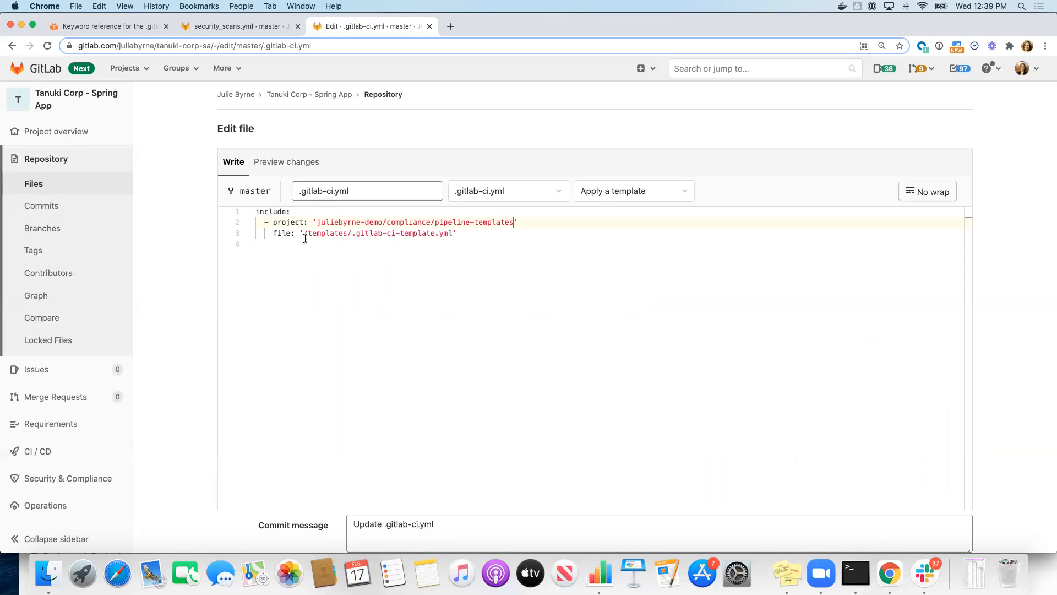
mouse_move(239, 26)
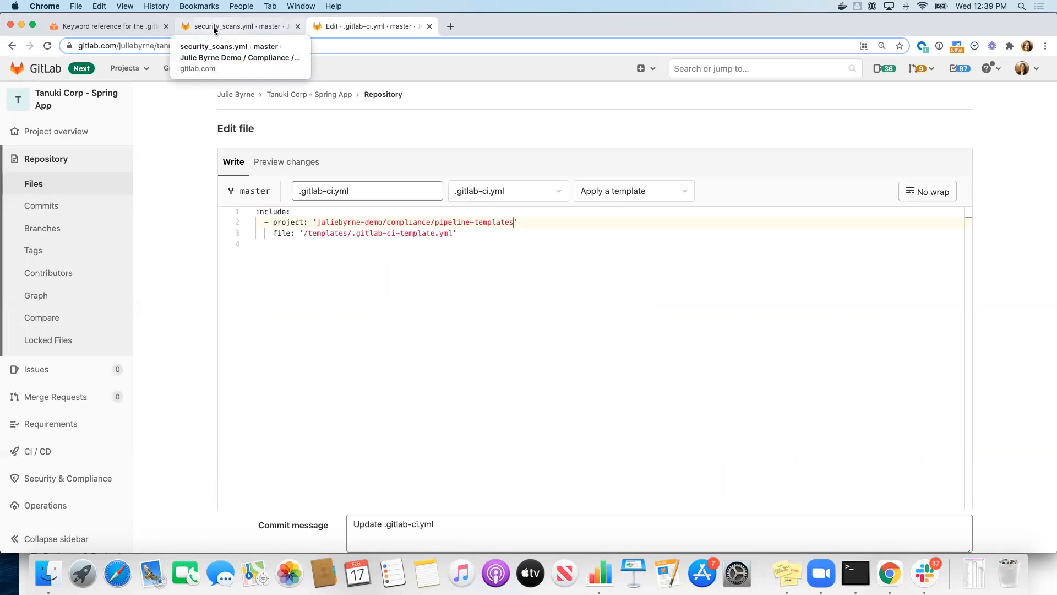
Set the include file to /pipeline-templates/security_scans.yml, checking the name in the templates project
click(239, 26)
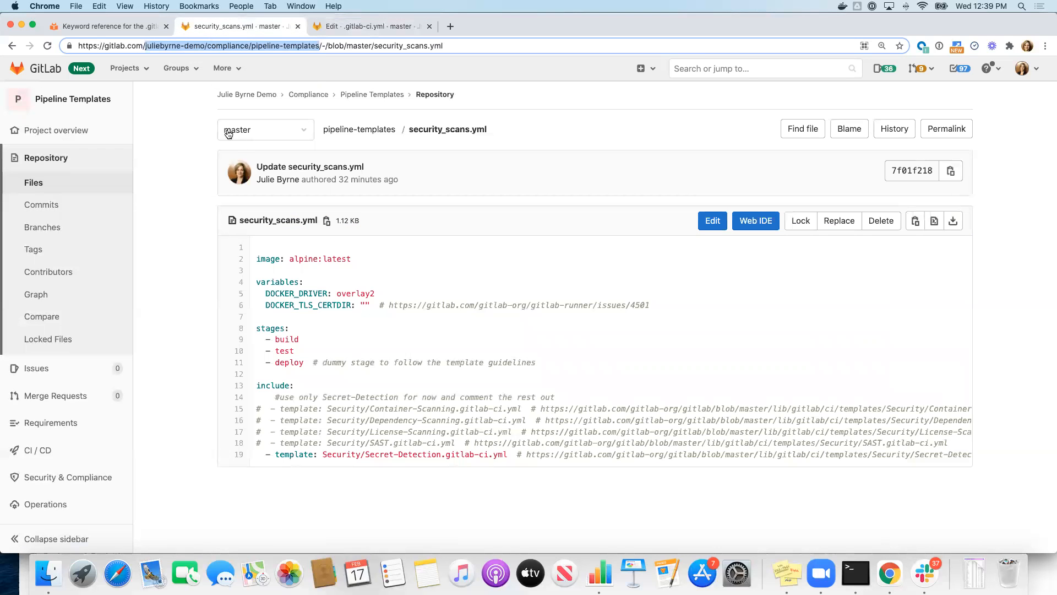
mouse_move(358, 129)
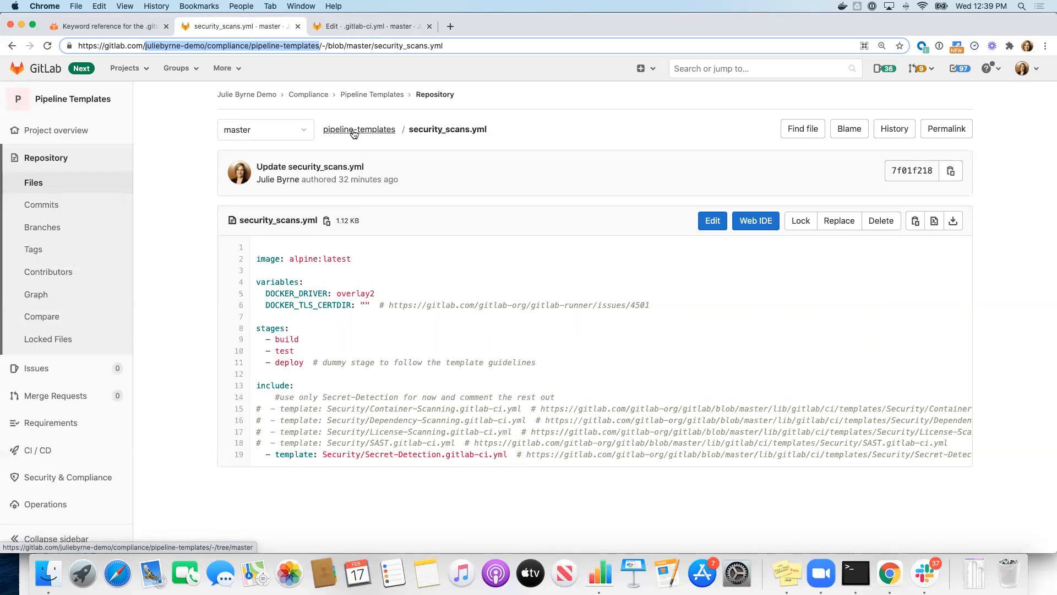
mouse_move(358, 129)
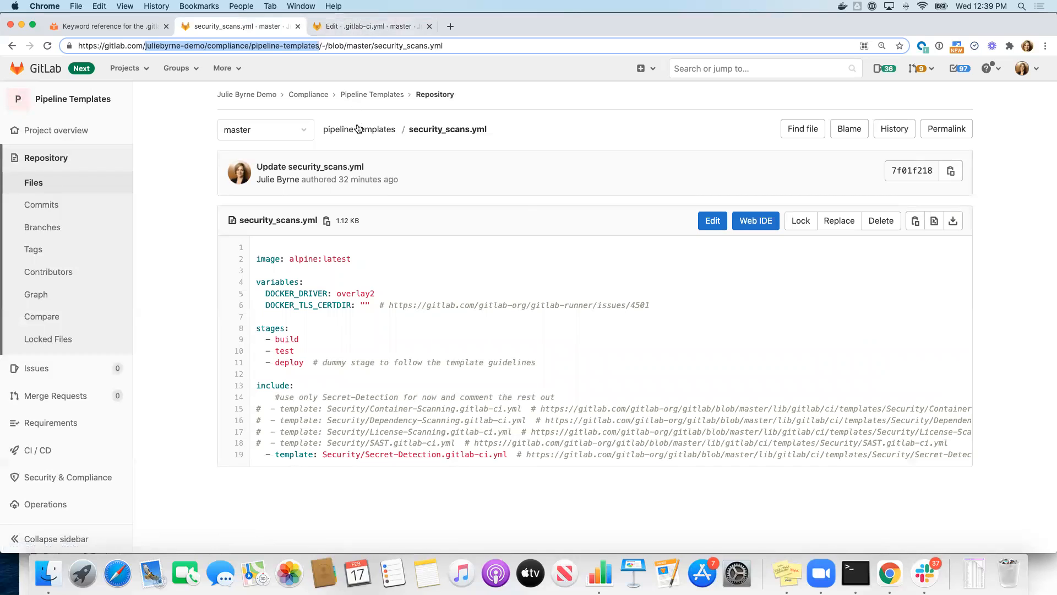
right_click(358, 129)
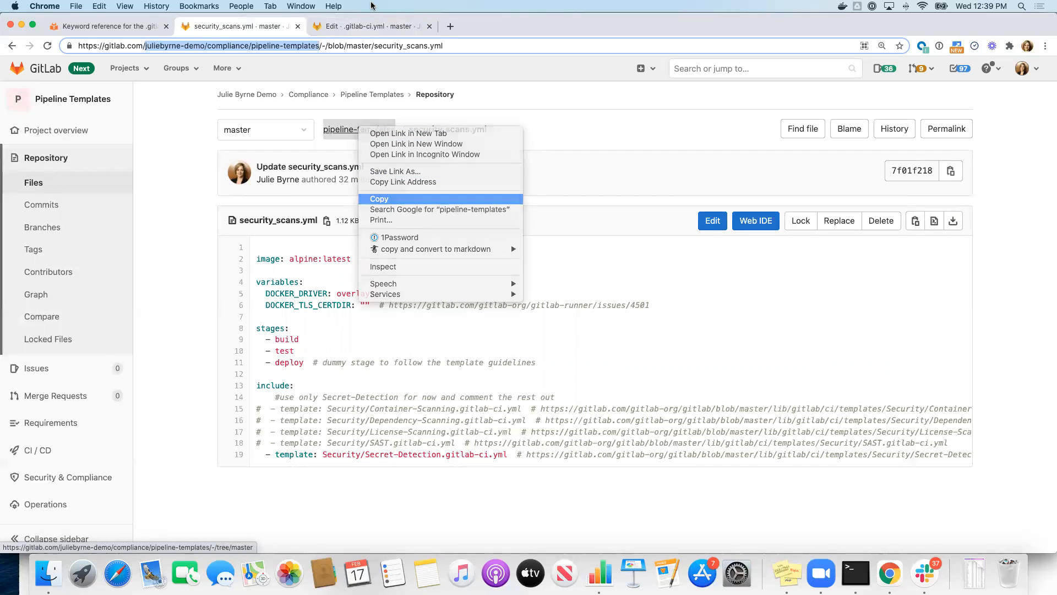
click(371, 27)
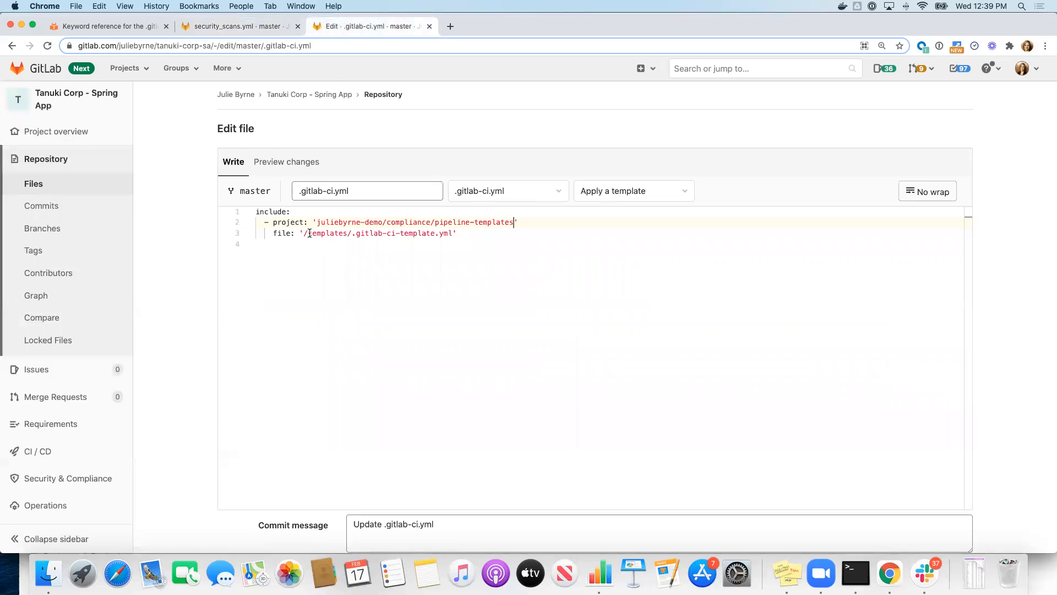
double_click(328, 233)
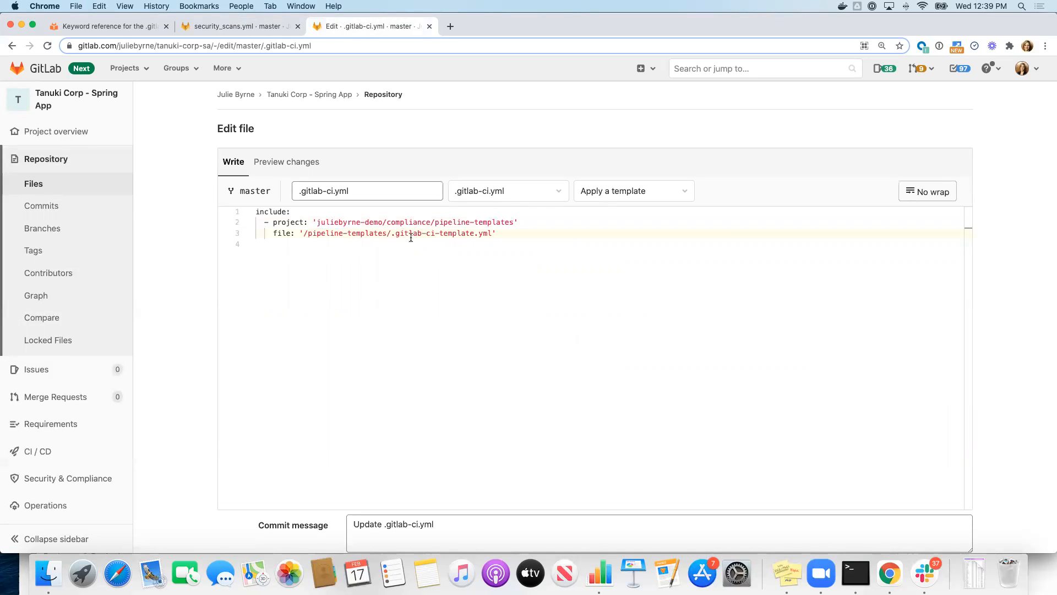
double_click(401, 234)
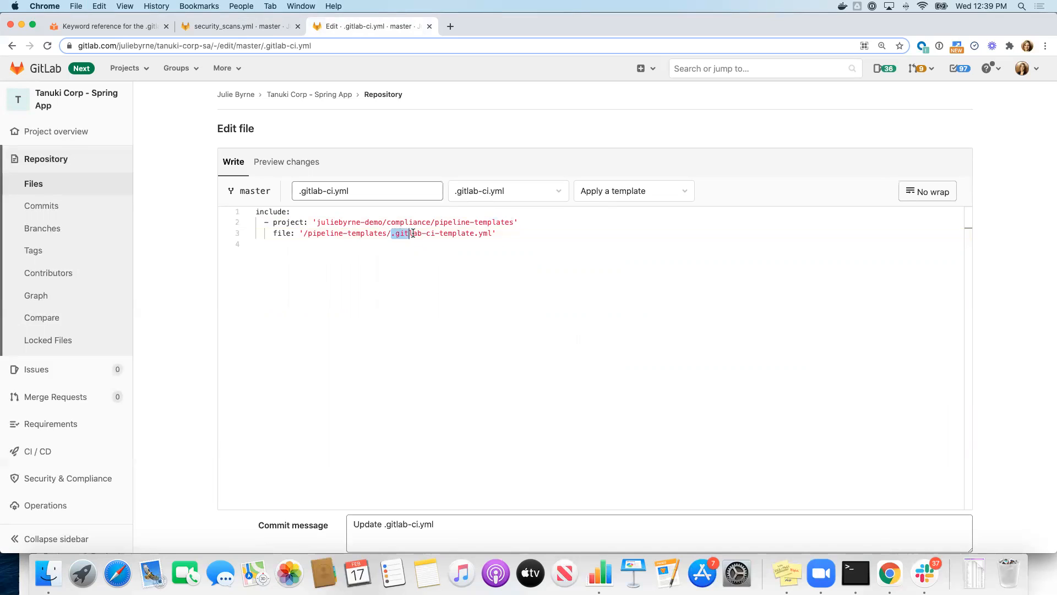
text(s)
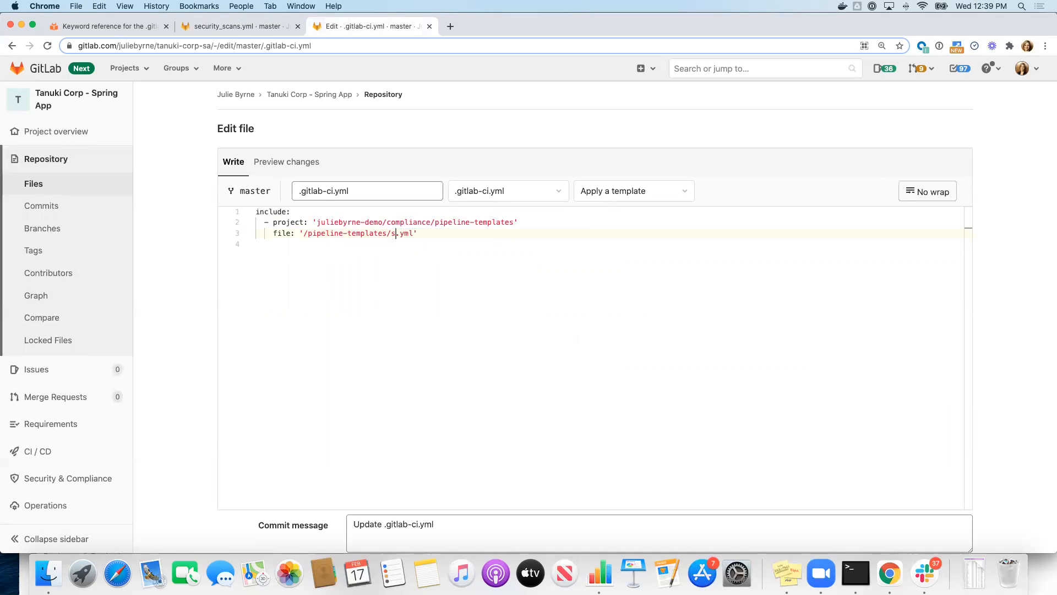
text(ecurity-scan)
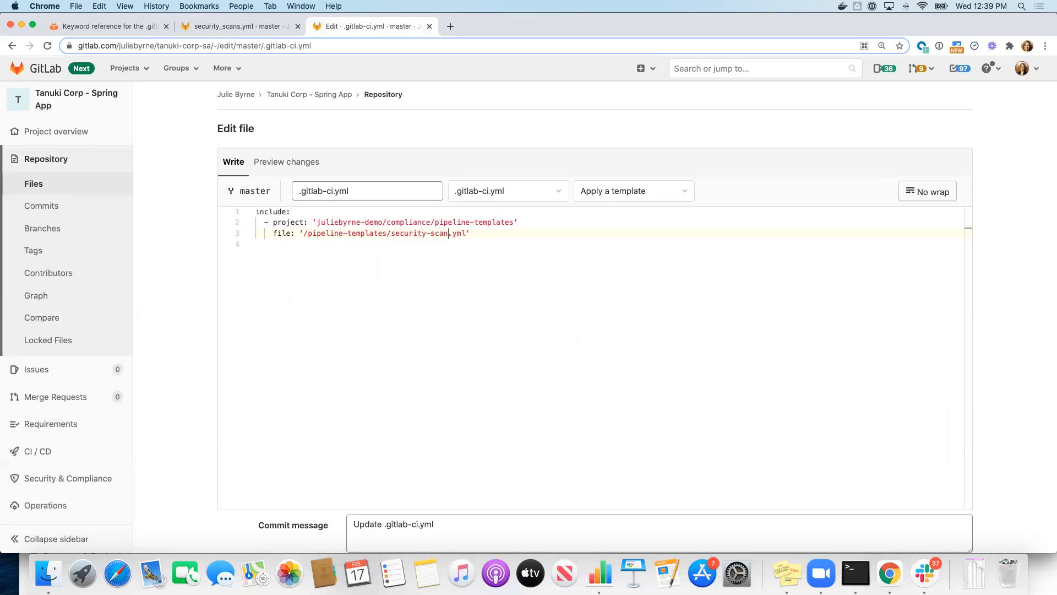
text(s)
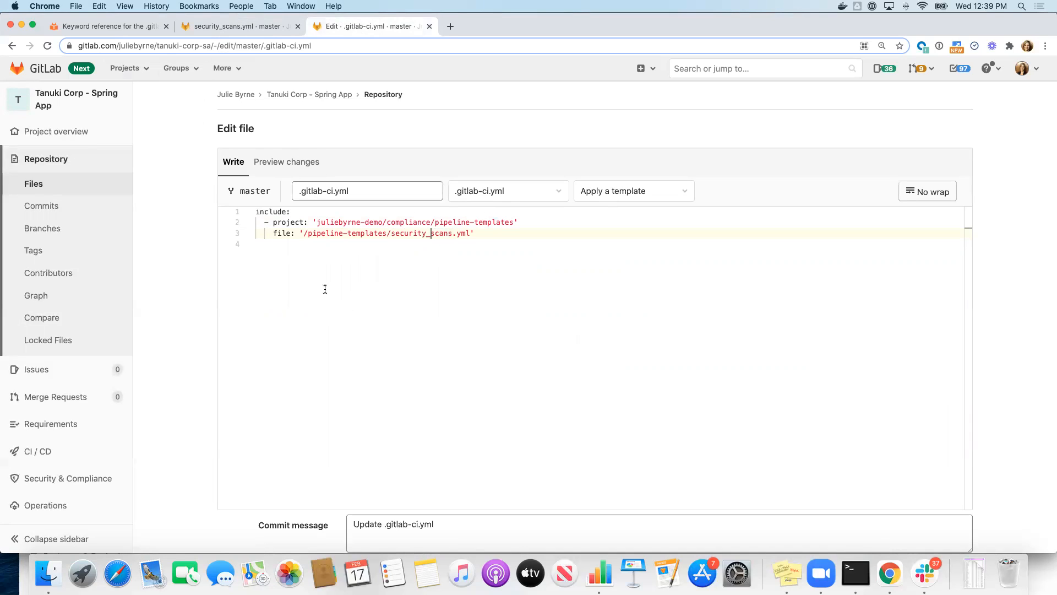
mouse_move(318, 221)
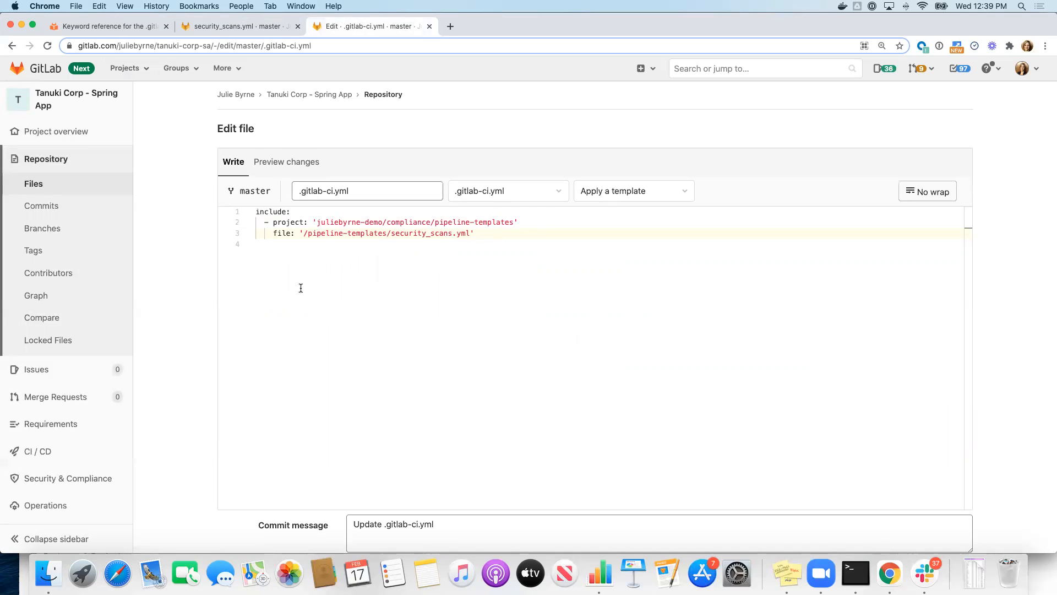
Commit the .gitlab-ci.yml change with message 'using centralized template'; GitLab flags the included file as nonexistent
scroll(down, 3)
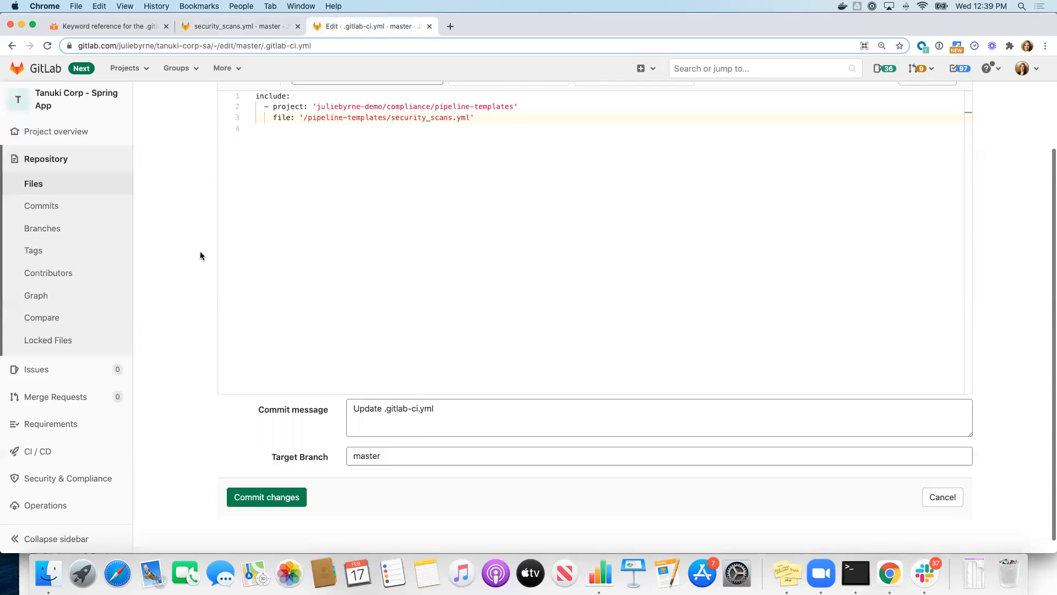
scroll(up, 3)
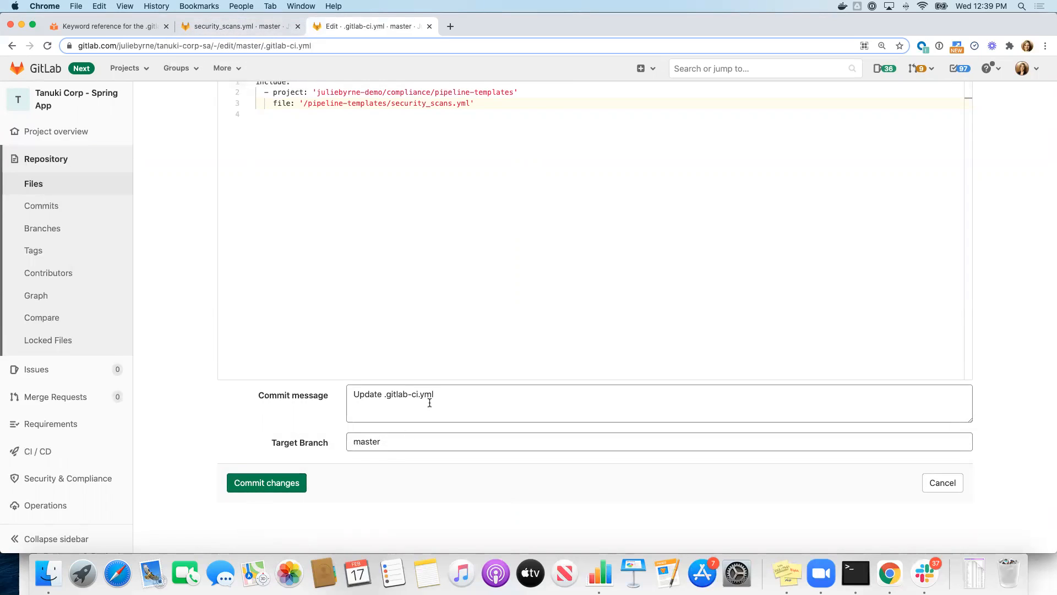
text(using)
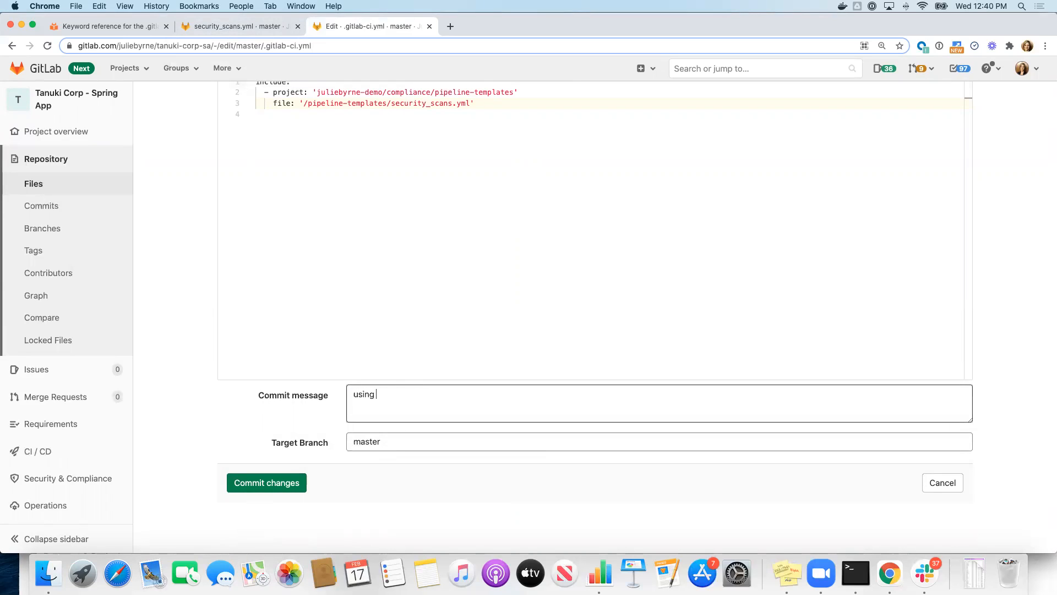
text(central)
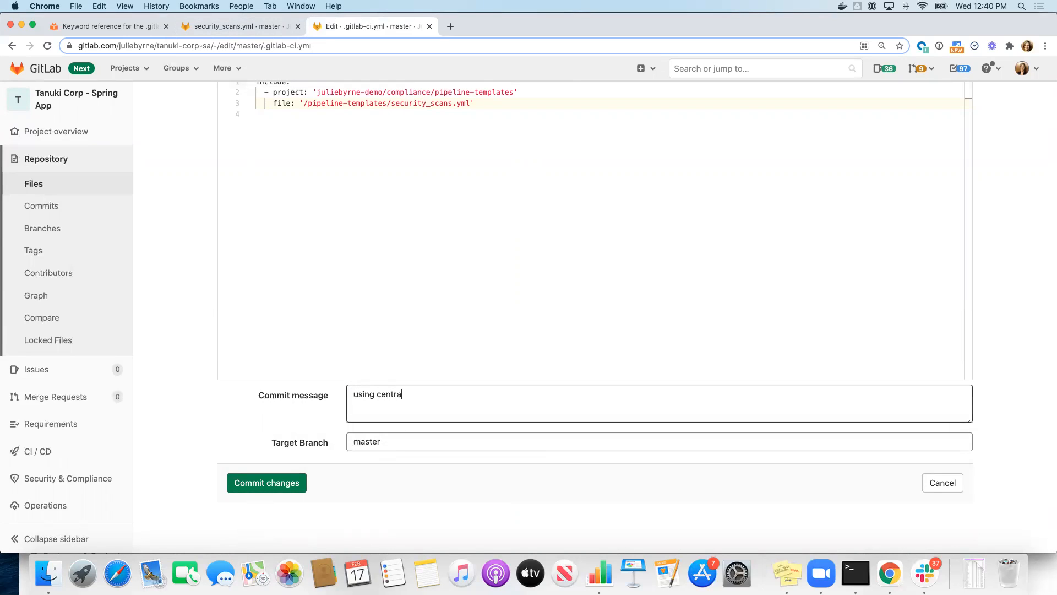
text(lized template)
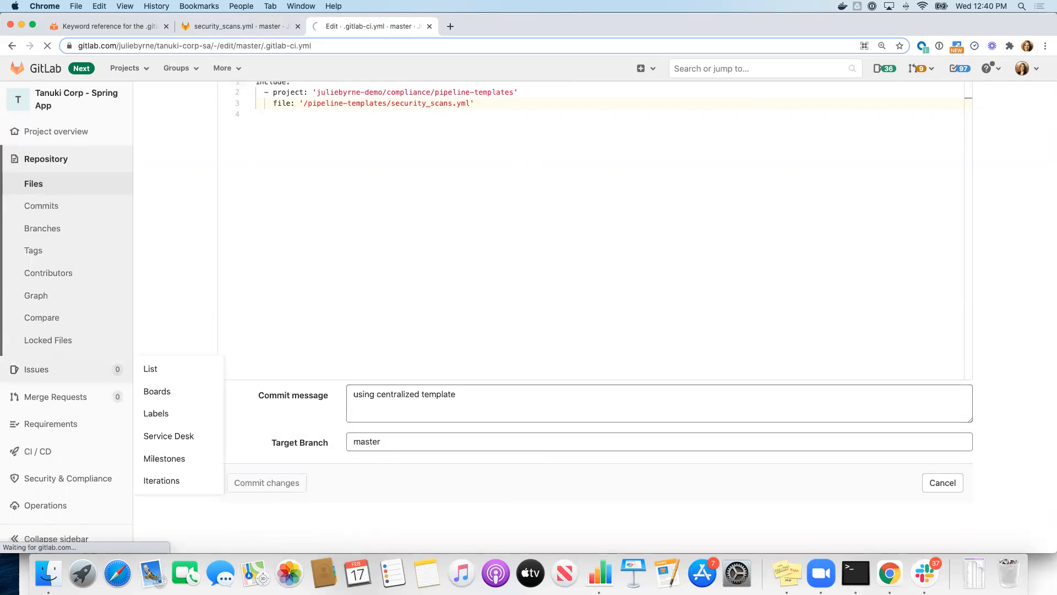
click(265, 482)
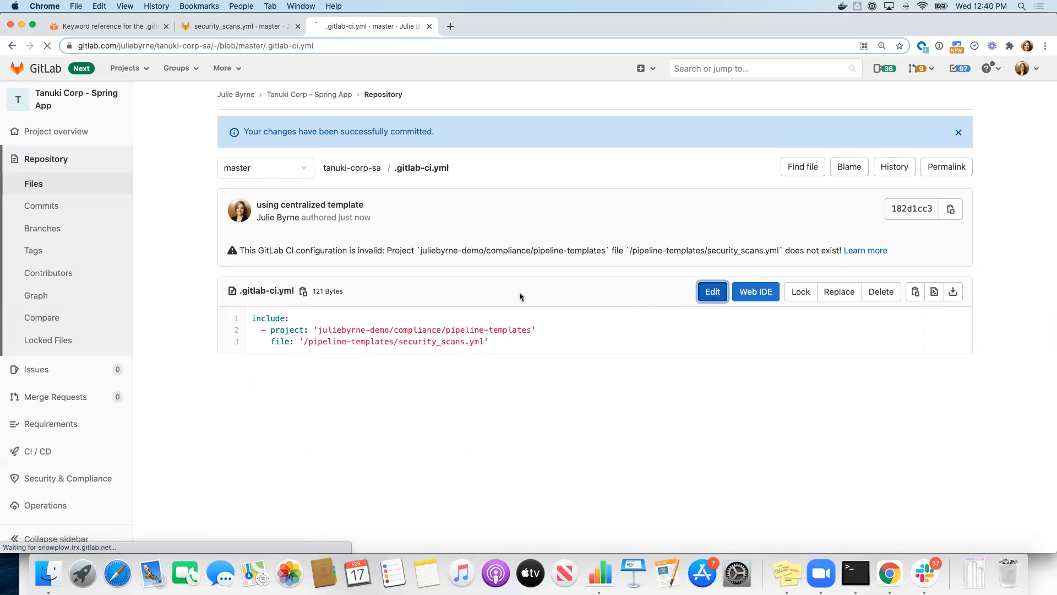
Correct the include file path to security_scans.yml and commit to master; CI configuration reported valid
click(239, 26)
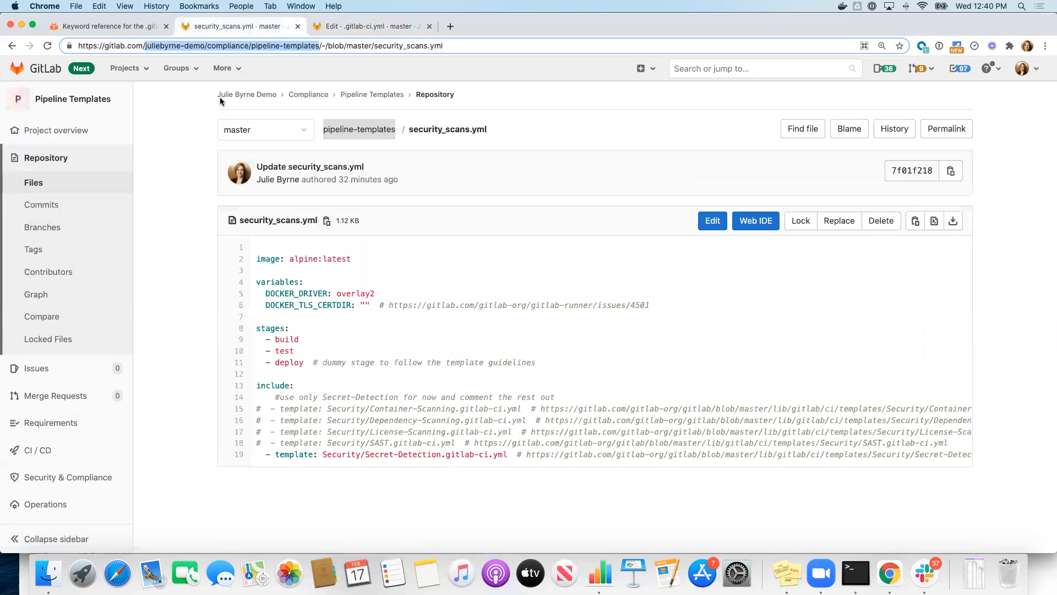
mouse_move(447, 130)
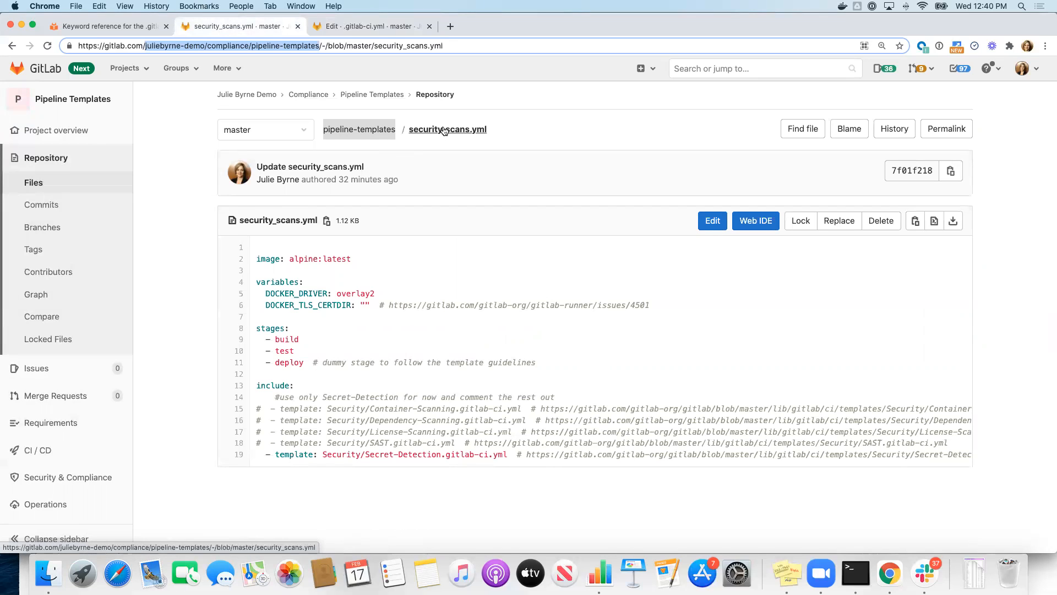
mouse_move(365, 19)
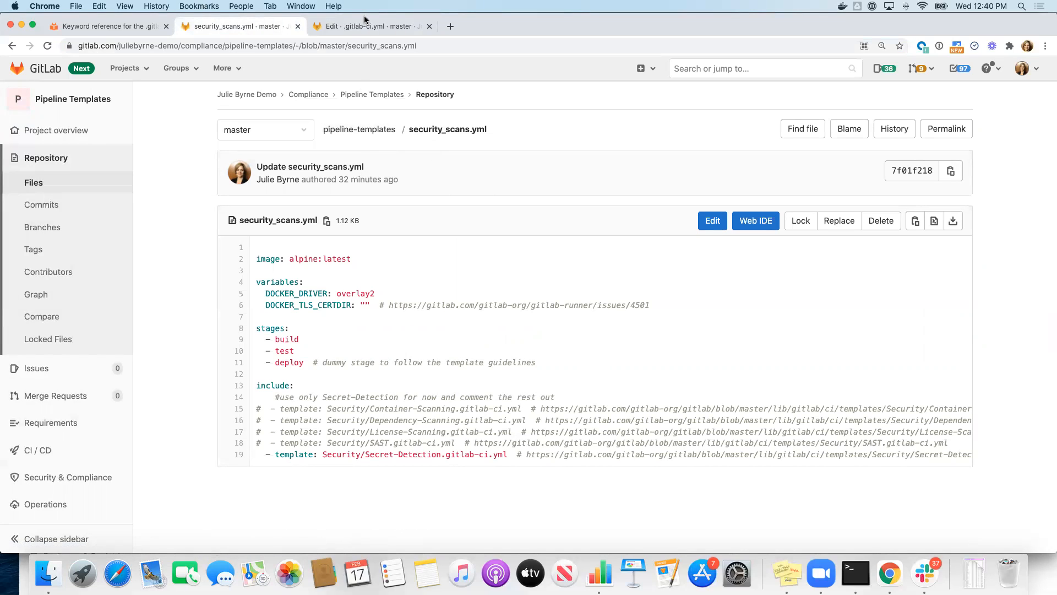
click(370, 26)
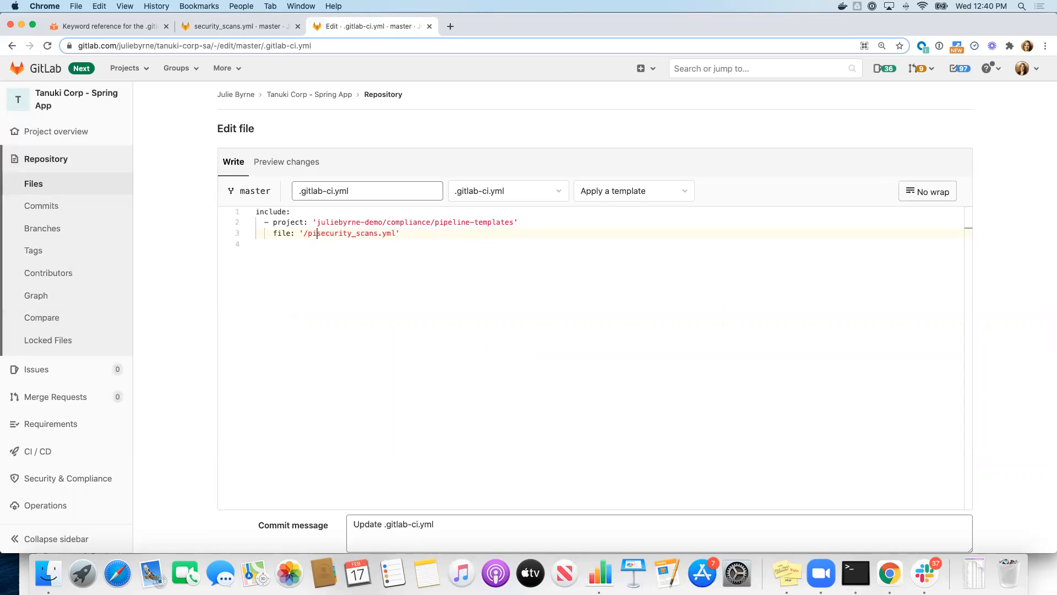
key(Backspace)
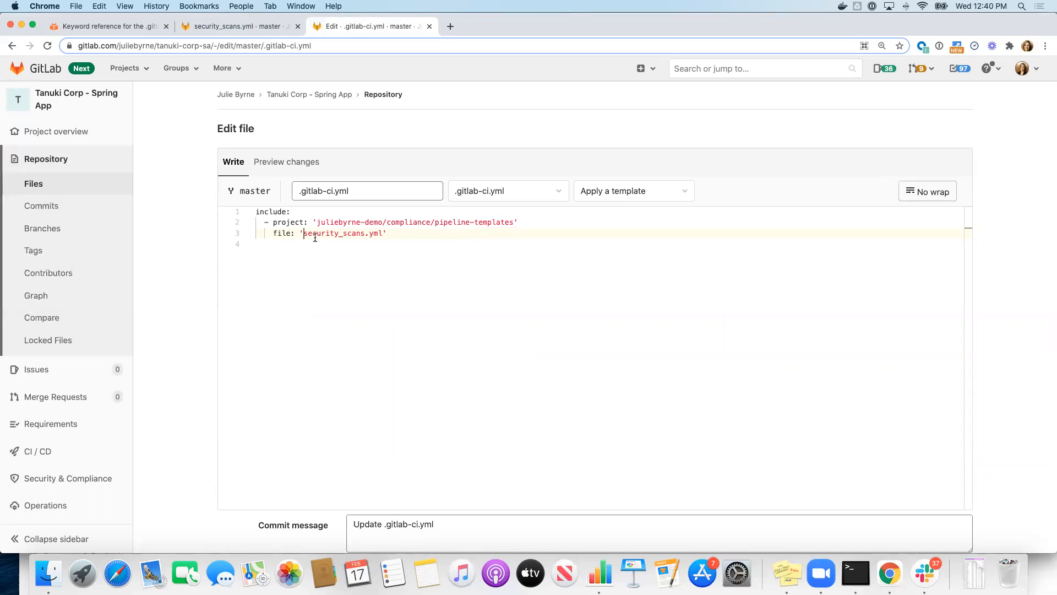
scroll(down, 3)
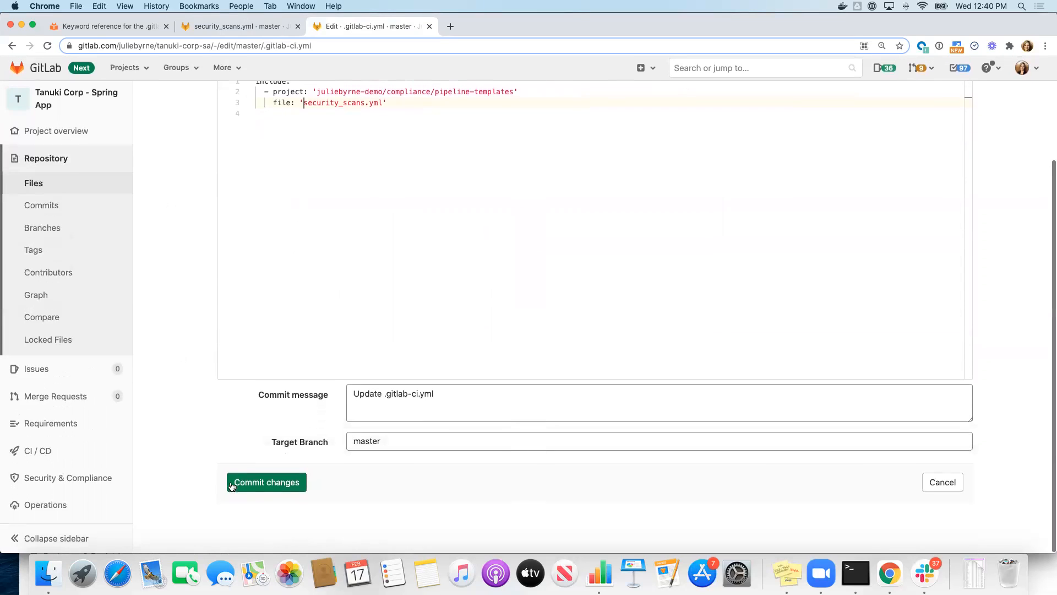
click(266, 483)
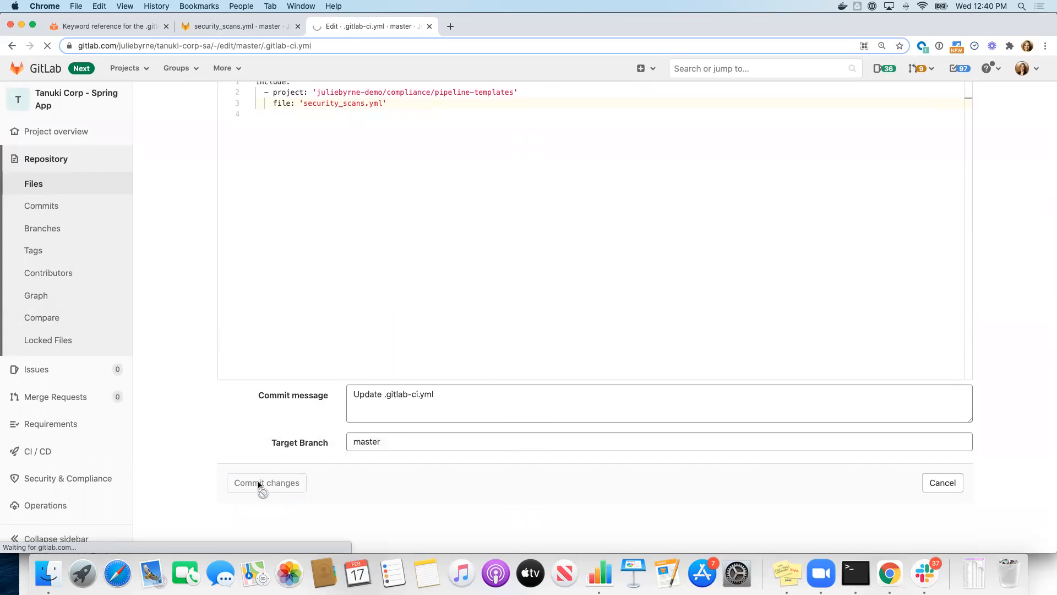
click(267, 483)
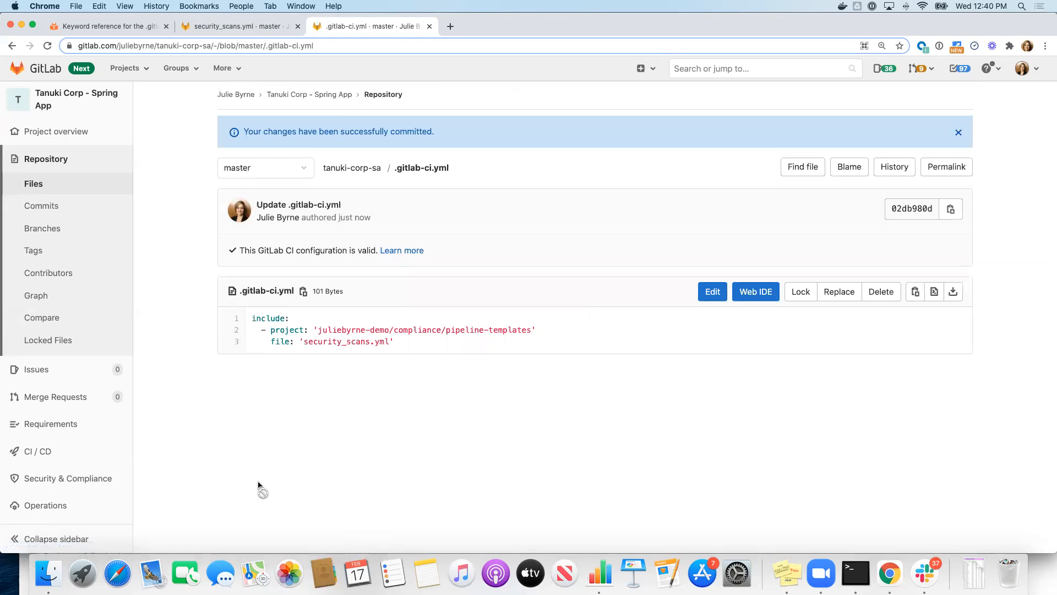
mouse_move(307, 469)
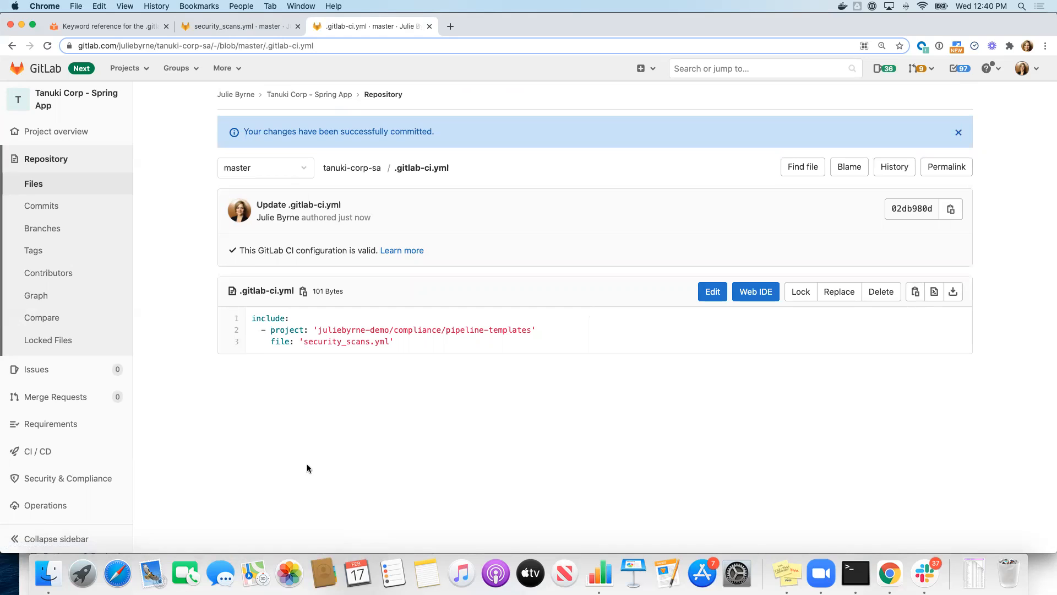
mouse_move(279, 342)
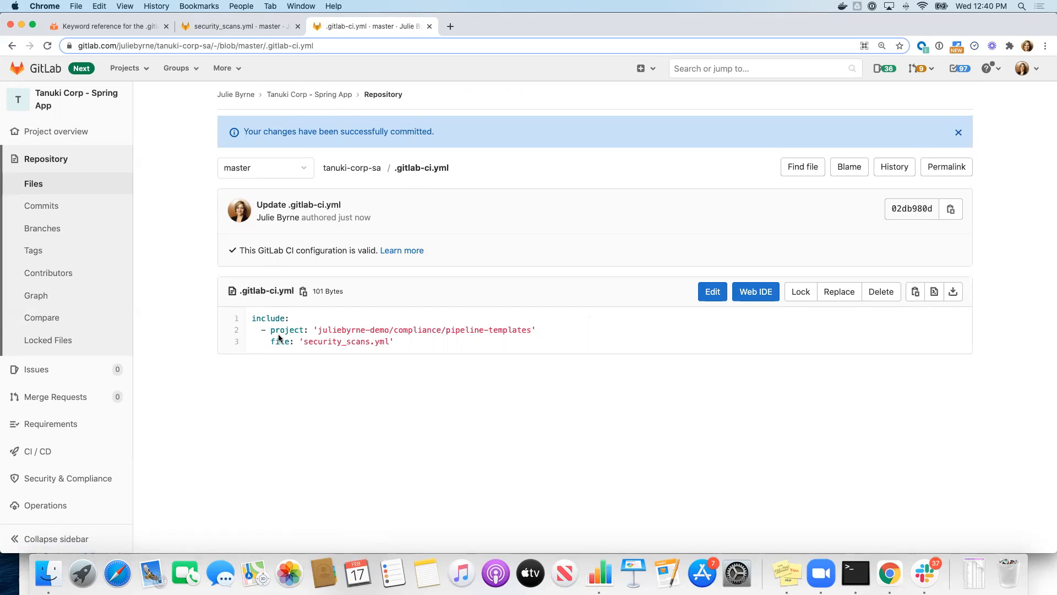
mouse_move(179, 237)
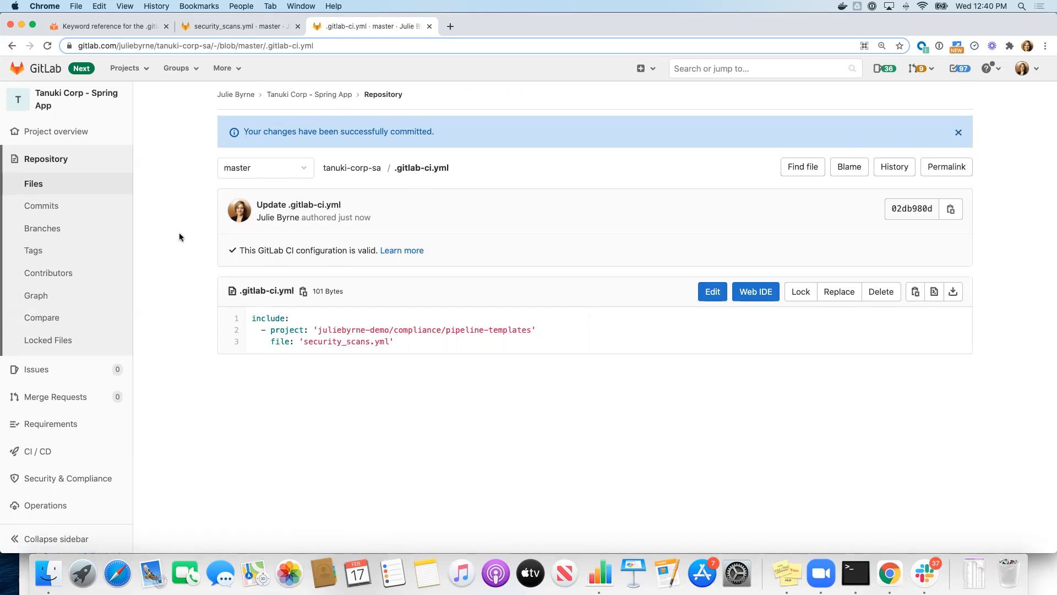
mouse_move(242, 301)
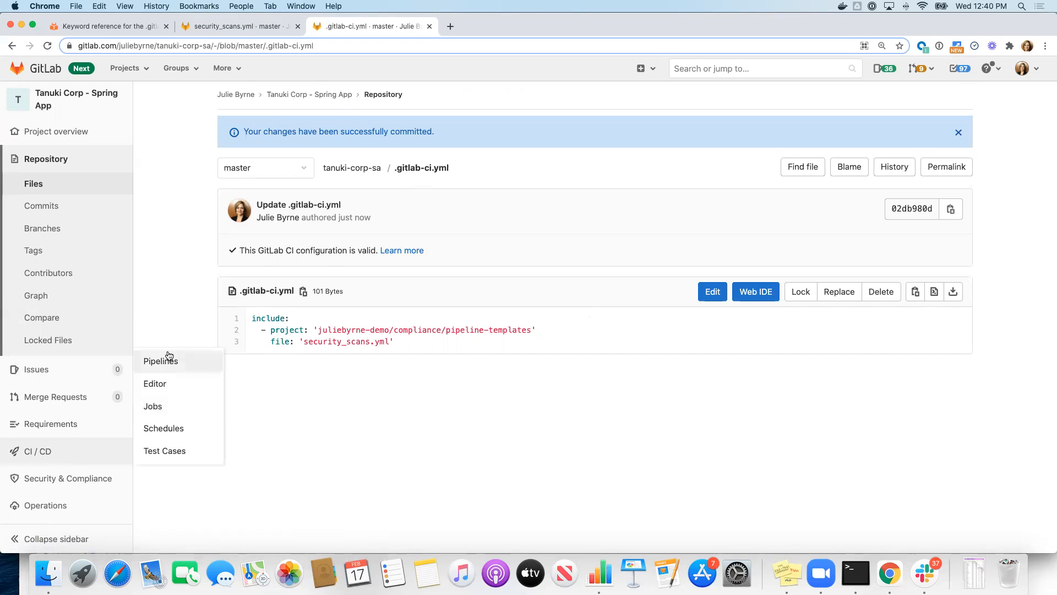
View the Spring App pipelines and watch the latest pipeline's test stage pass for commit 02db980d
click(160, 362)
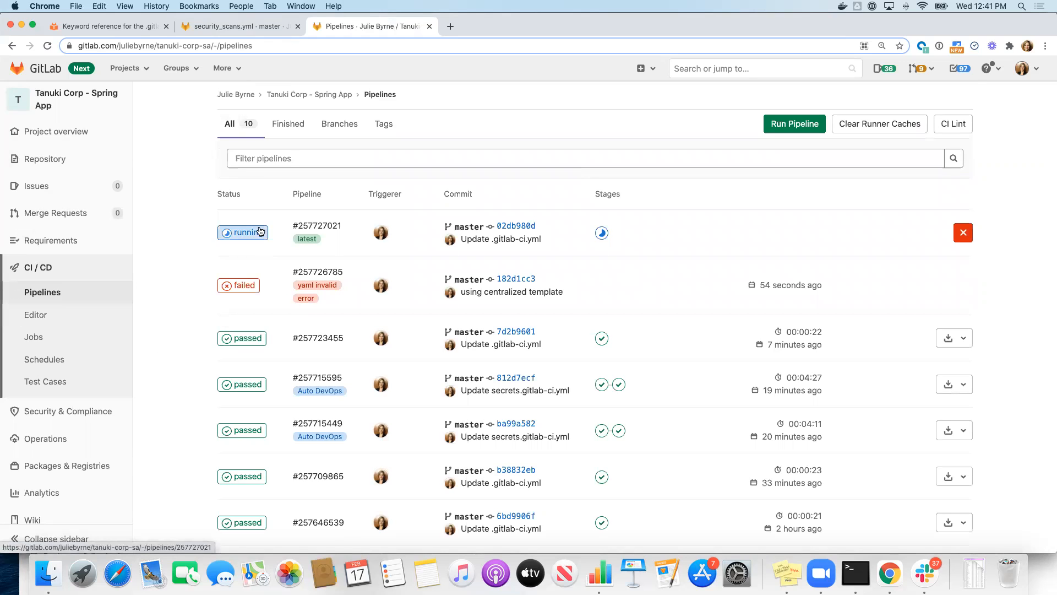
mouse_move(601, 232)
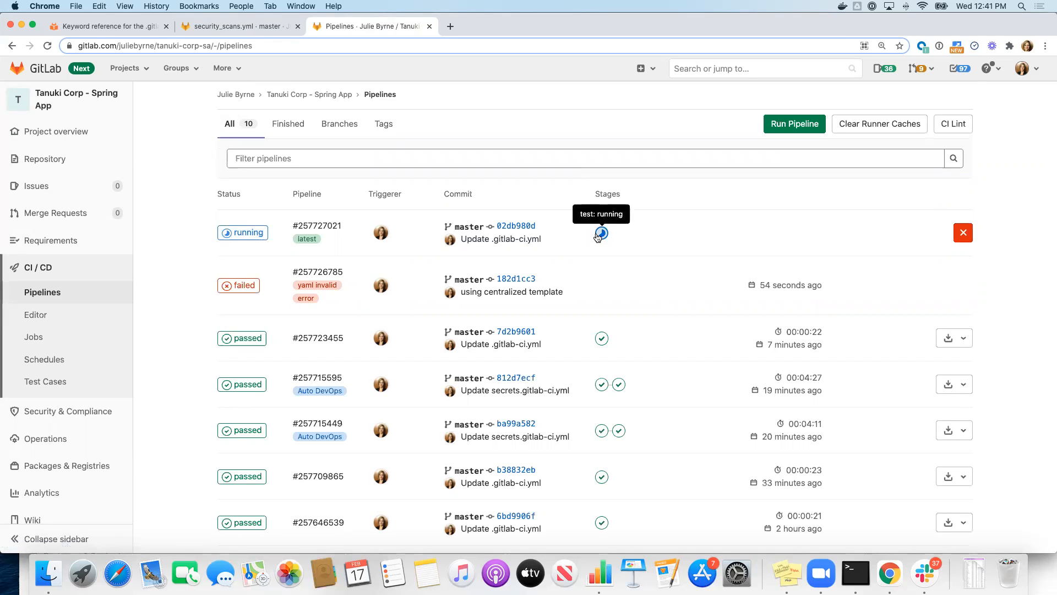
click(601, 232)
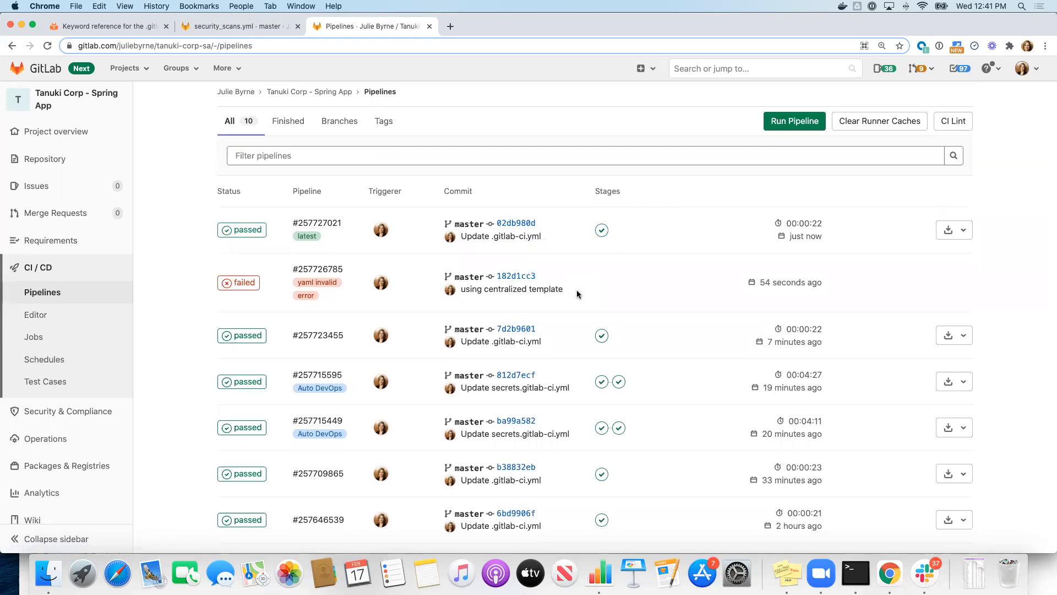
mouse_move(602, 230)
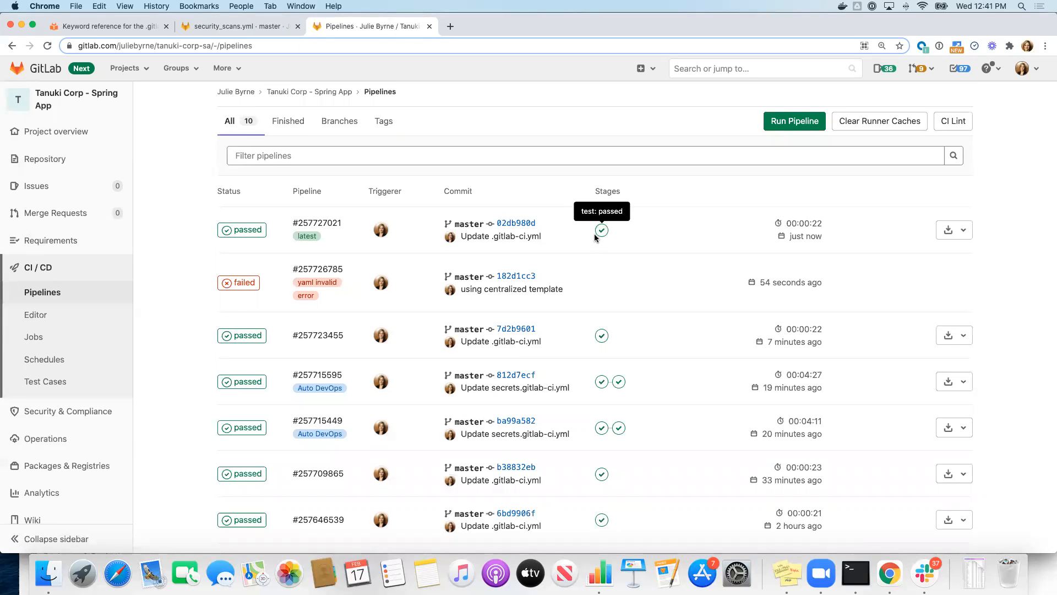
mouse_move(584, 230)
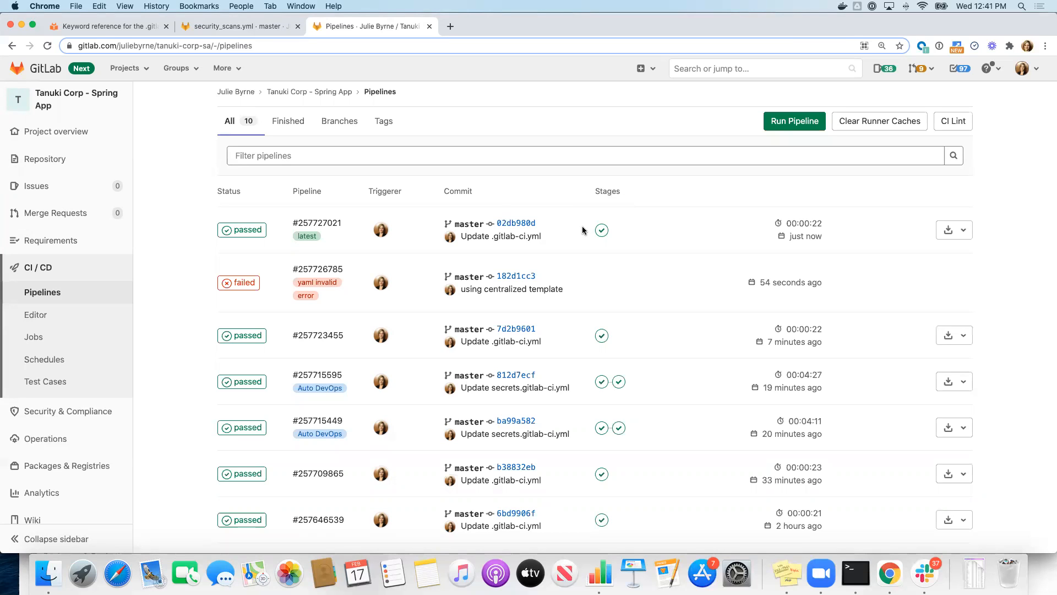
click(232, 26)
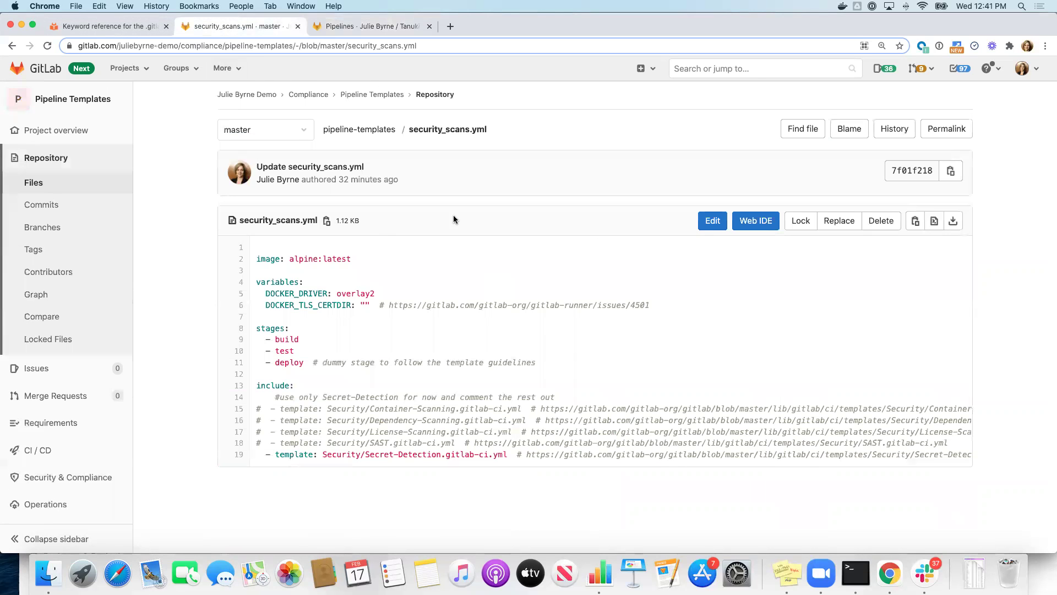
mouse_move(281, 299)
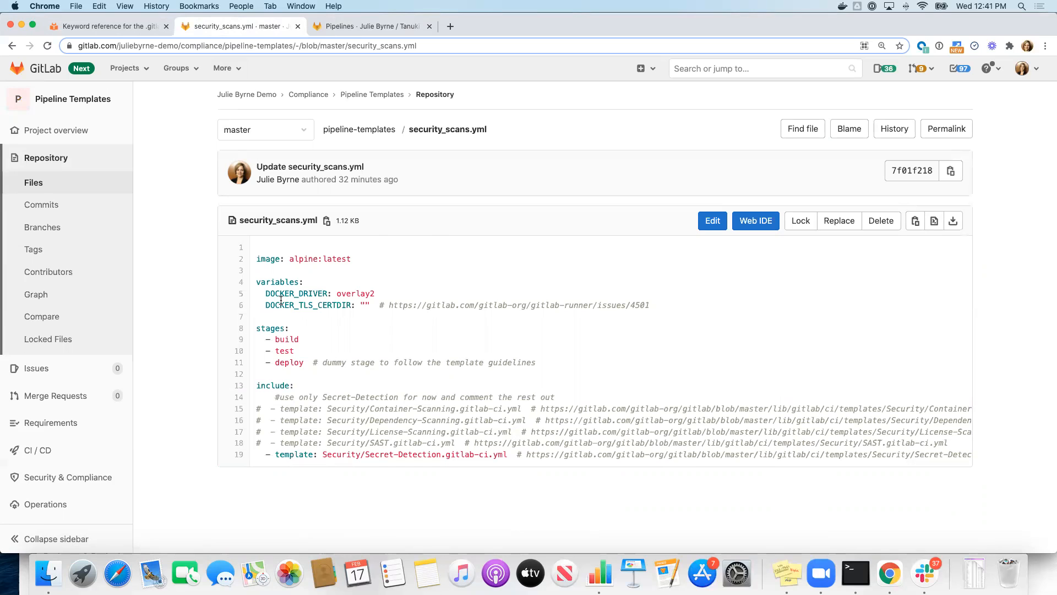
mouse_move(329, 112)
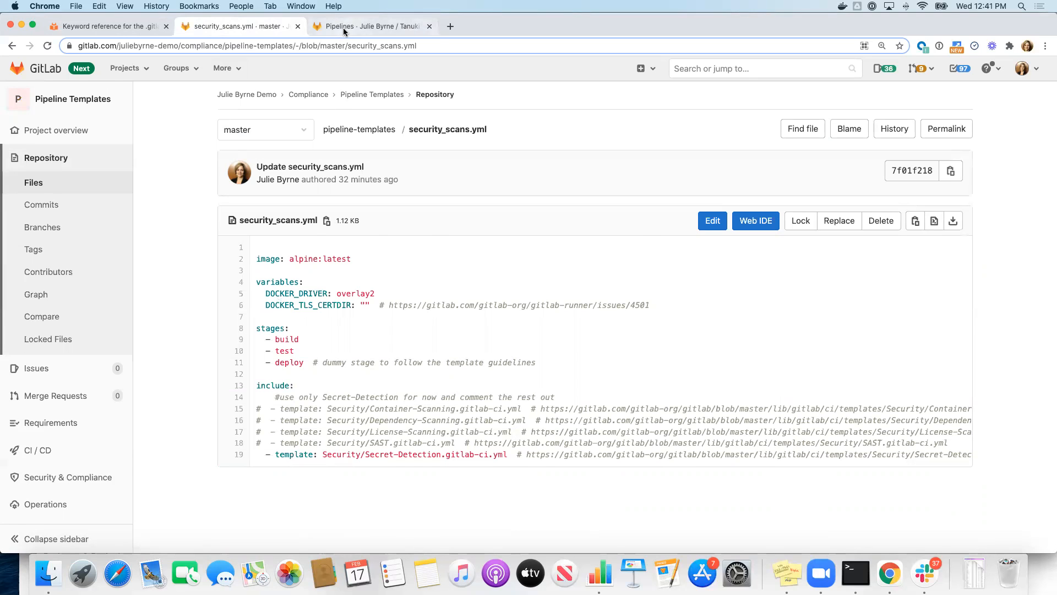
click(371, 27)
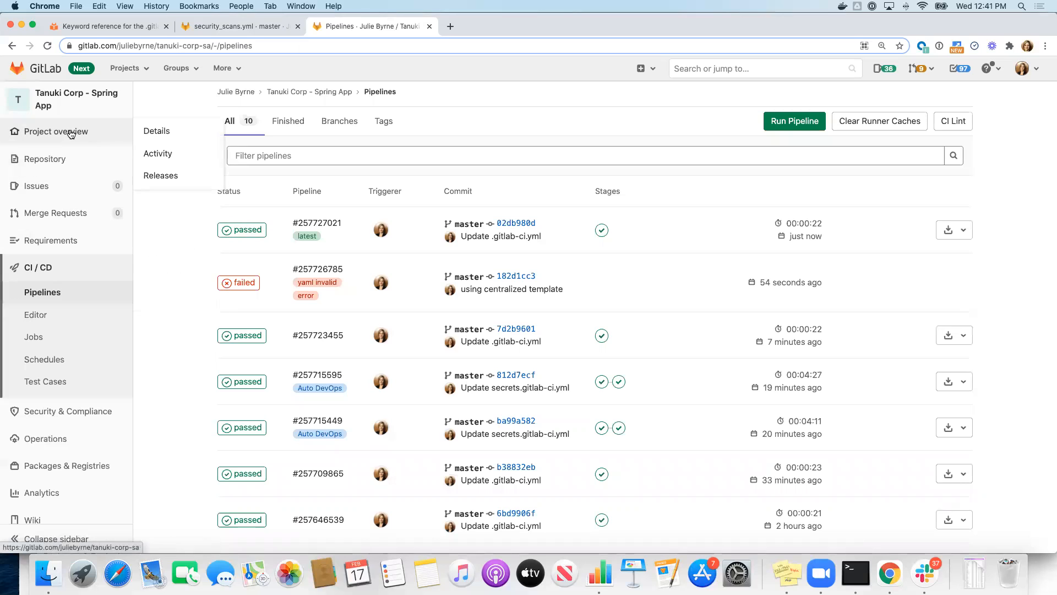
Return to the Spring App project overview showing commit 02db980d passed and the file list
click(57, 131)
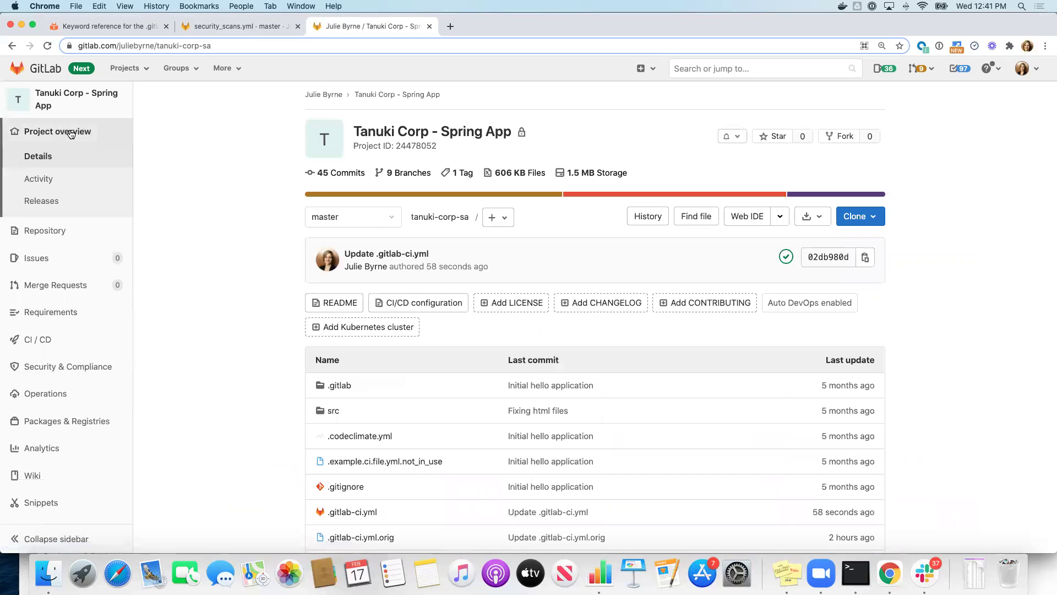
mouse_move(323, 244)
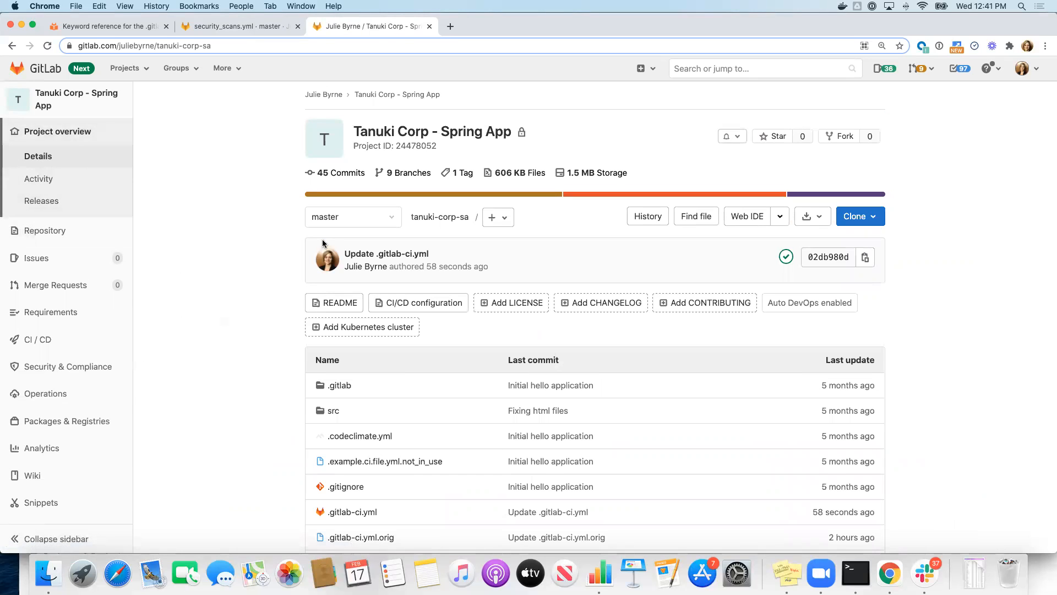
mouse_move(287, 208)
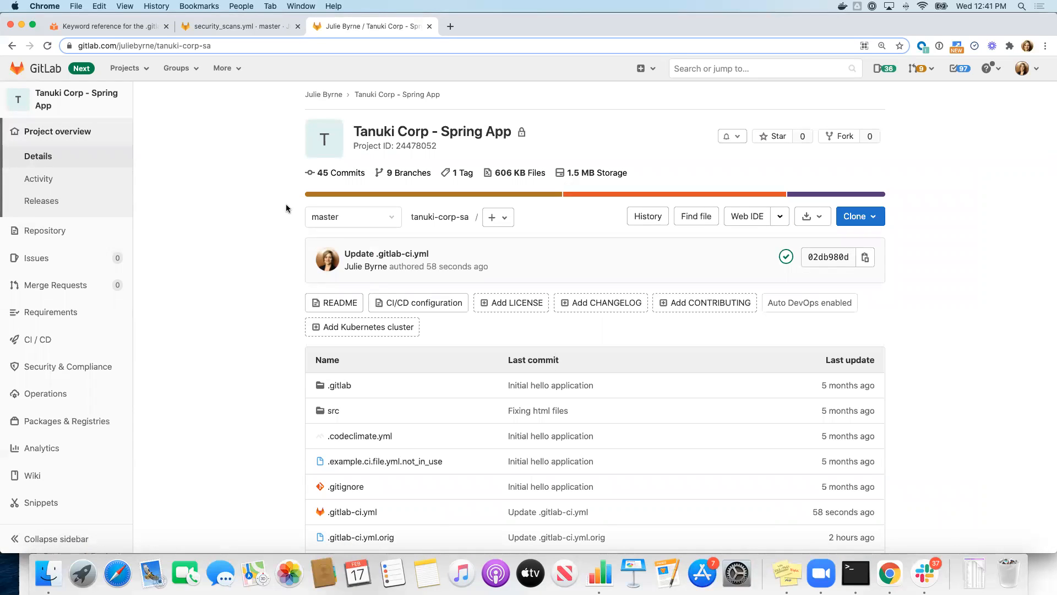
mouse_move(277, 215)
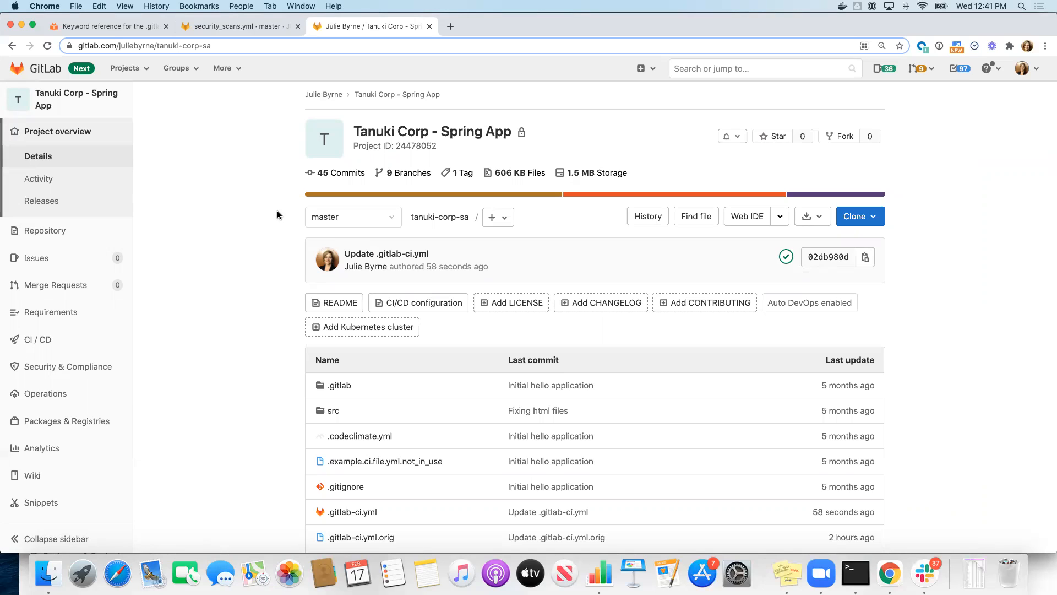
mouse_move(236, 26)
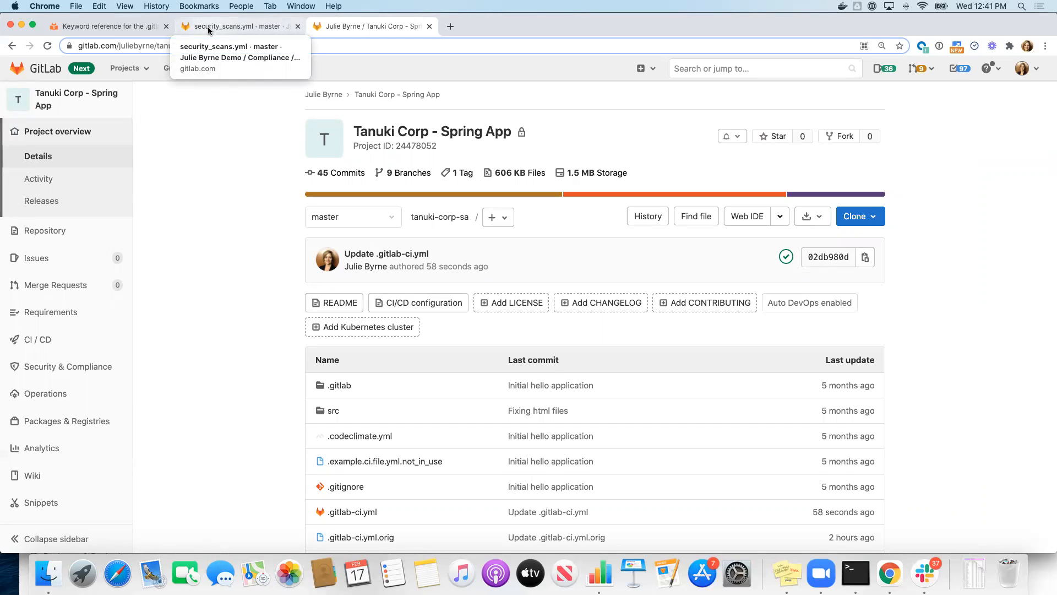
scroll(down, 3)
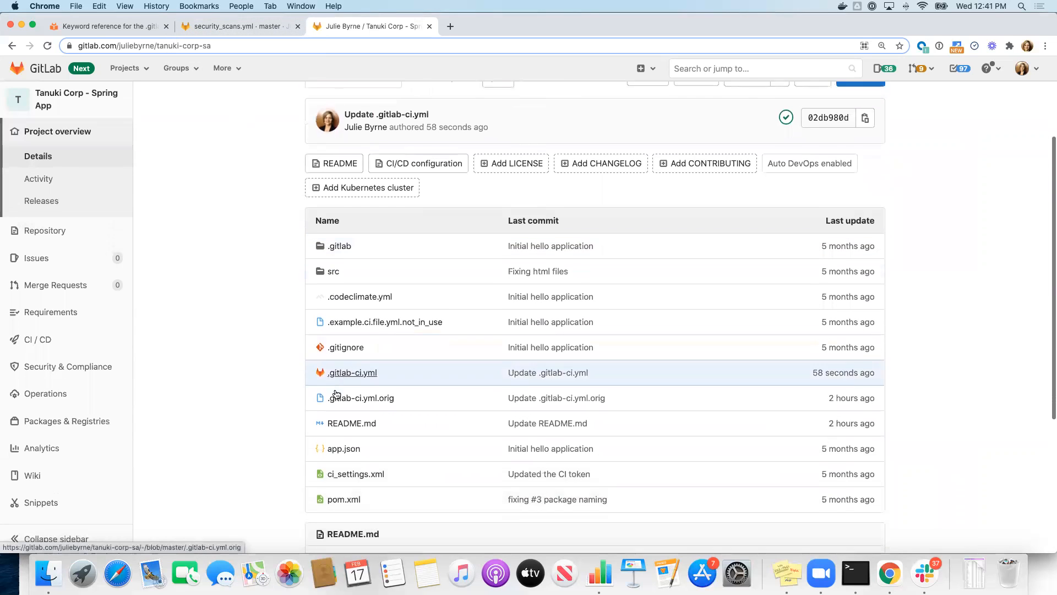
scroll(down, 3)
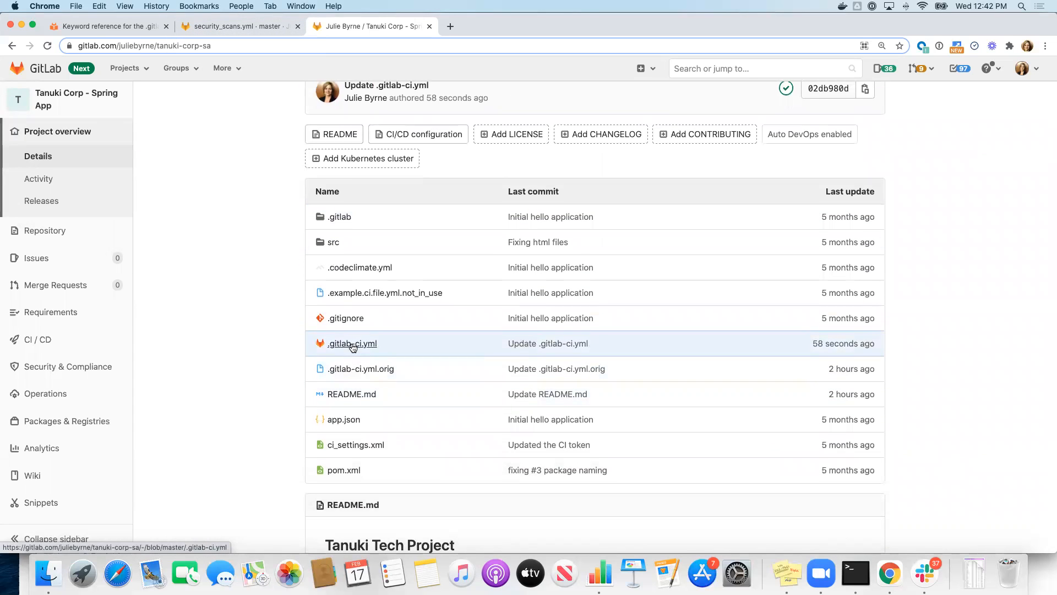
View the committed .gitlab-ci.yml including security_scans.yml from pipeline-templates, marked valid
click(351, 344)
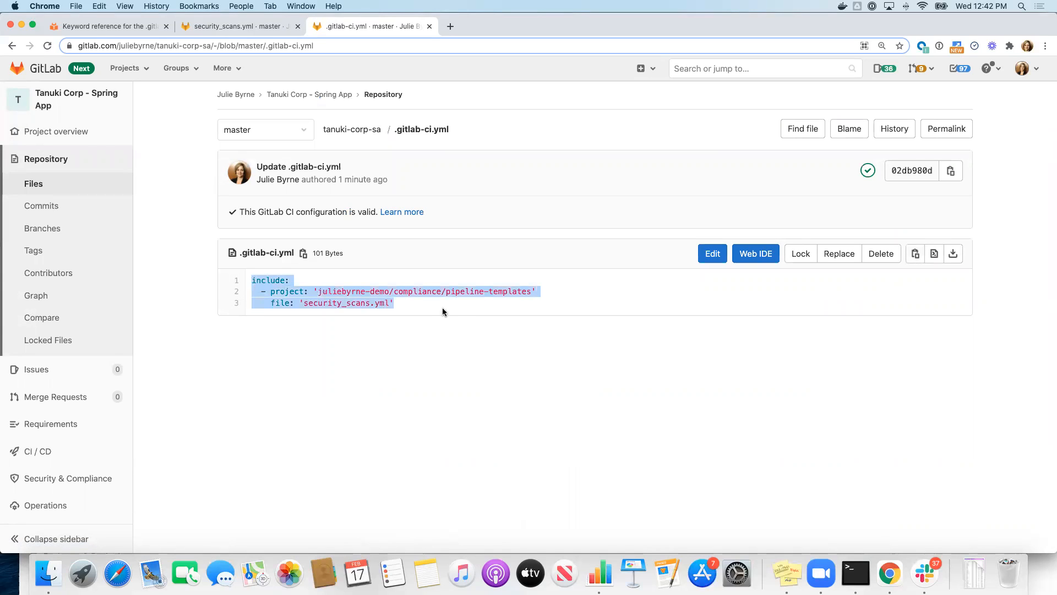
mouse_move(452, 311)
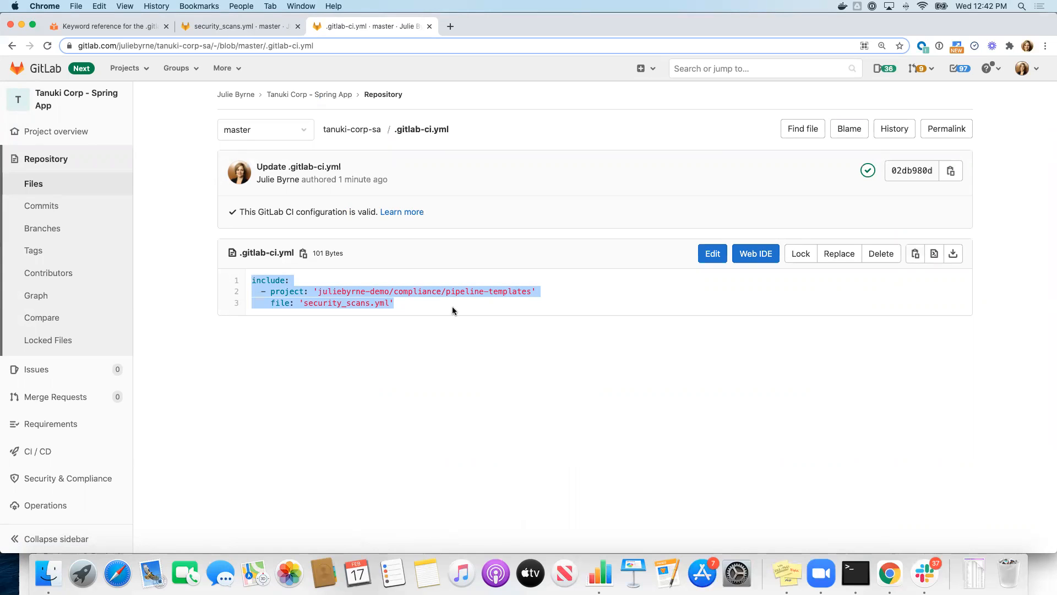
click(452, 310)
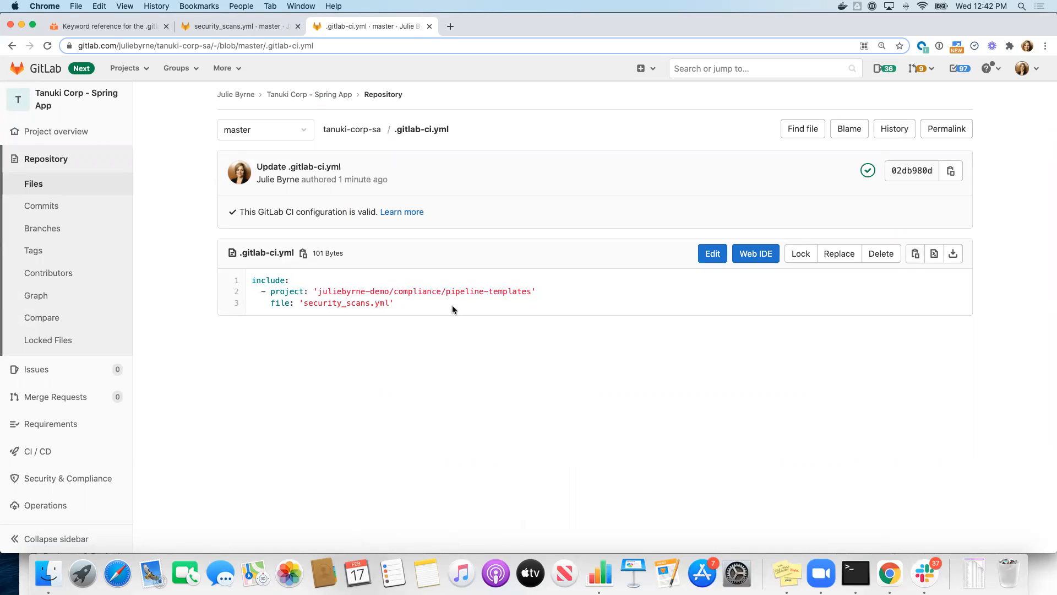